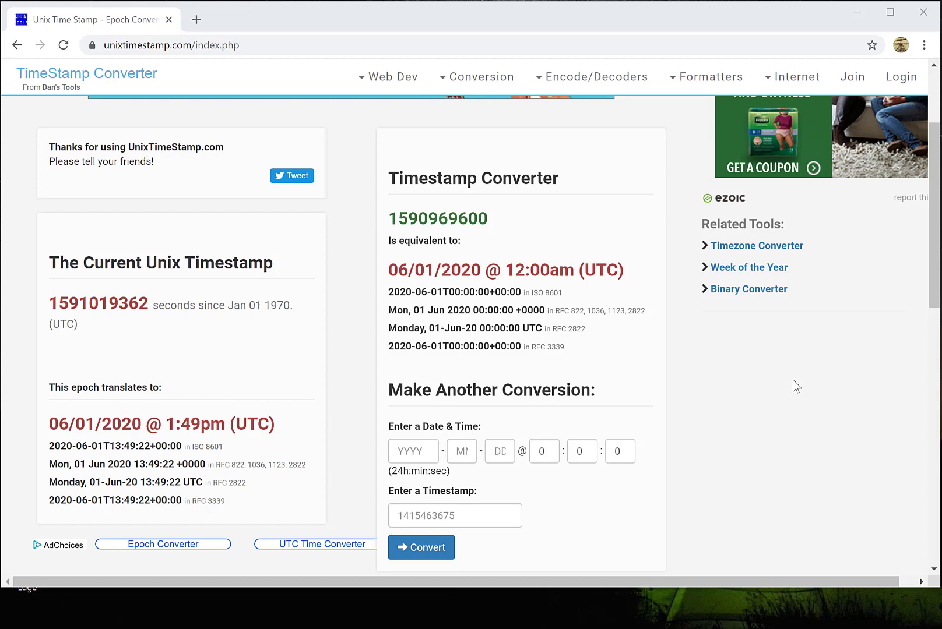
mouse_move(253, 65)
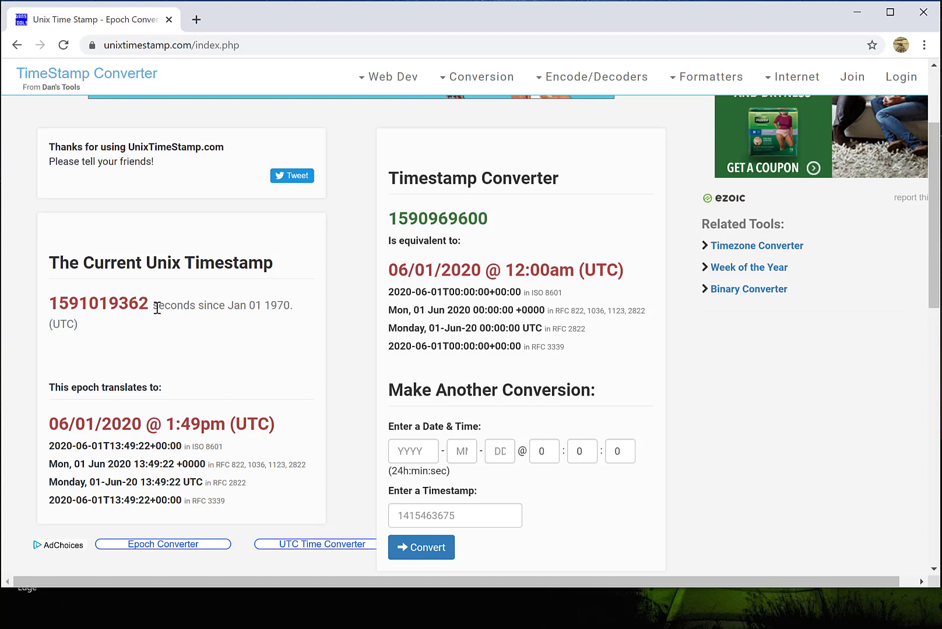
drag(157, 306, 78, 324)
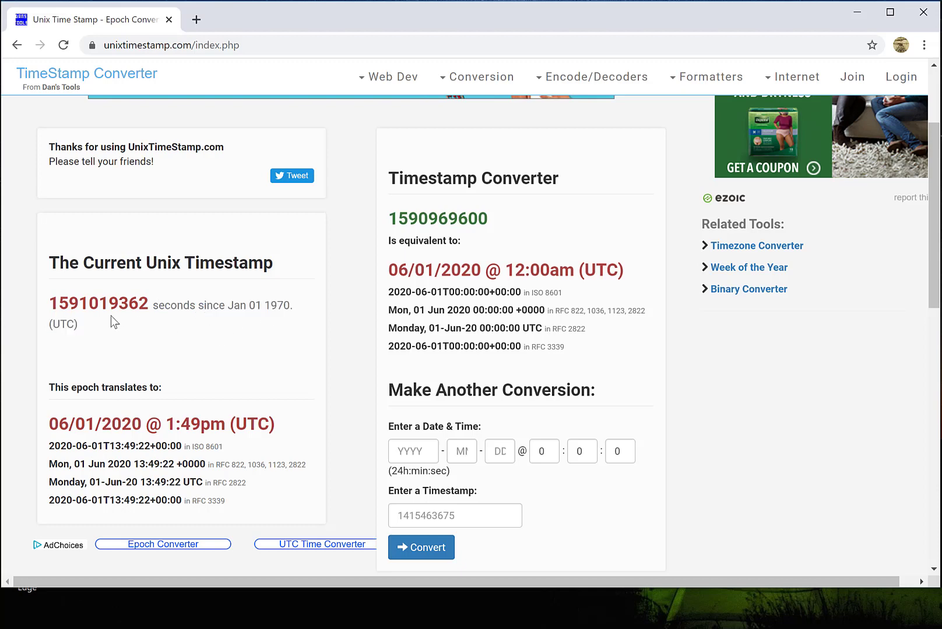
mouse_move(96, 332)
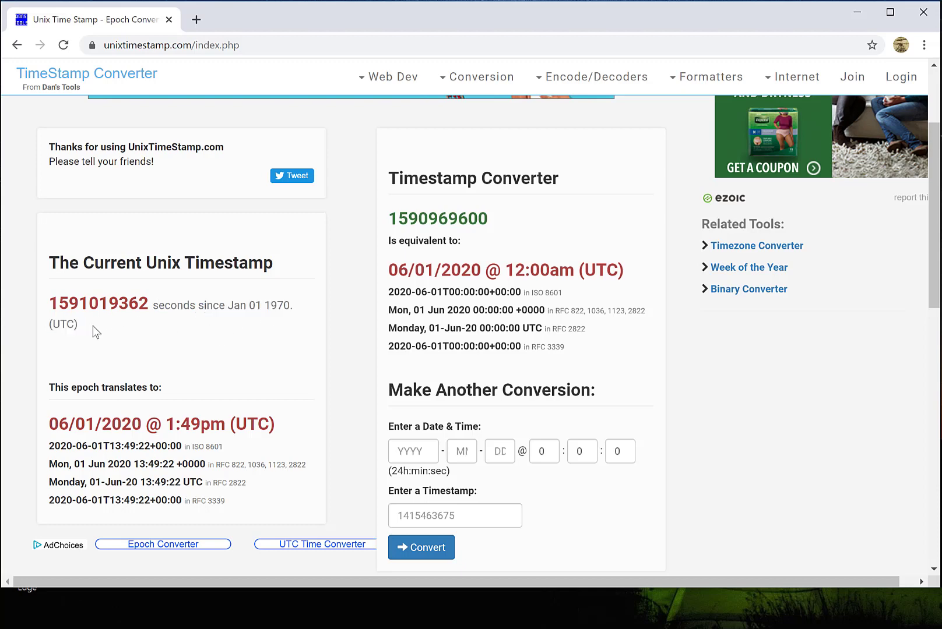
text(2020)
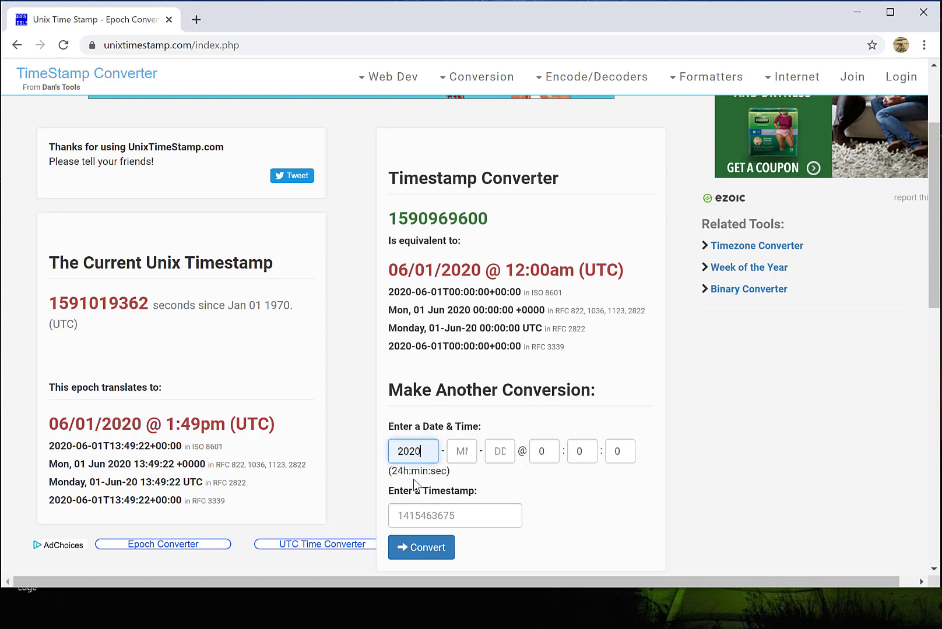
text(06)
click(500, 451)
text(01)
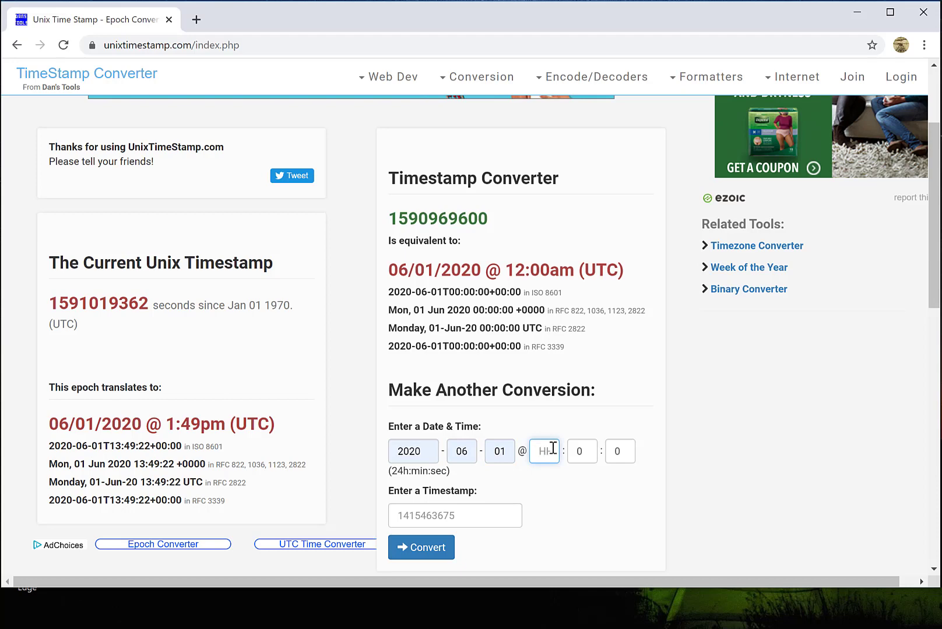
text(9)
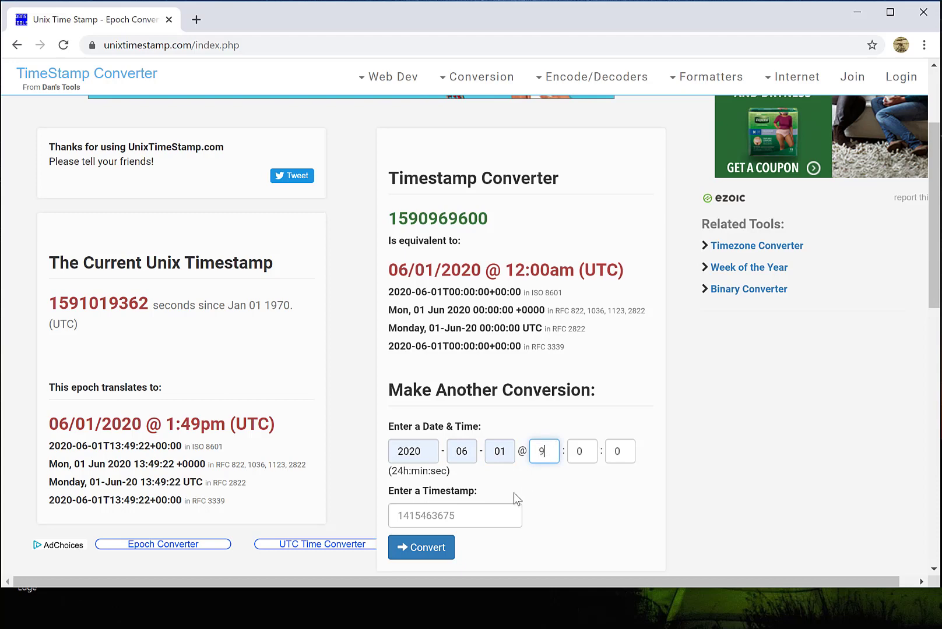
click(420, 547)
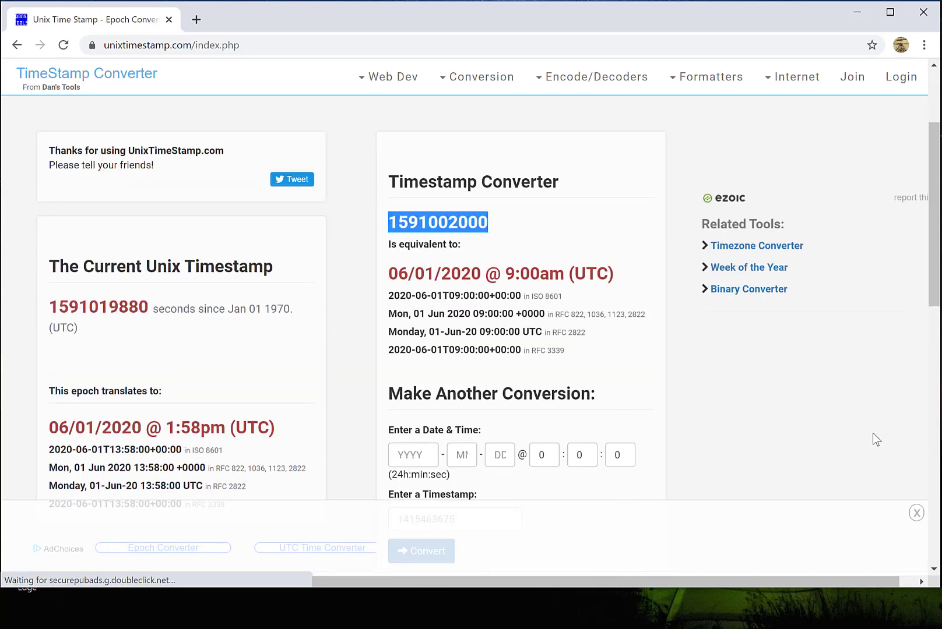
right_click(774, 398)
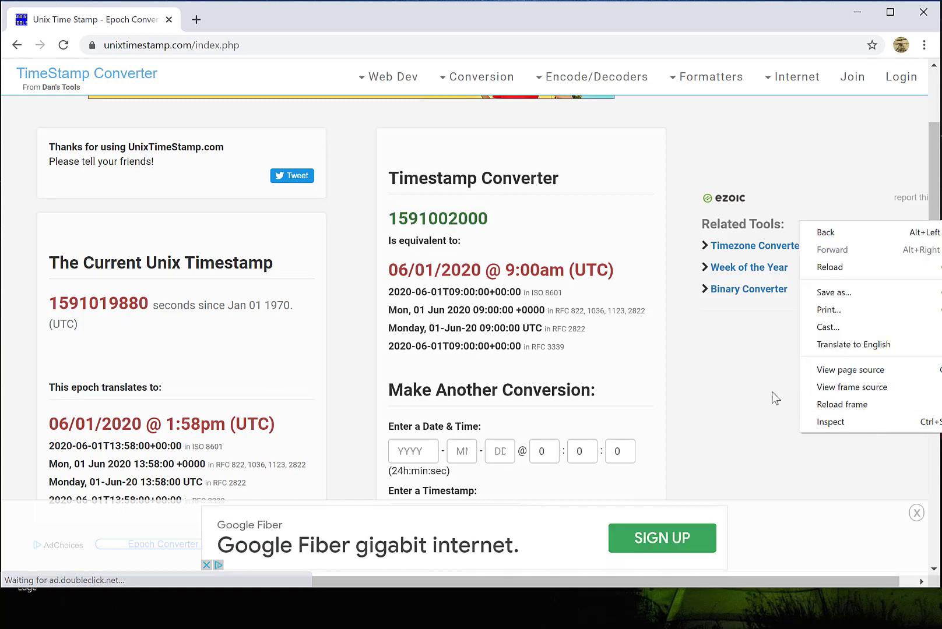
click(770, 394)
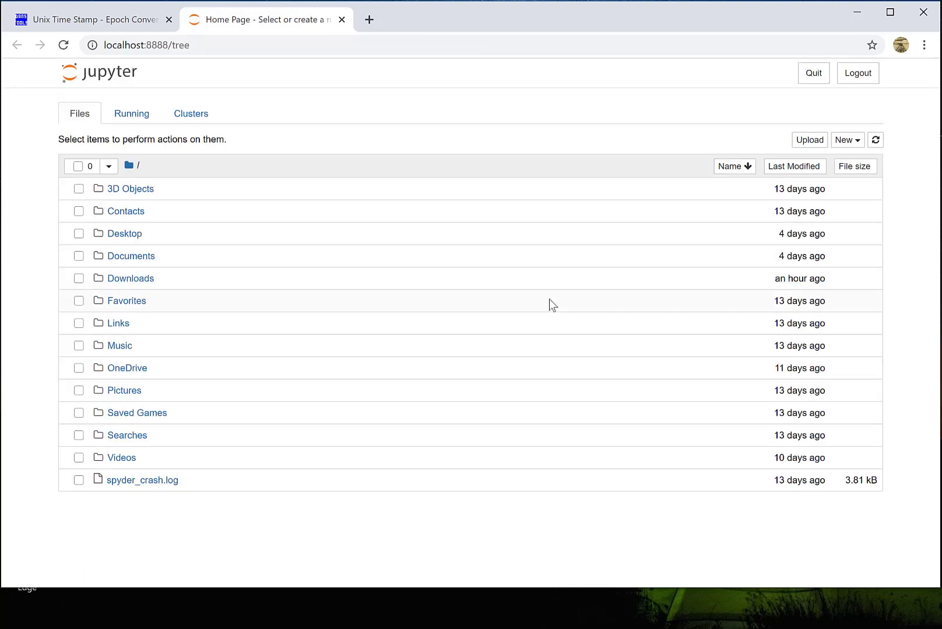
mouse_move(132, 268)
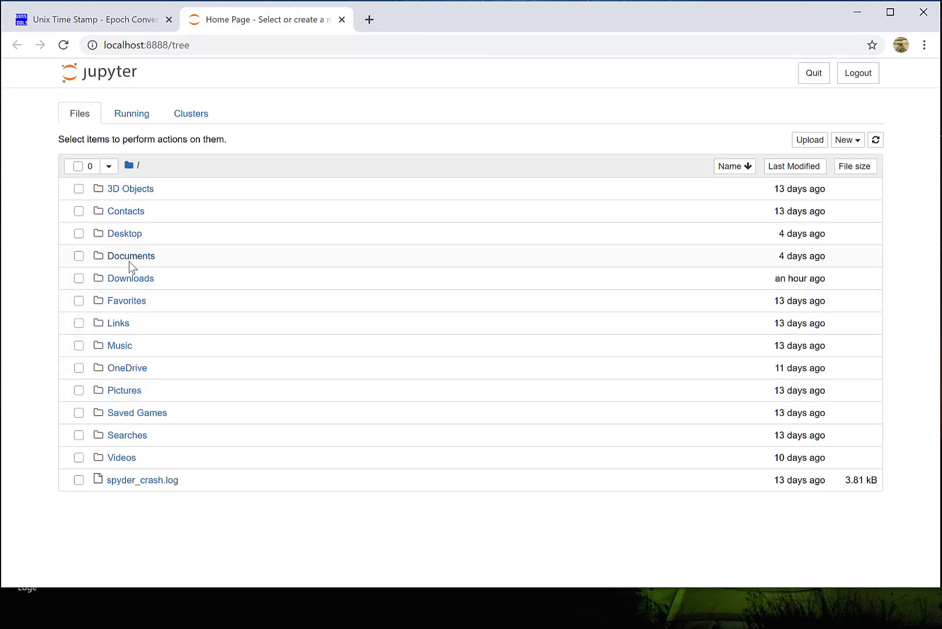
Step: Open the Documents folder in the Jupyter file tree to reach Untitled1.ipynb
click(130, 256)
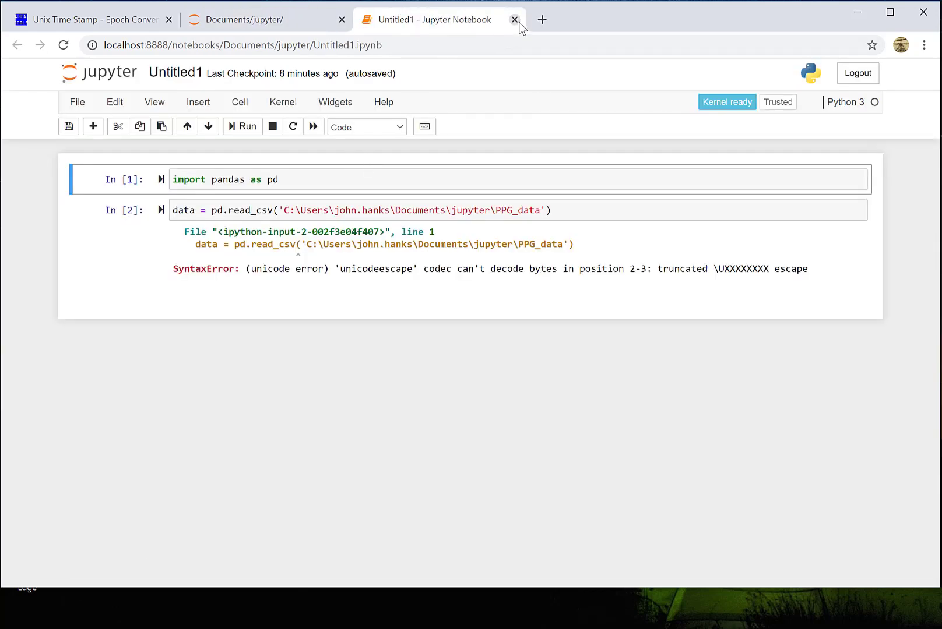
Step: Close the Untitled1 notebook and create a new Python 3 notebook
click(514, 19)
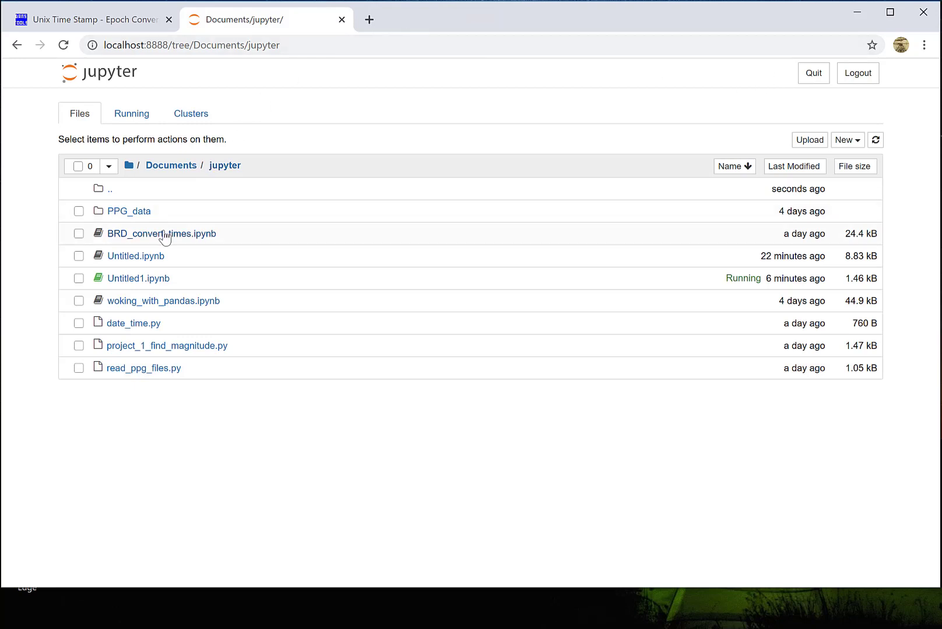
click(847, 139)
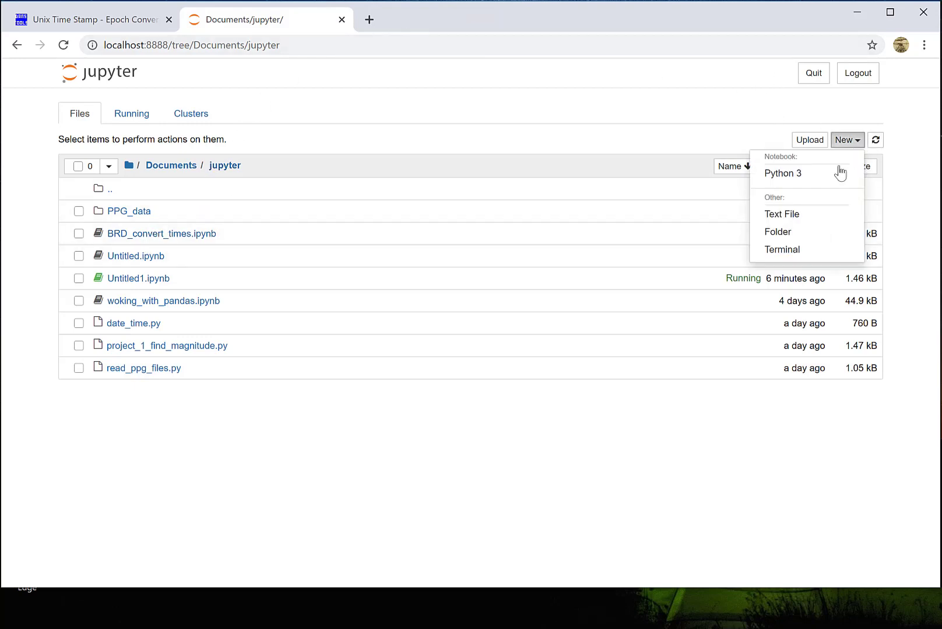
click(782, 173)
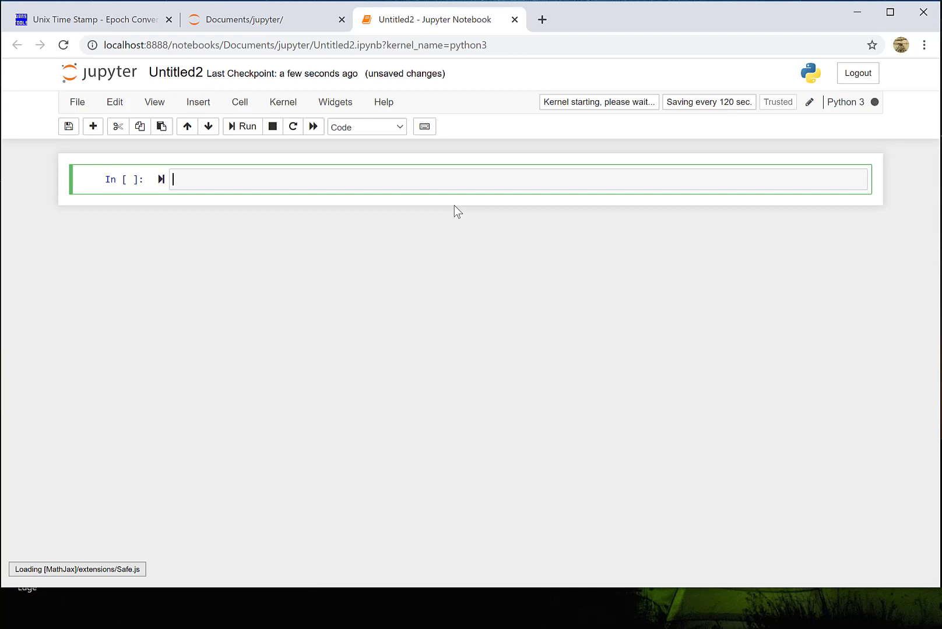
Step: Rename the new notebook to unix_time_converter
click(175, 73)
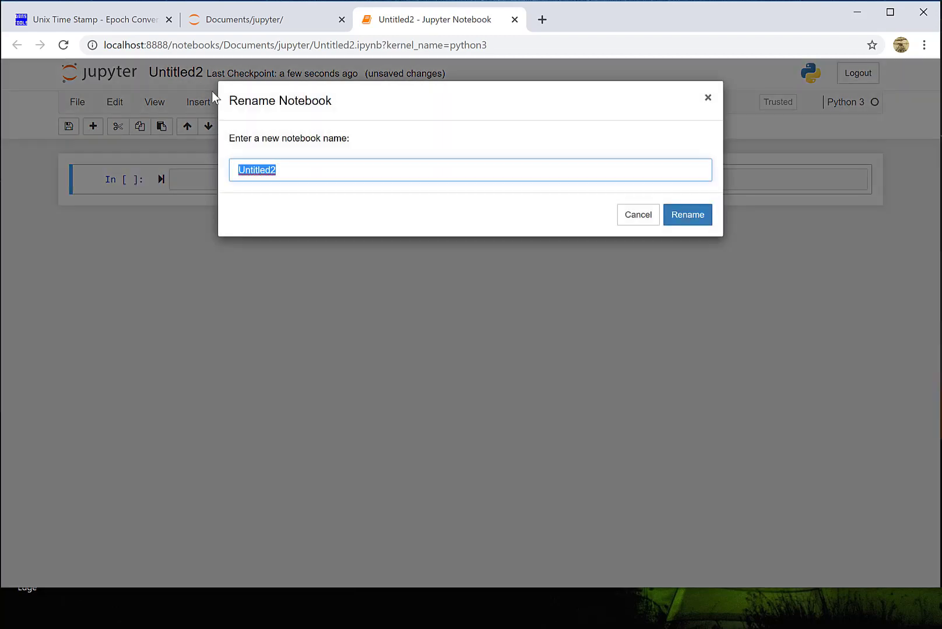
text(unix_time_converter)
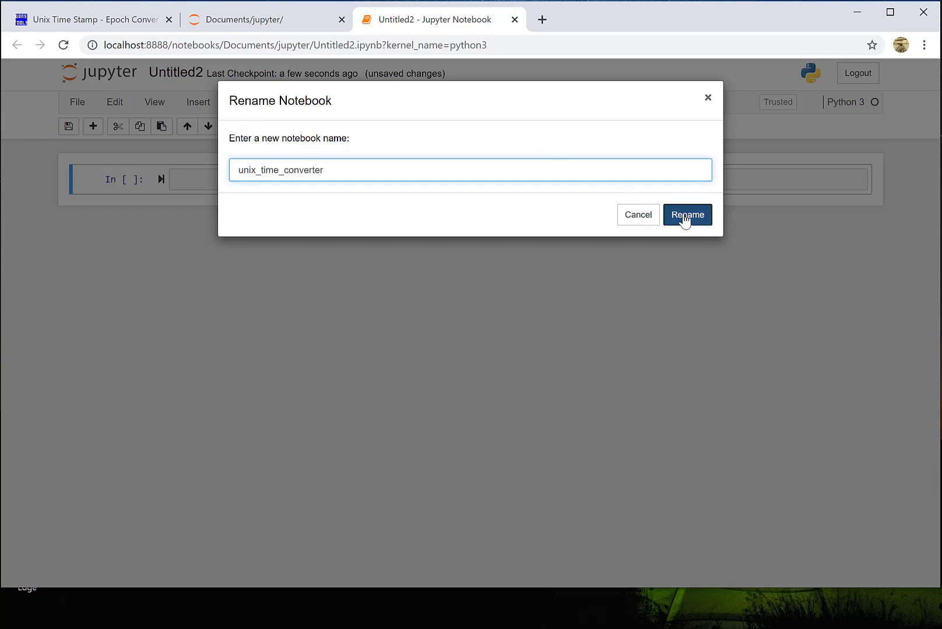
click(687, 215)
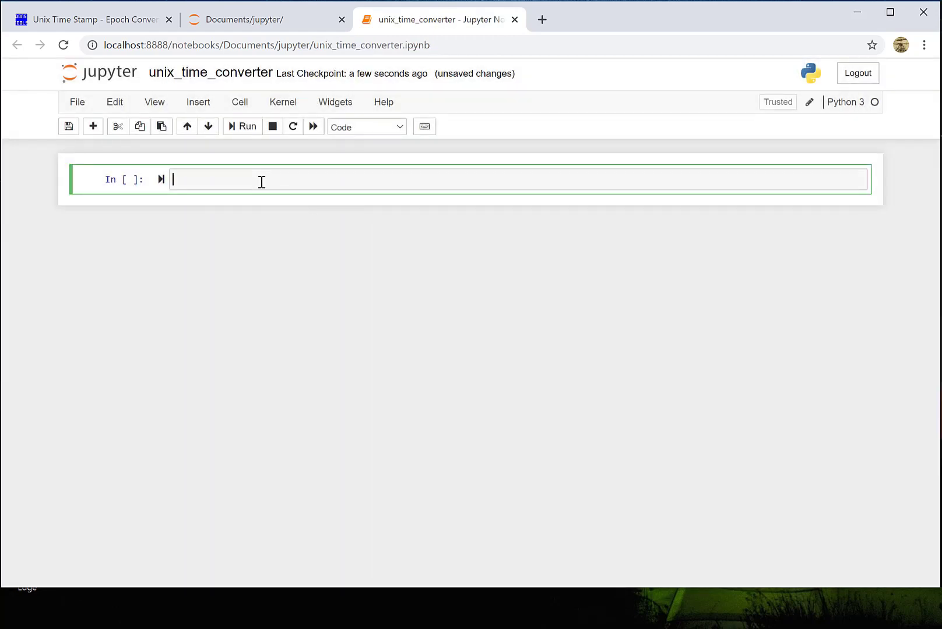
Step: Import pandas as pd in the first cell
text(p)
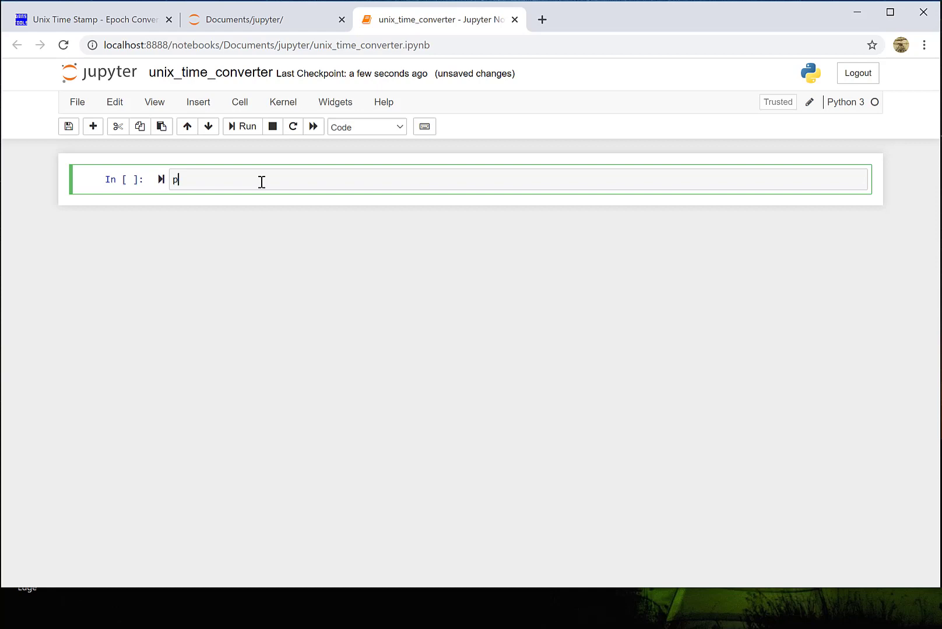
text(import pandas)
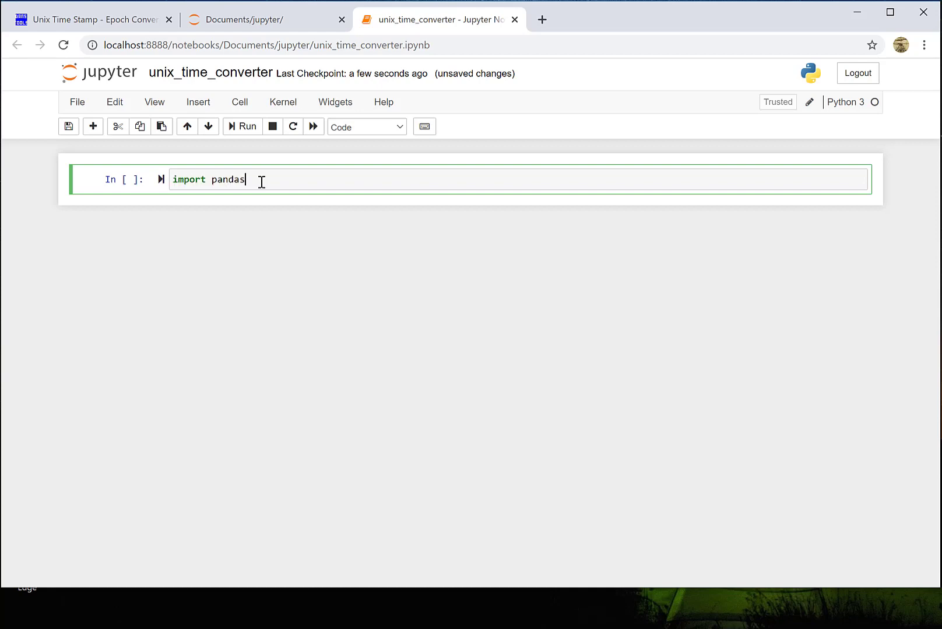
text(as pd)
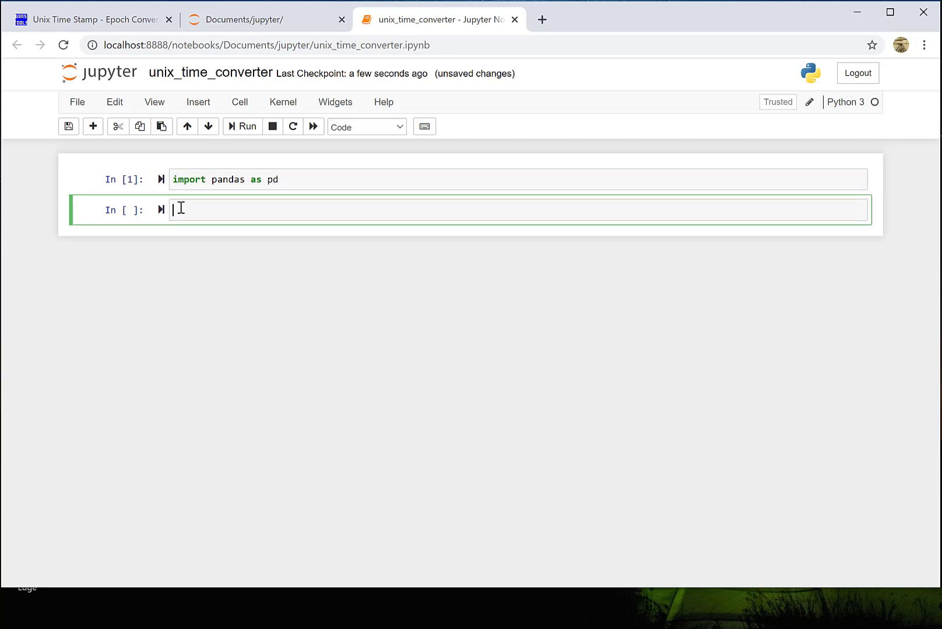
Step: Start a second cell with data = pd.read_csv()
text(data)
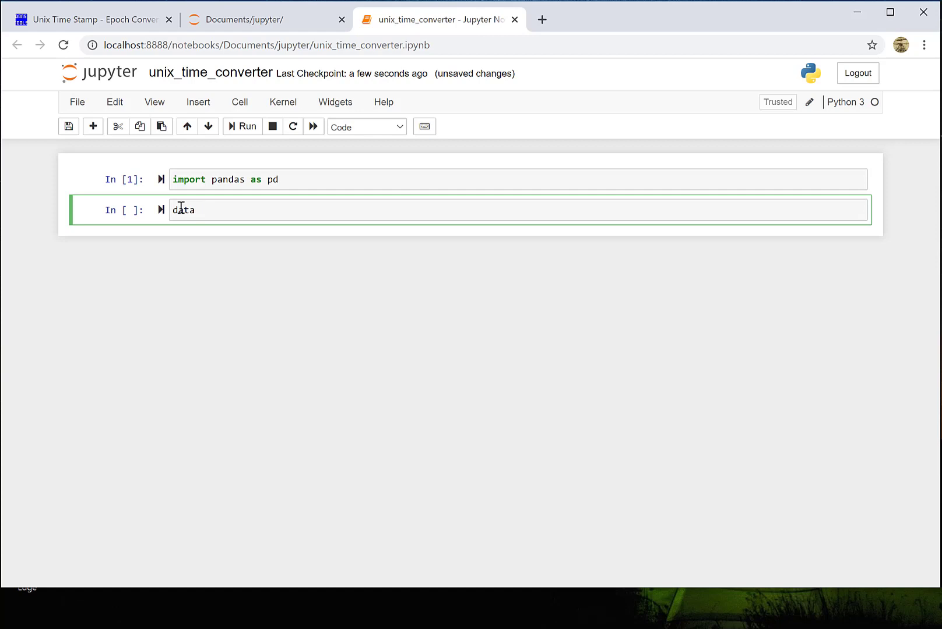
text(= pd)
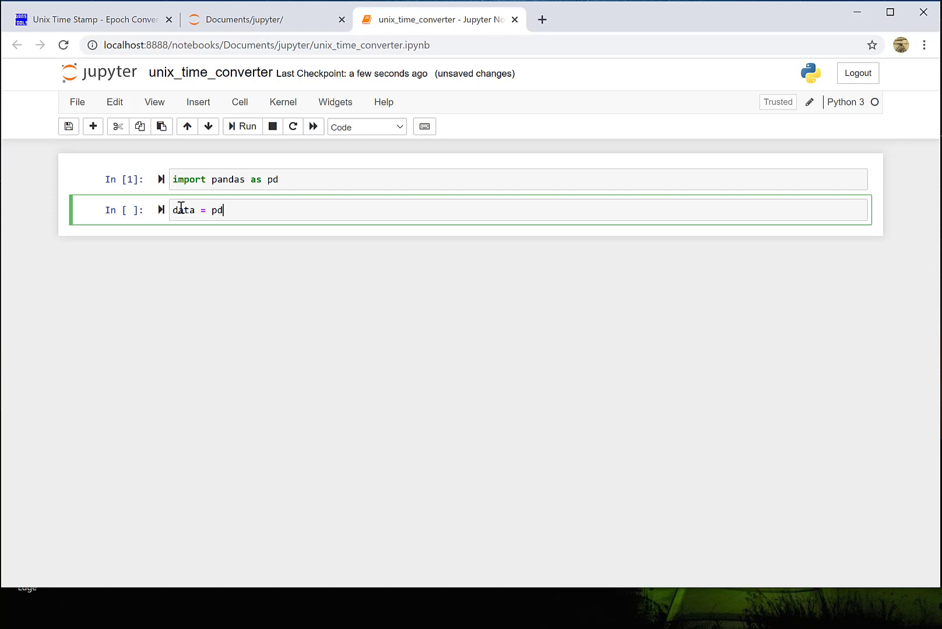
text(.read)
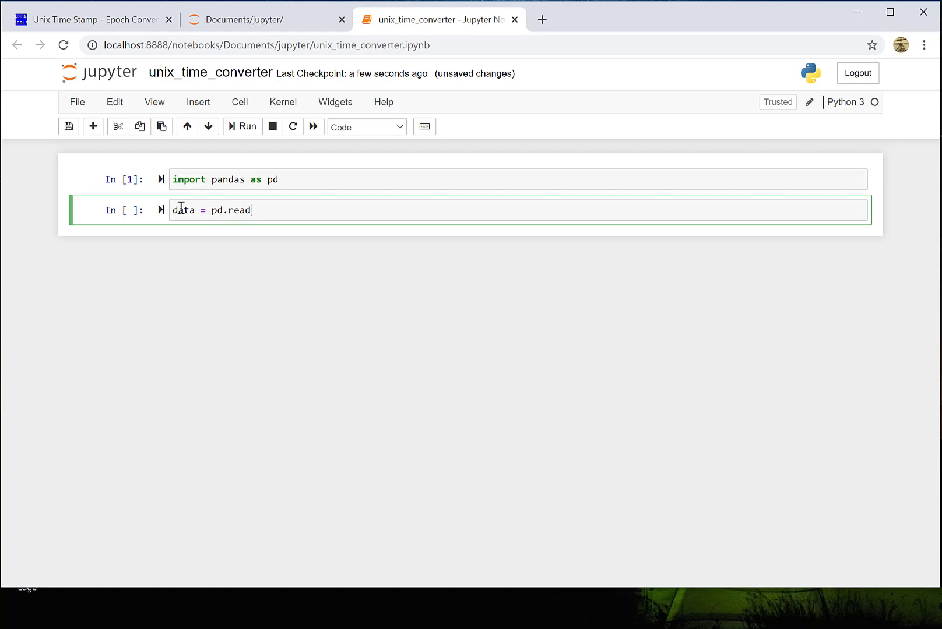
text(_)
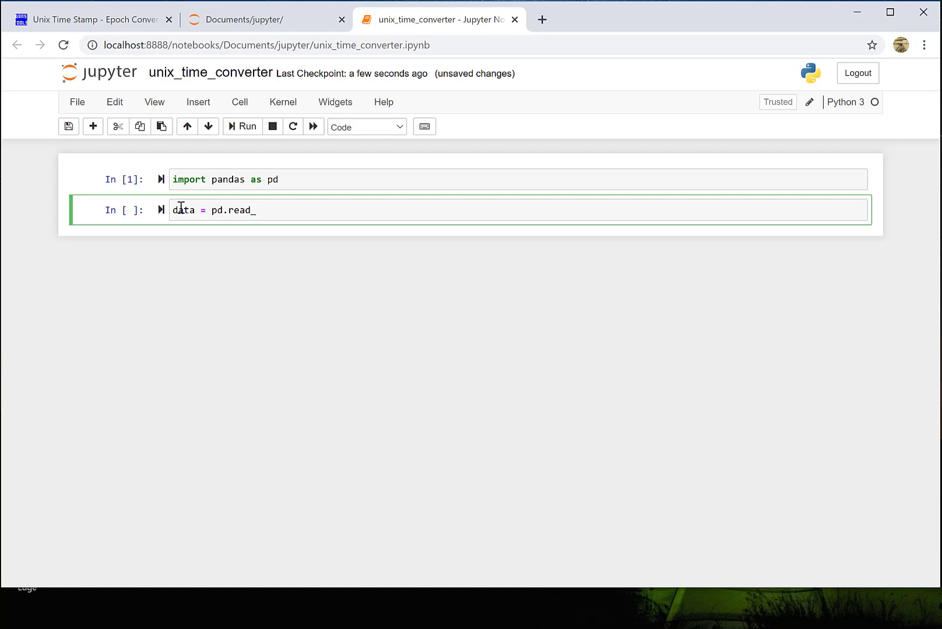
text(csv)
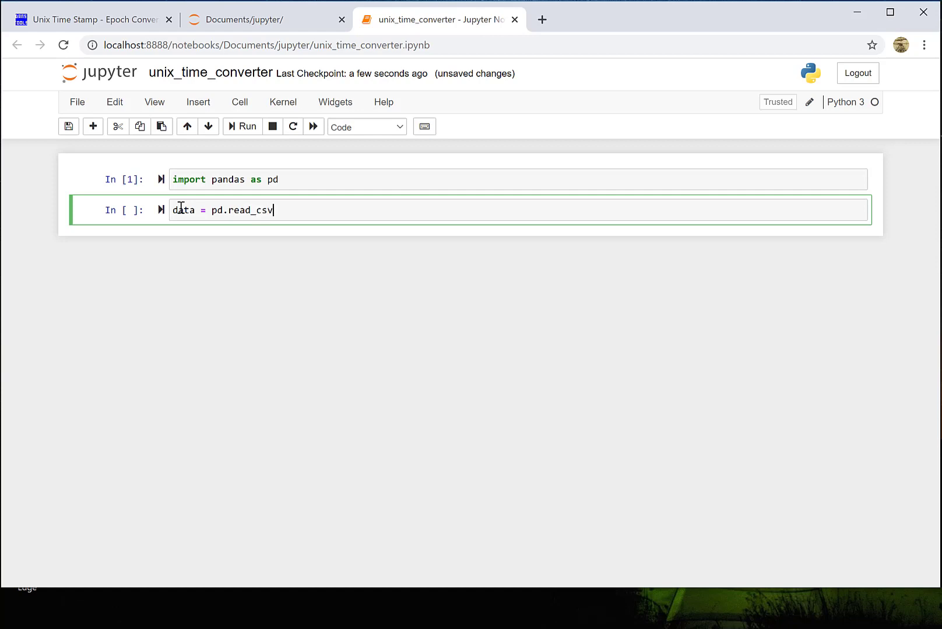
text(())
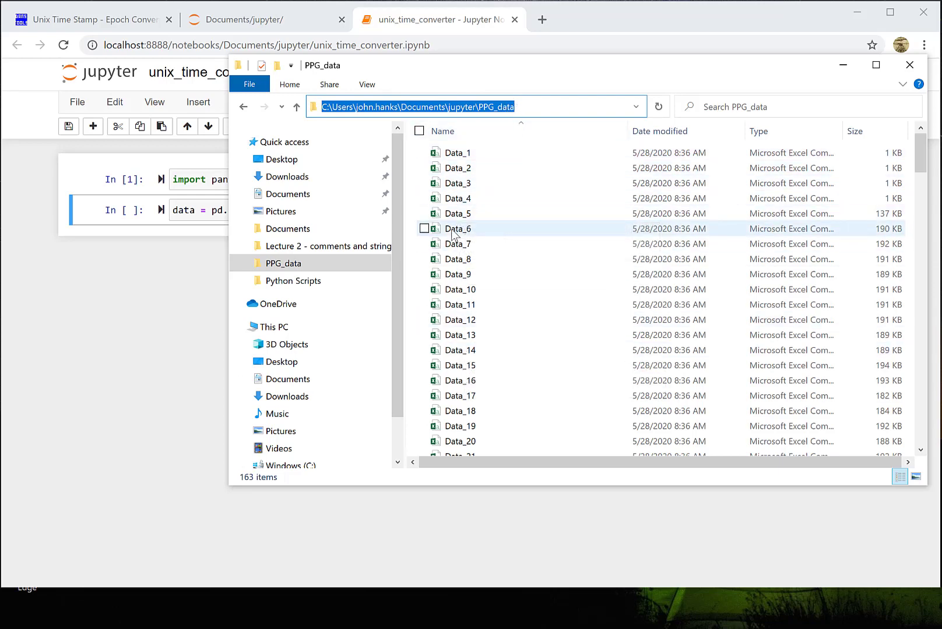
Step: Open Data_6 from the PPG_data folder in Excel
click(458, 229)
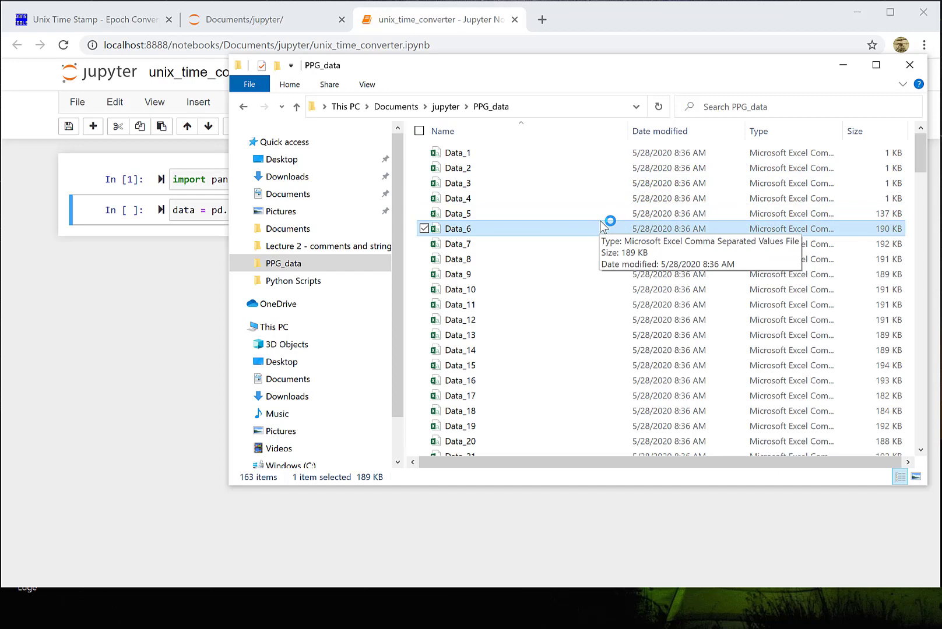
double_click(459, 229)
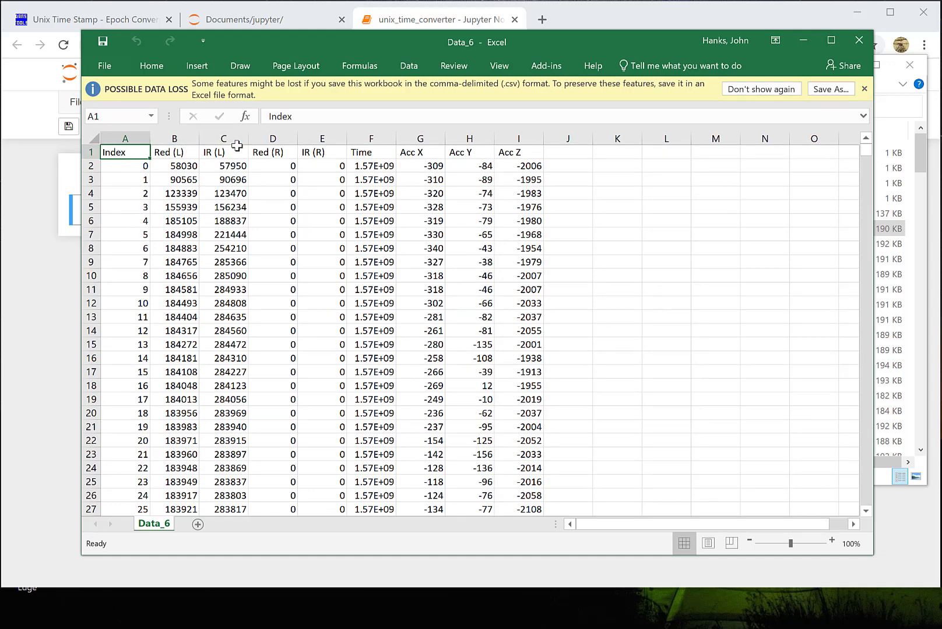
click(371, 152)
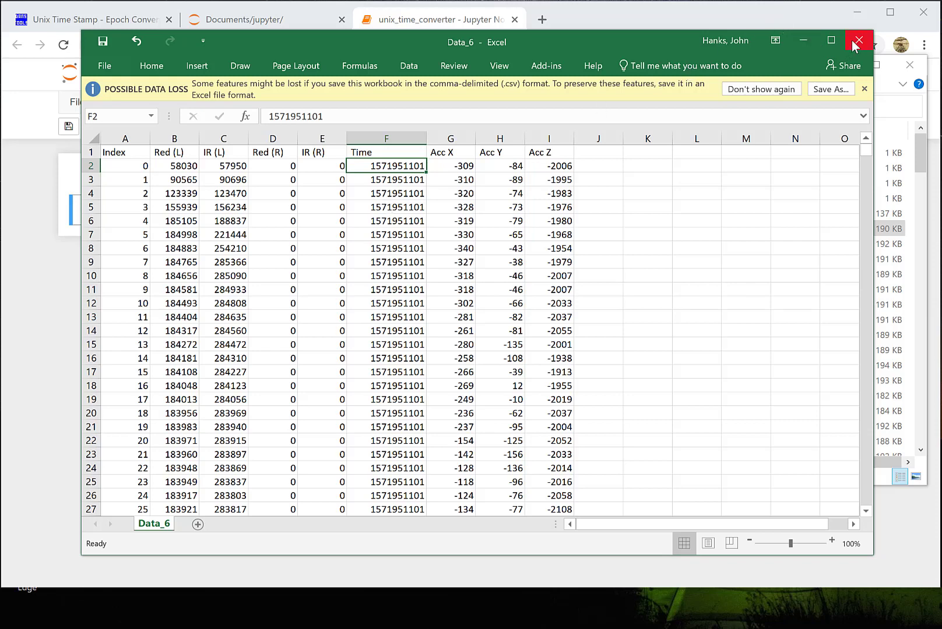
click(857, 41)
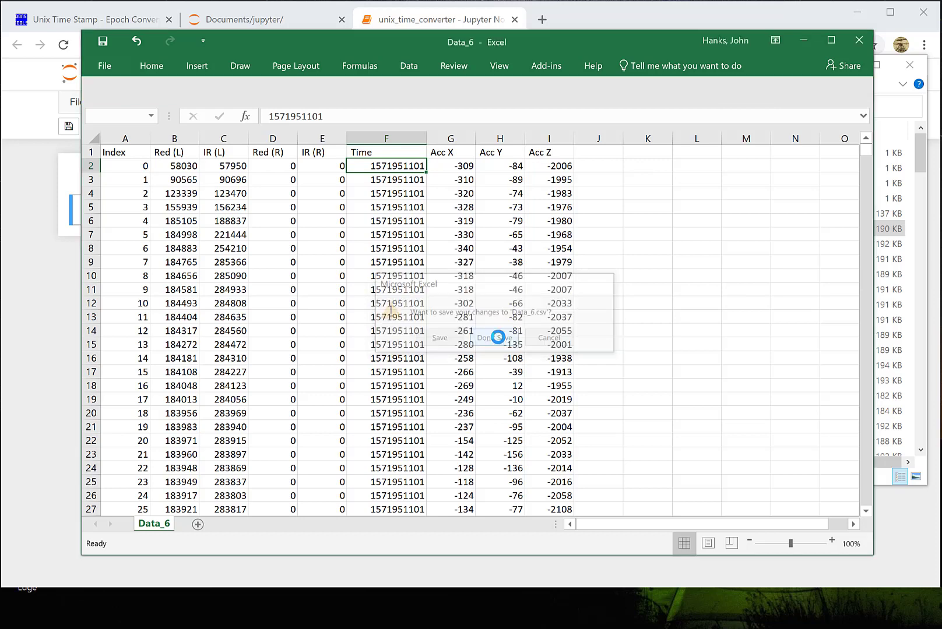
click(495, 337)
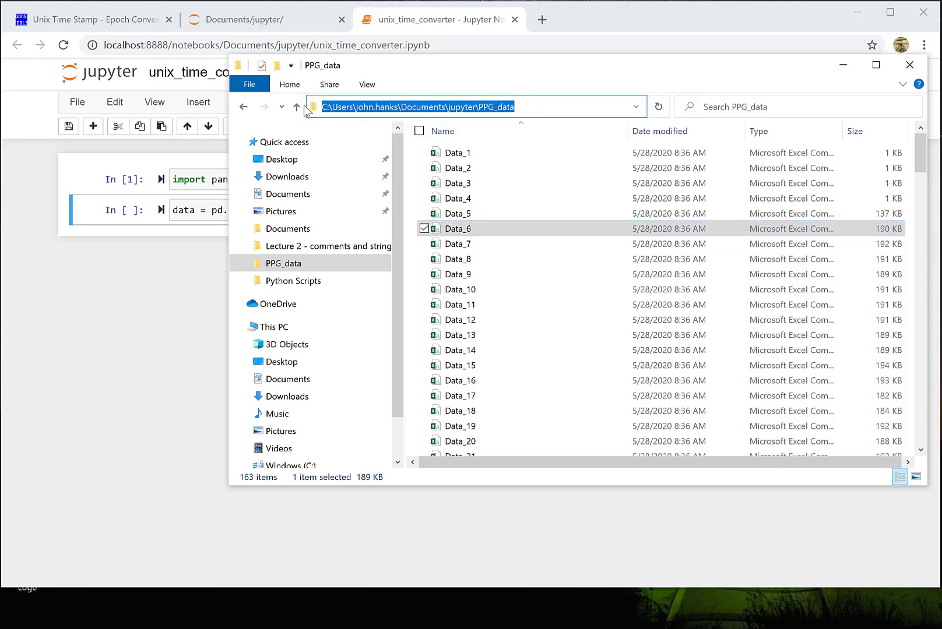
mouse_move(457, 240)
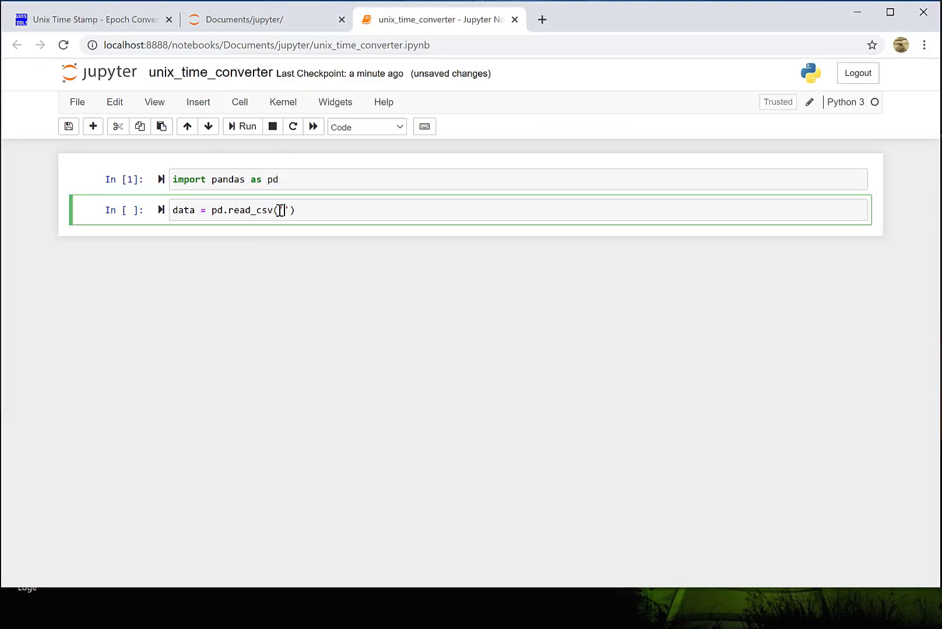
Step: Point read_csv at C:\Users\john.hanks\Documents\jupyter\PPG_data\Data_6.csv
text(C:\Users\john.hanks\Documents\jupyter\PPG_data\)
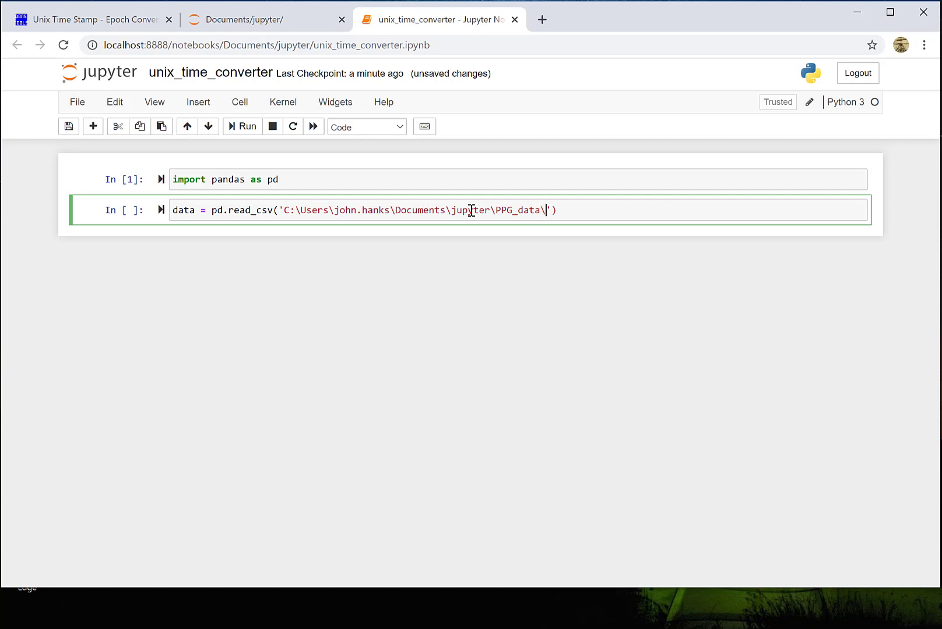
text(Data_)
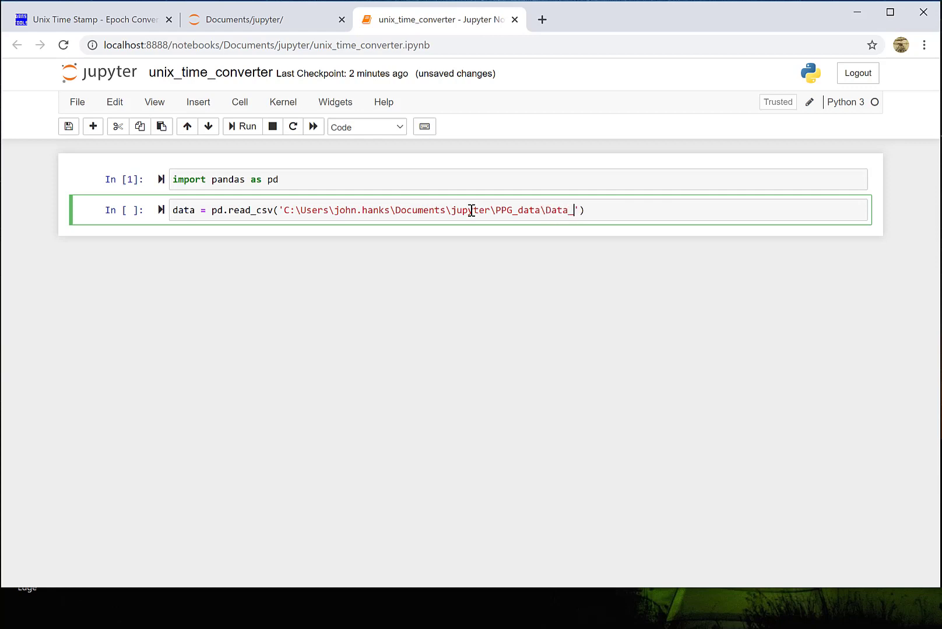
text(6.c)
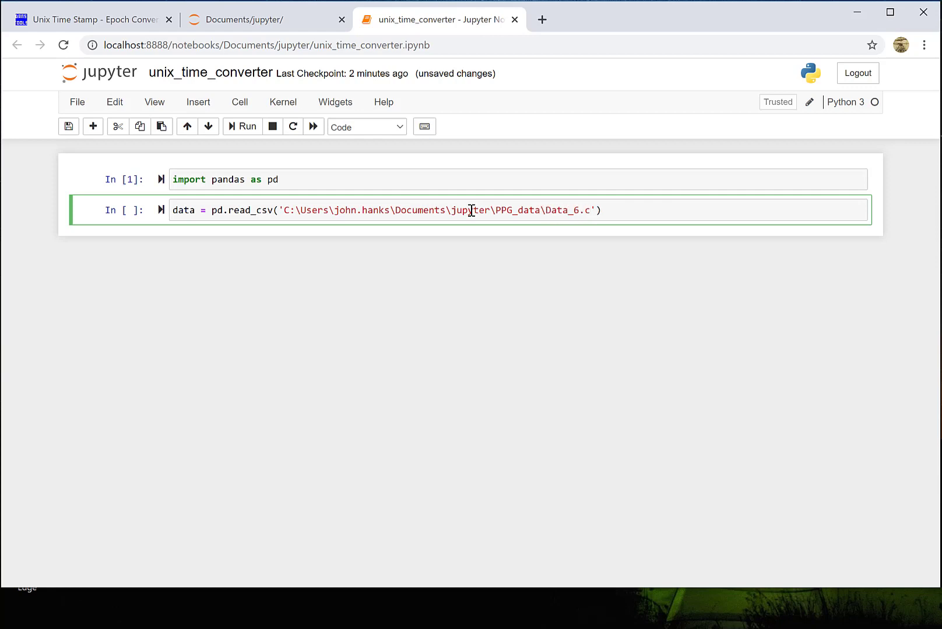
text(sv)
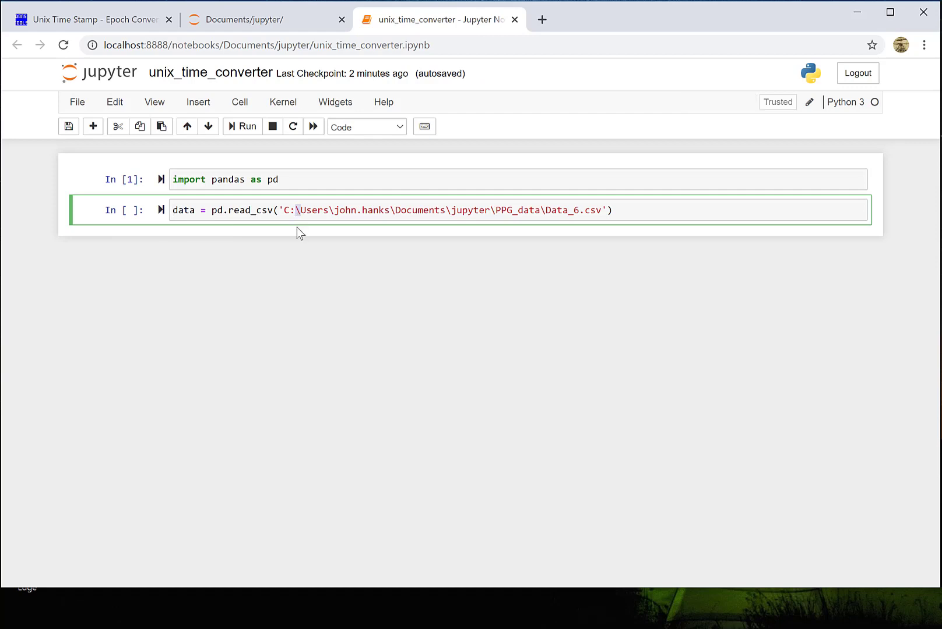
click(300, 210)
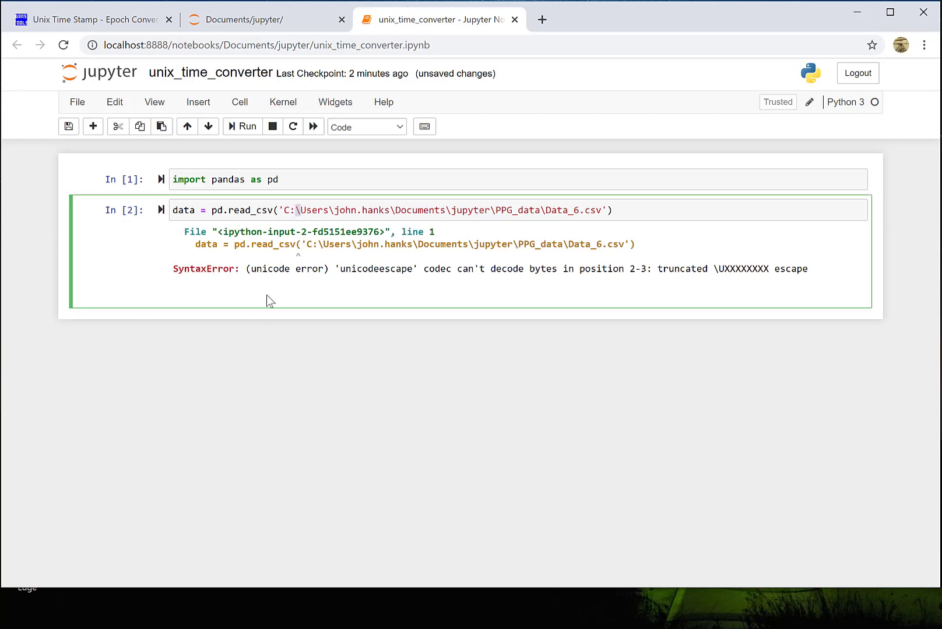
mouse_move(275, 287)
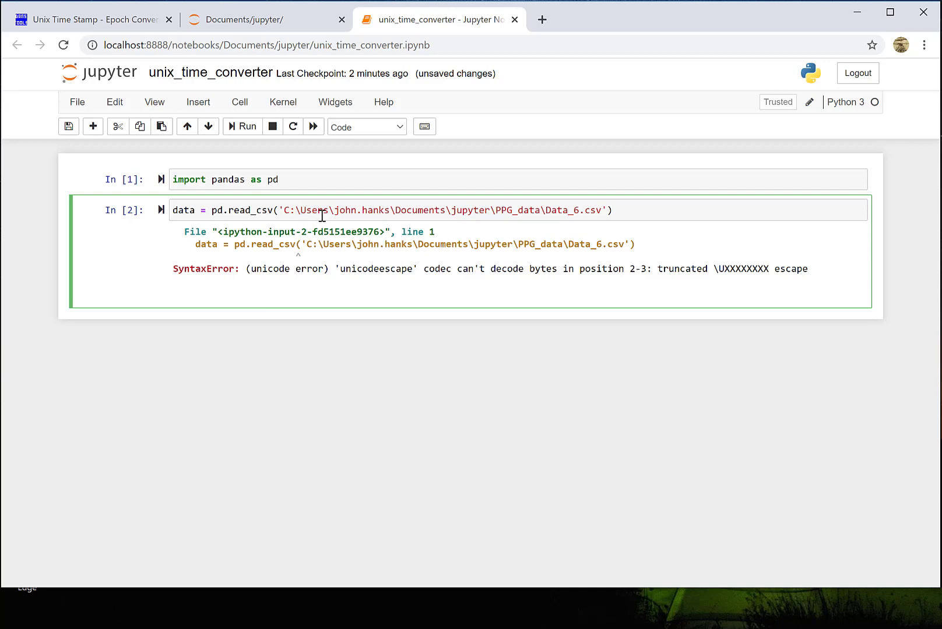
Step: Run the loading cell and select its unicodeescape SyntaxError message
text(\n)
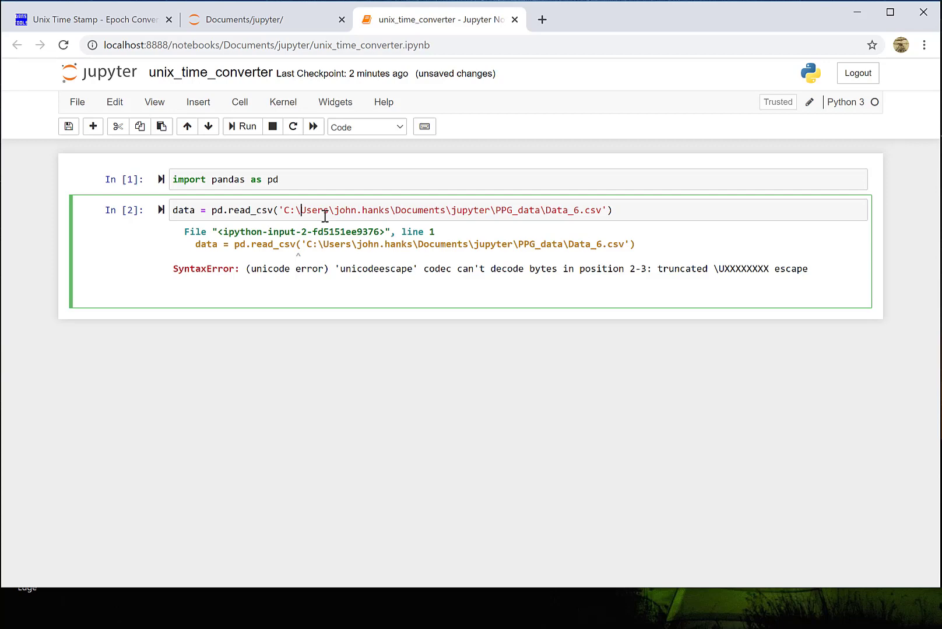
mouse_move(764, 295)
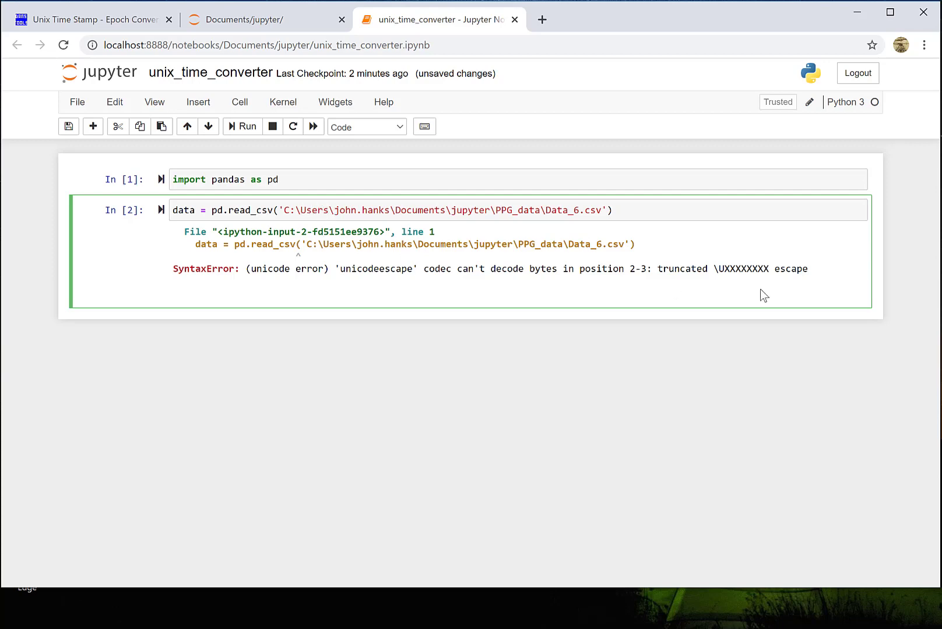
drag(287, 268, 808, 268)
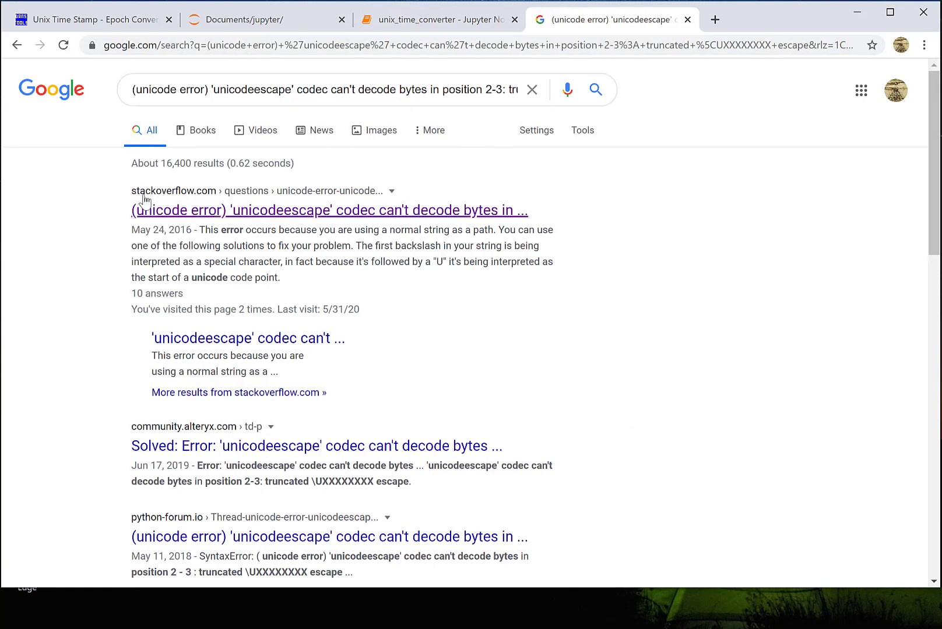
Step: Read the top Stack Overflow answer and highlight its double-backslash path fix
click(330, 210)
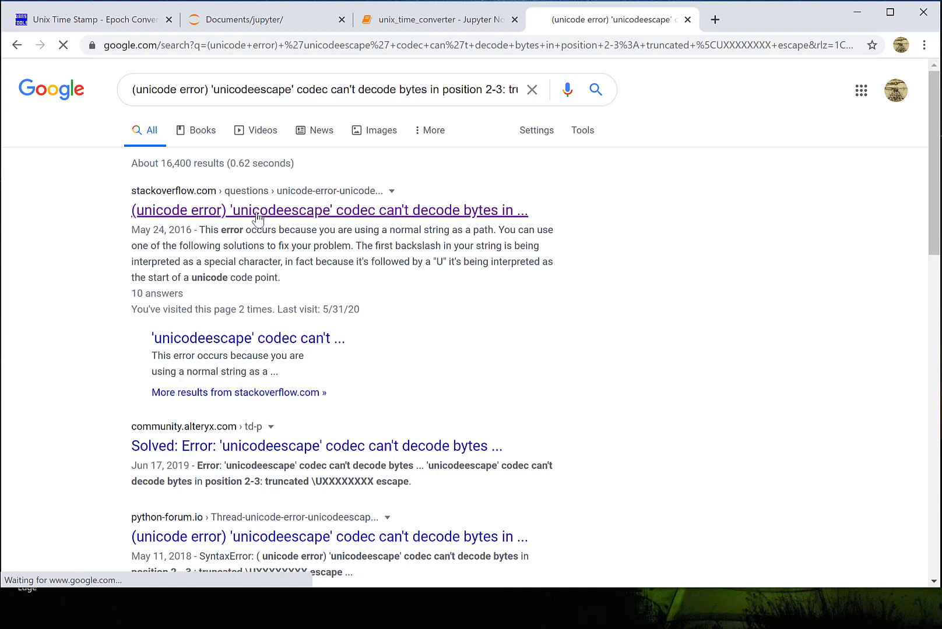
click(329, 210)
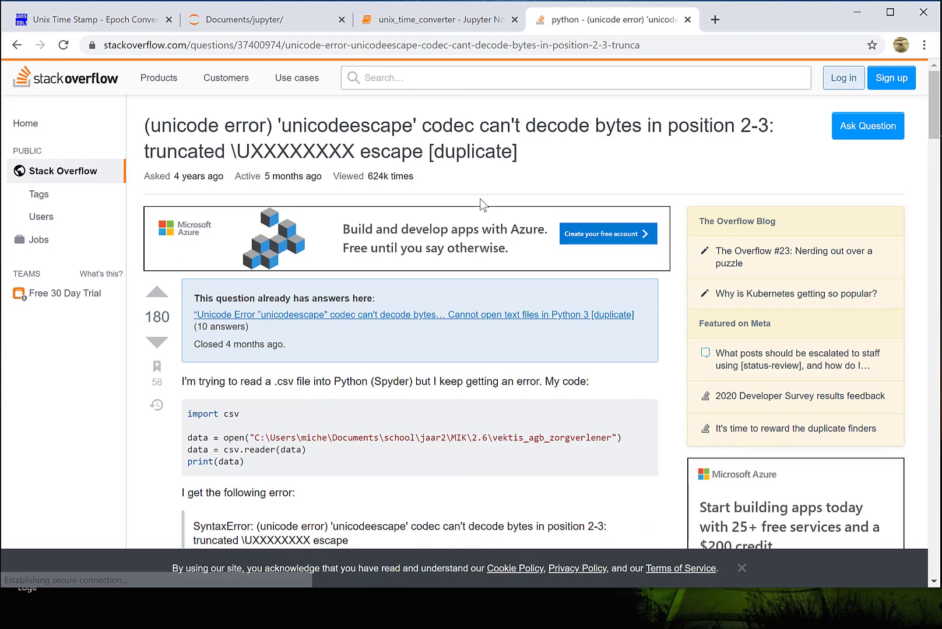
scroll(down, 3)
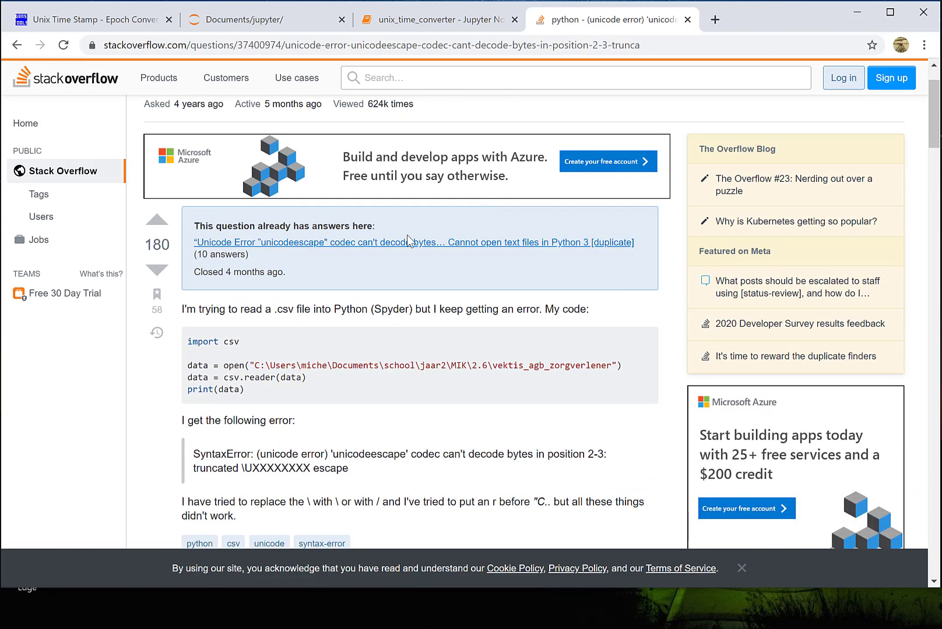
scroll(down, 3)
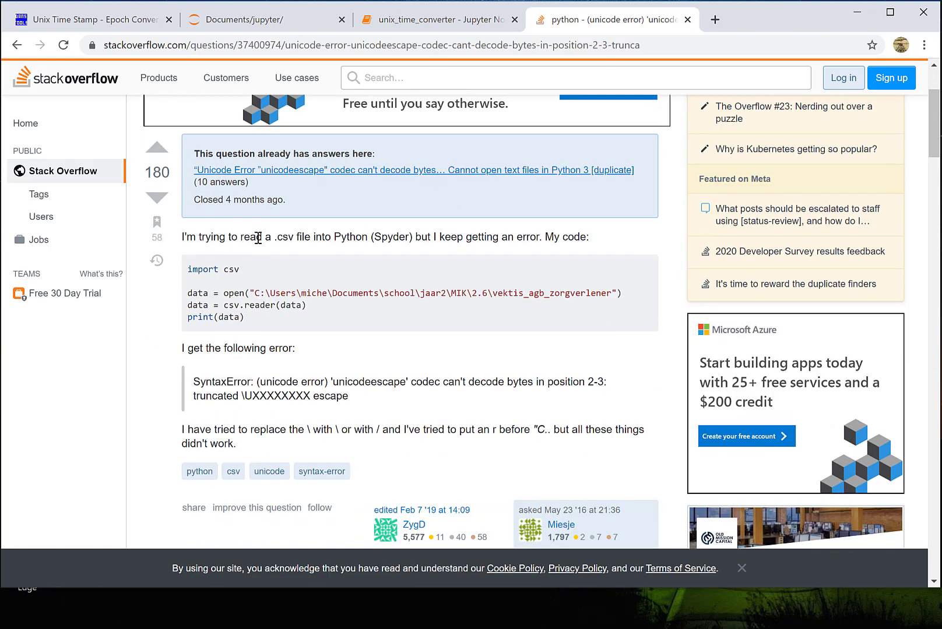
scroll(down, 3)
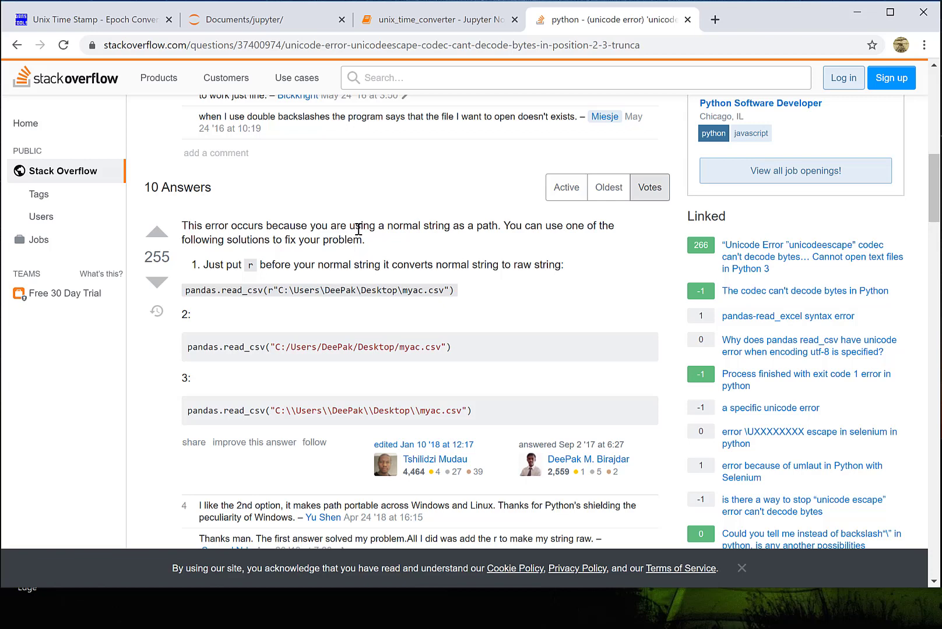
scroll(down, 3)
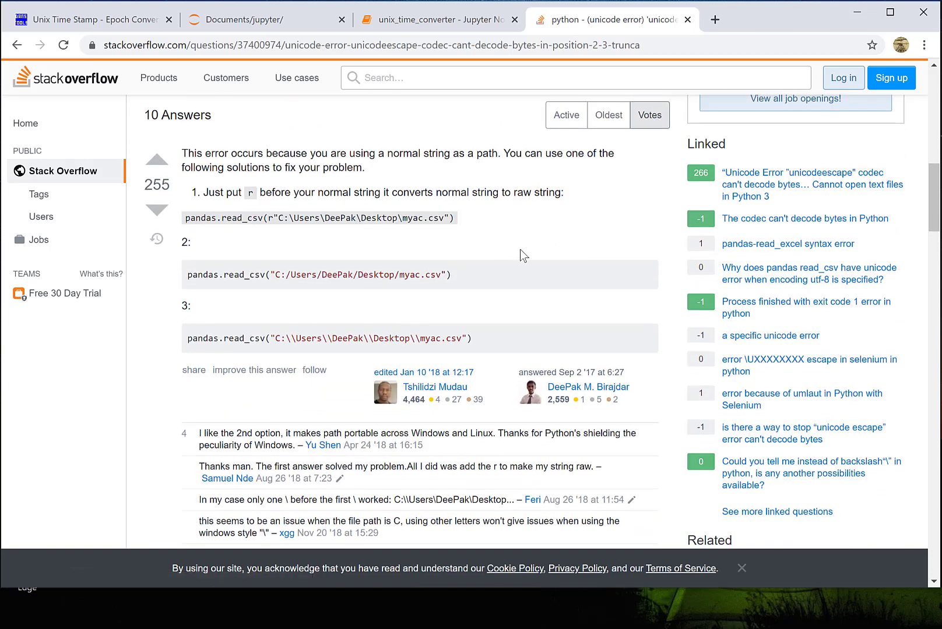
mouse_move(264, 297)
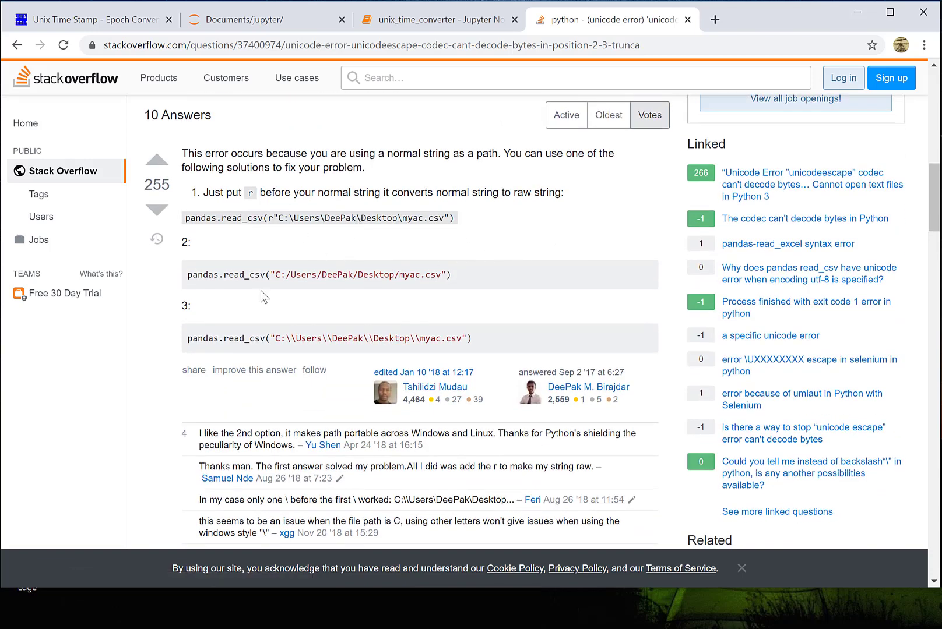
double_click(270, 218)
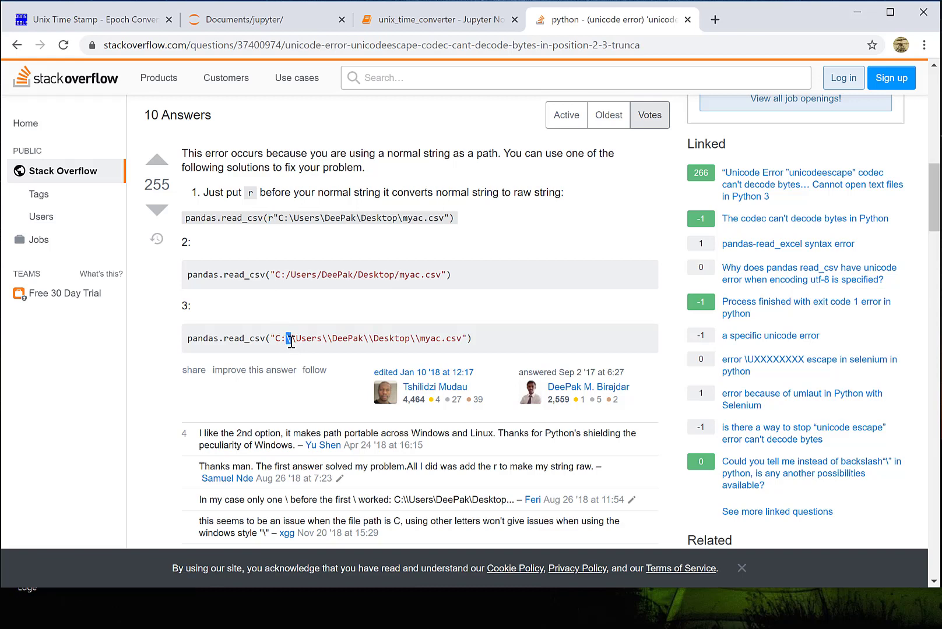
right_click(307, 337)
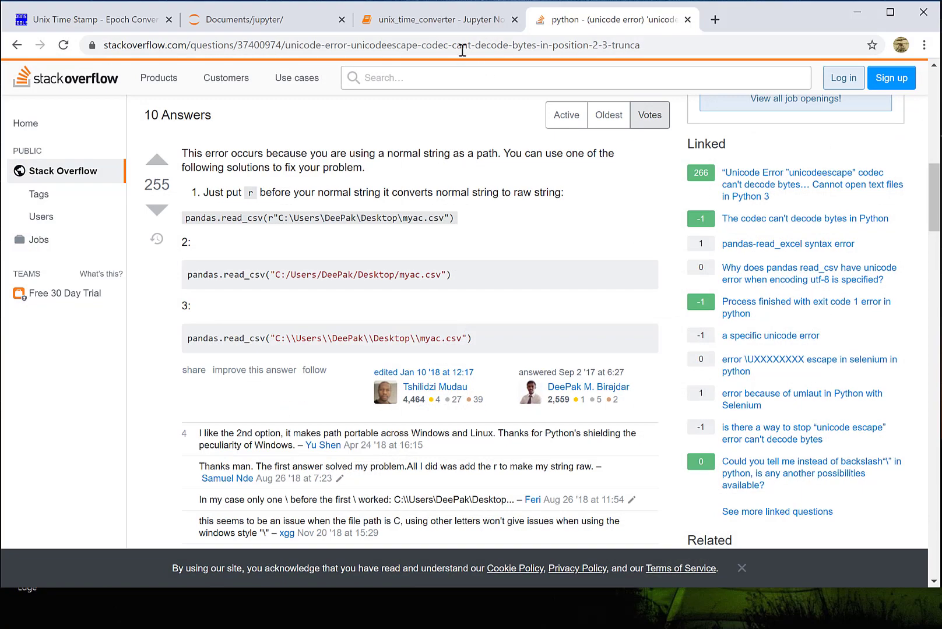
Step: In unix_time_converter, prefix the path with r, run it, and enter data
click(264, 20)
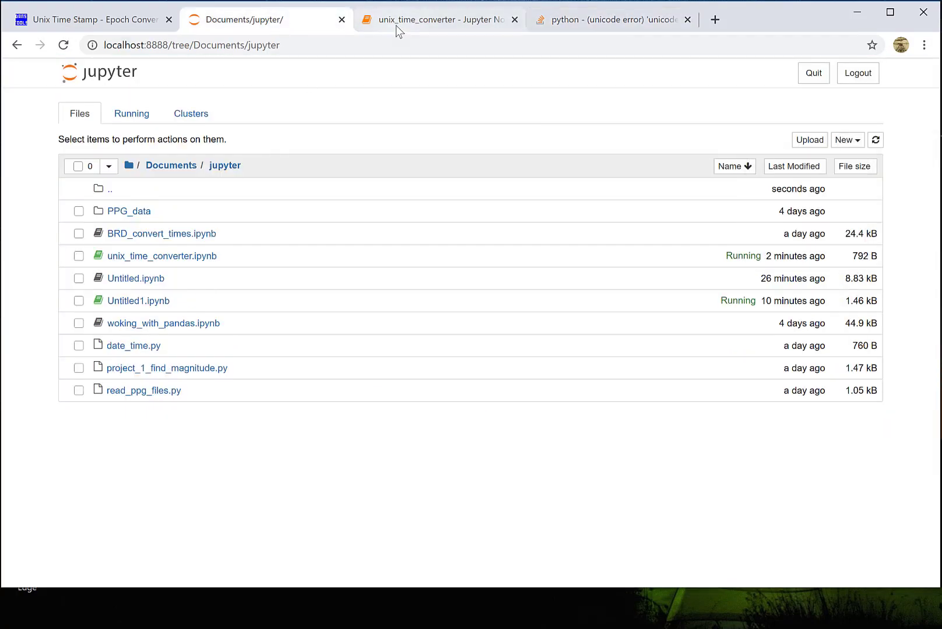
click(439, 19)
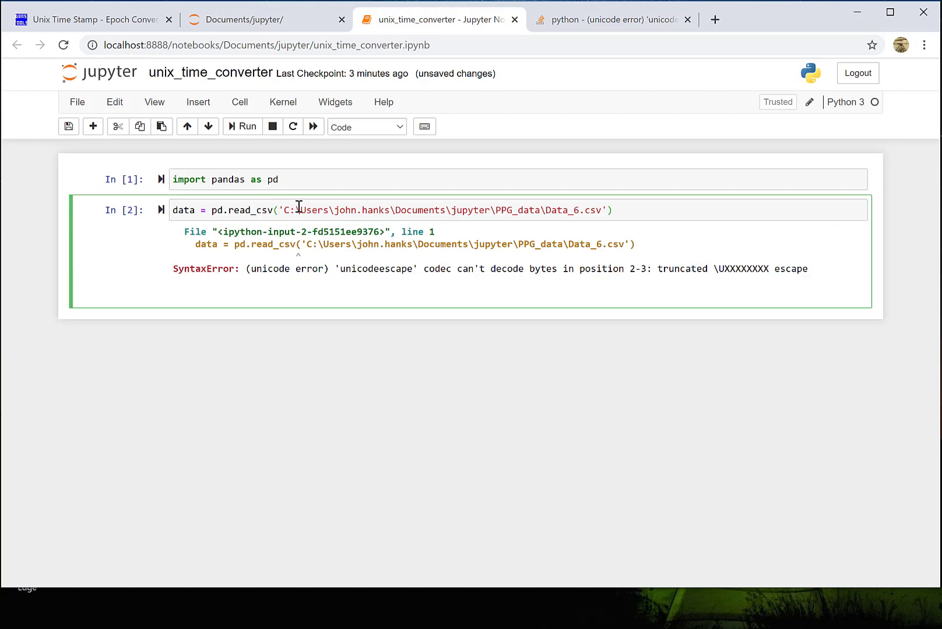
text(r)
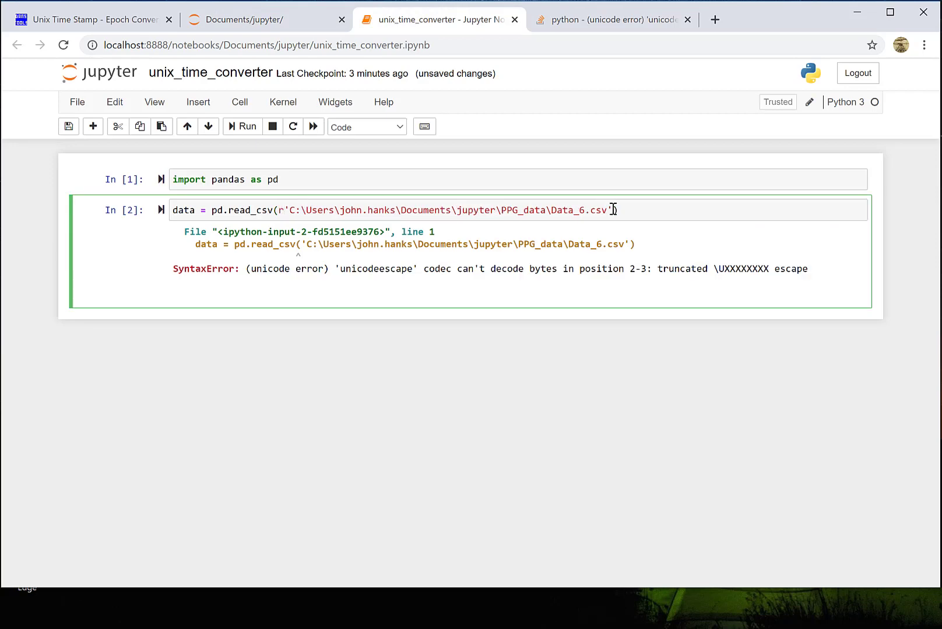
click(242, 126)
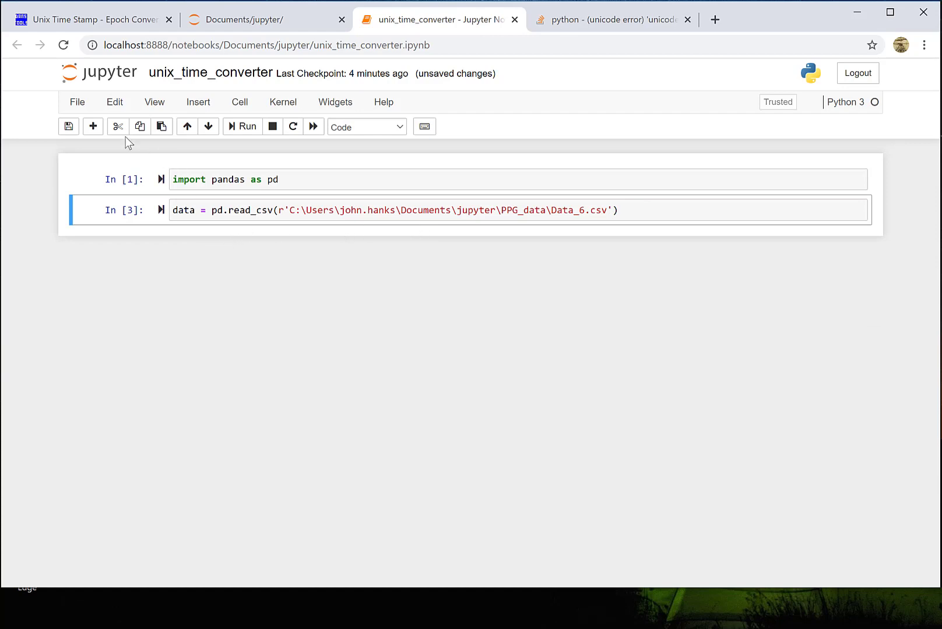
text(data)
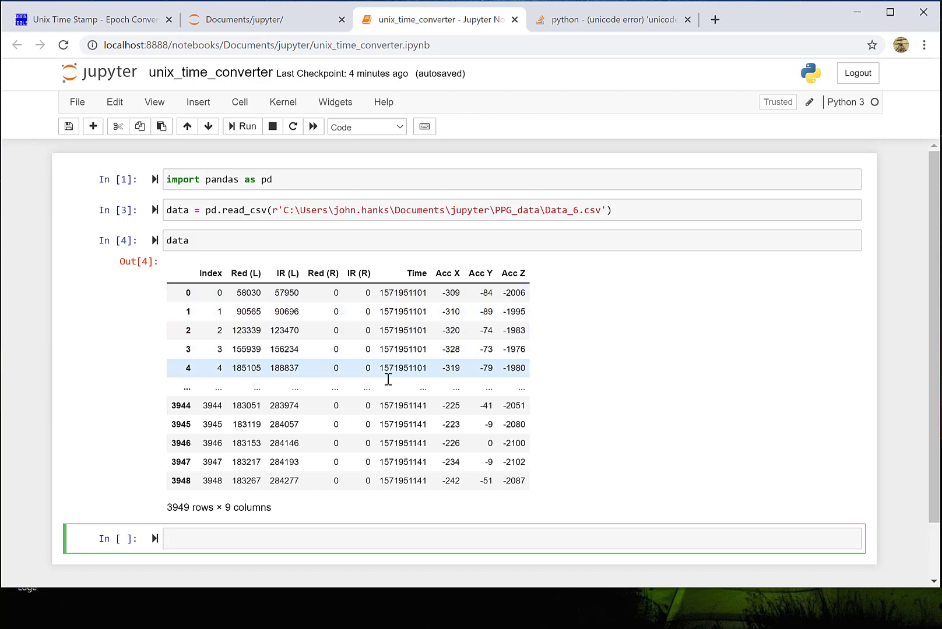
Step: Run data.columns to list the nine column names and highlight the leading space in ' Time'
text(d)
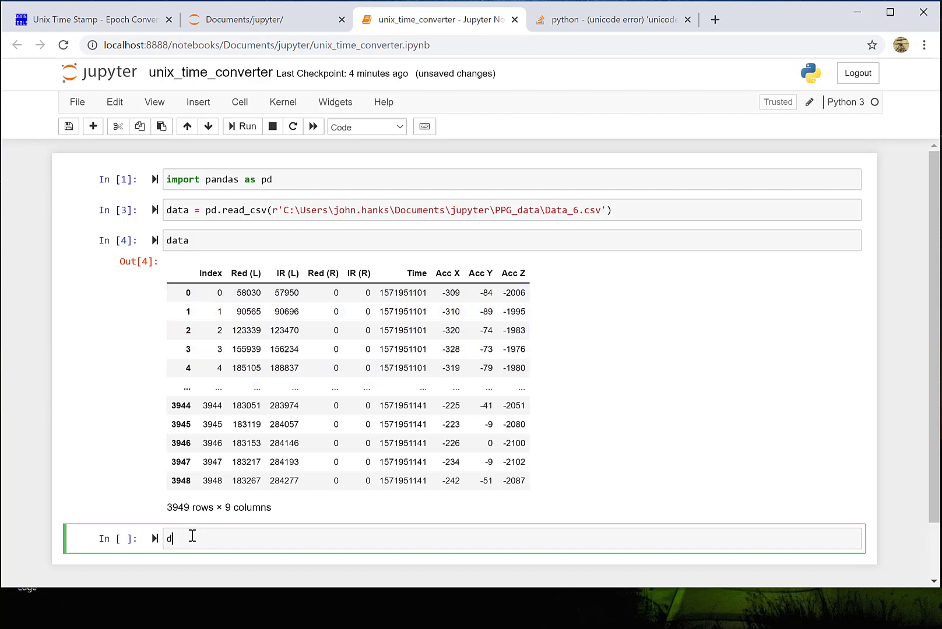
text(ata.column)
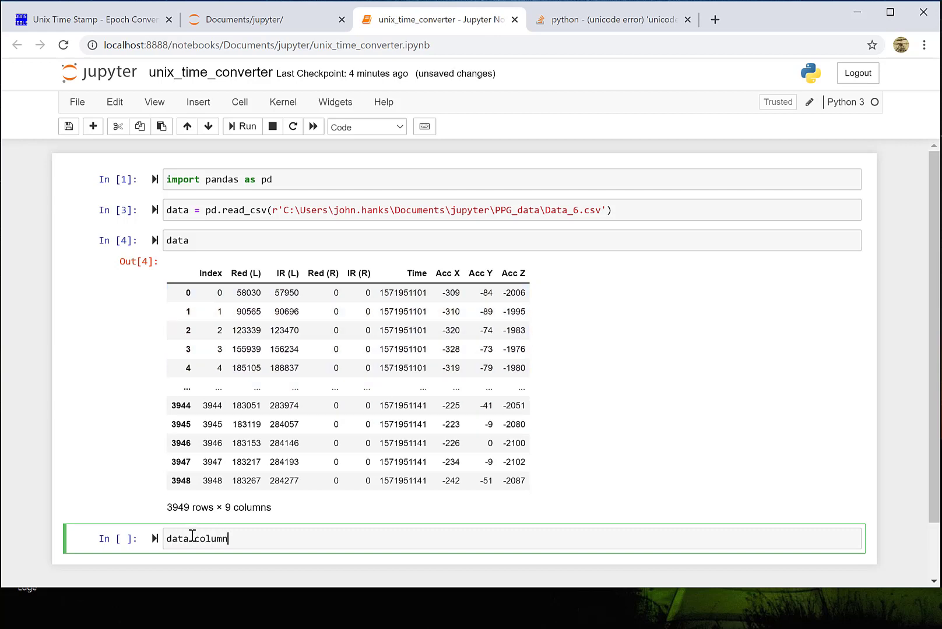
text(s)
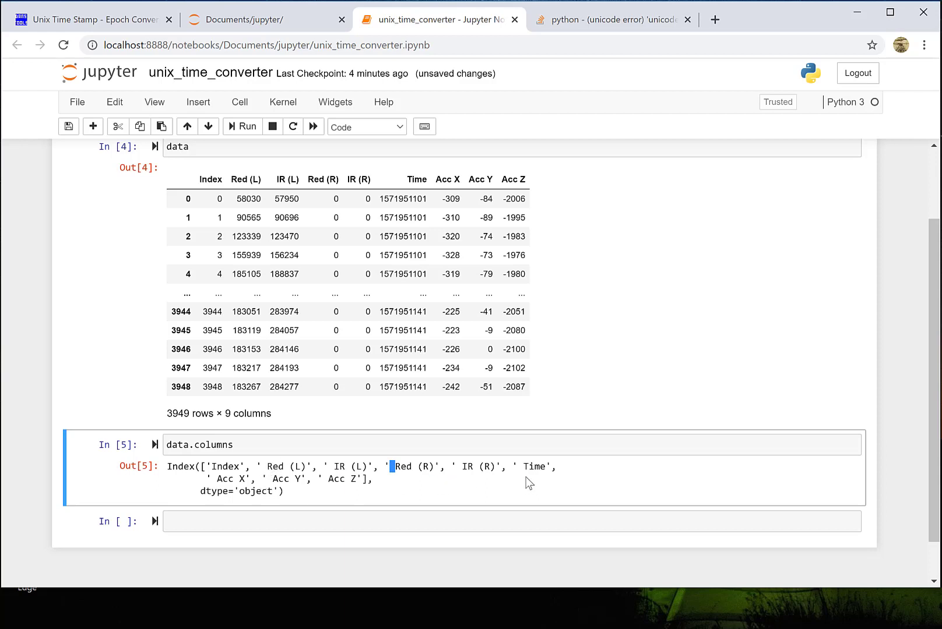
double_click(532, 467)
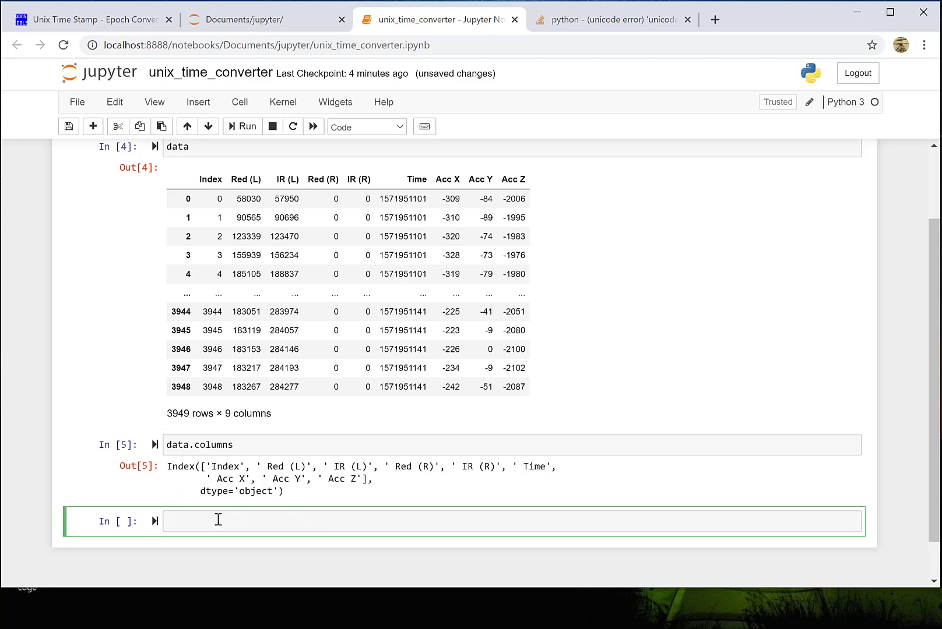
click(241, 521)
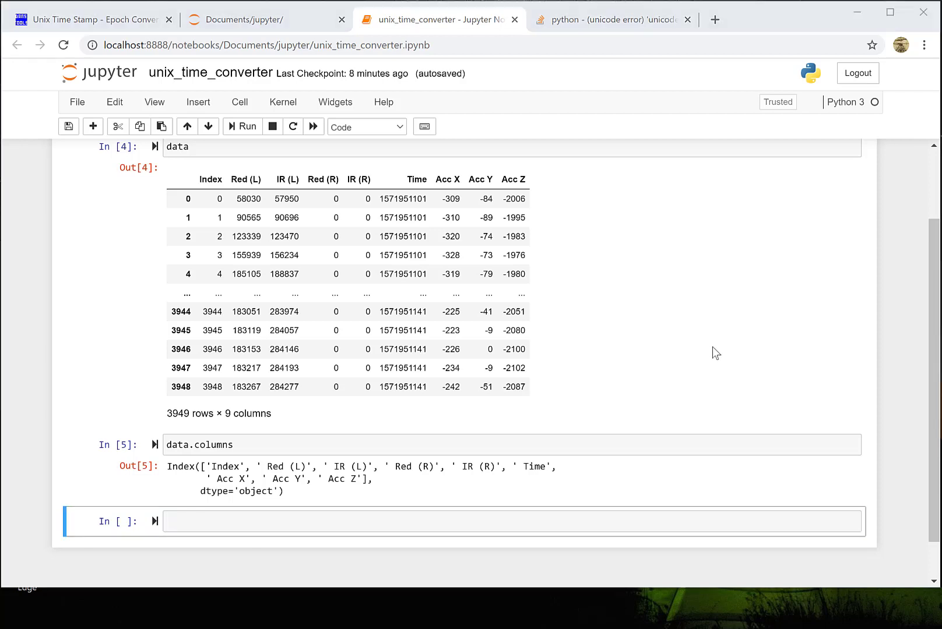
mouse_move(714, 339)
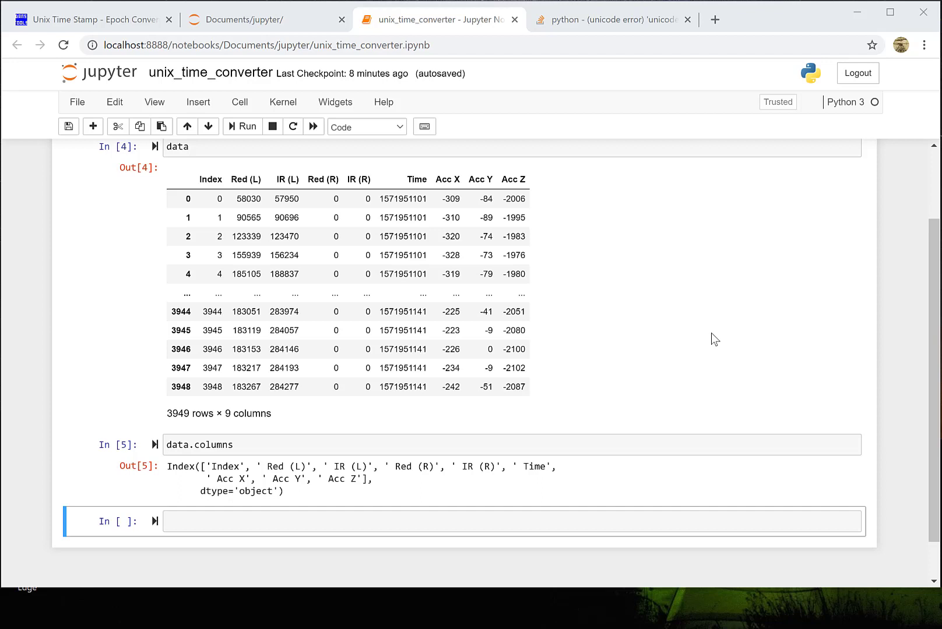
mouse_move(673, 235)
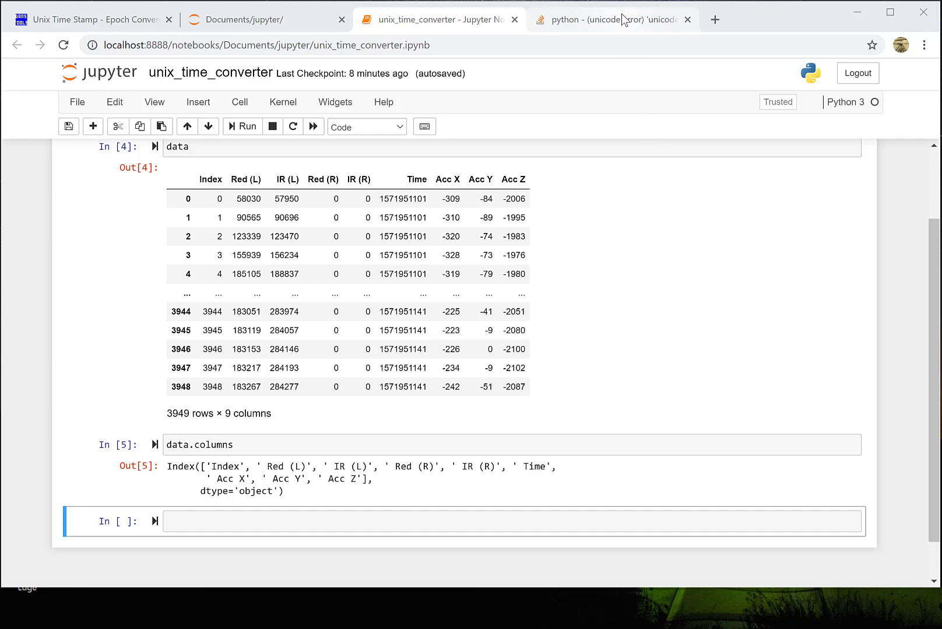
mouse_move(612, 19)
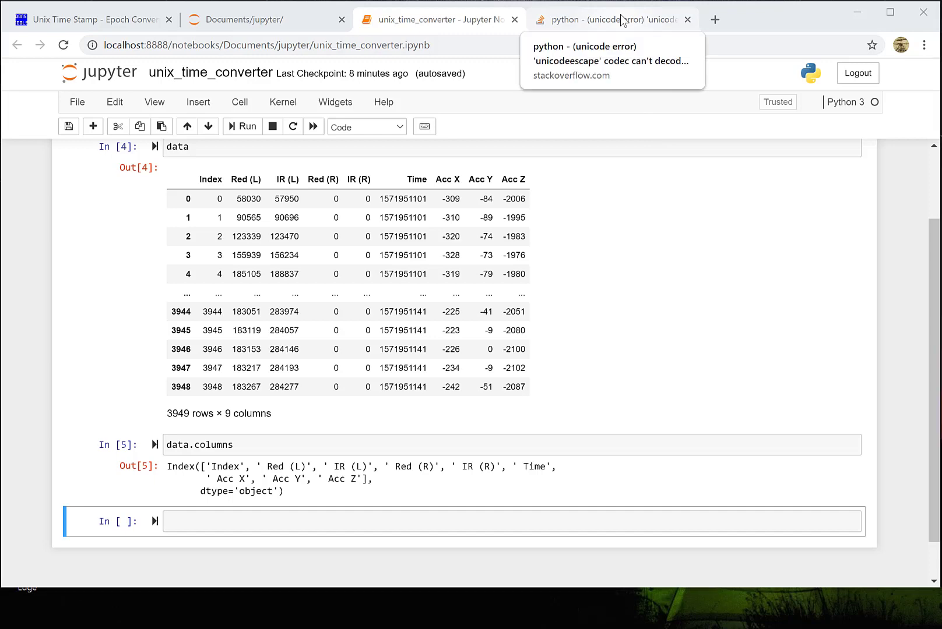
Step: Search for a Python unix time converter and open the Stack Overflow question on readable dates
click(608, 19)
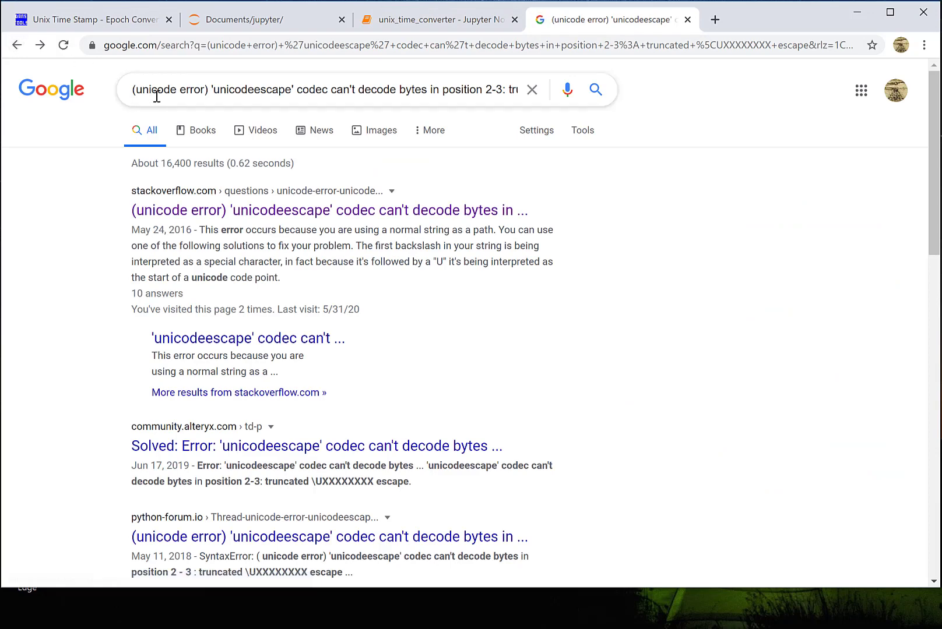
click(438, 20)
text(unix time converter python stackoverflow)
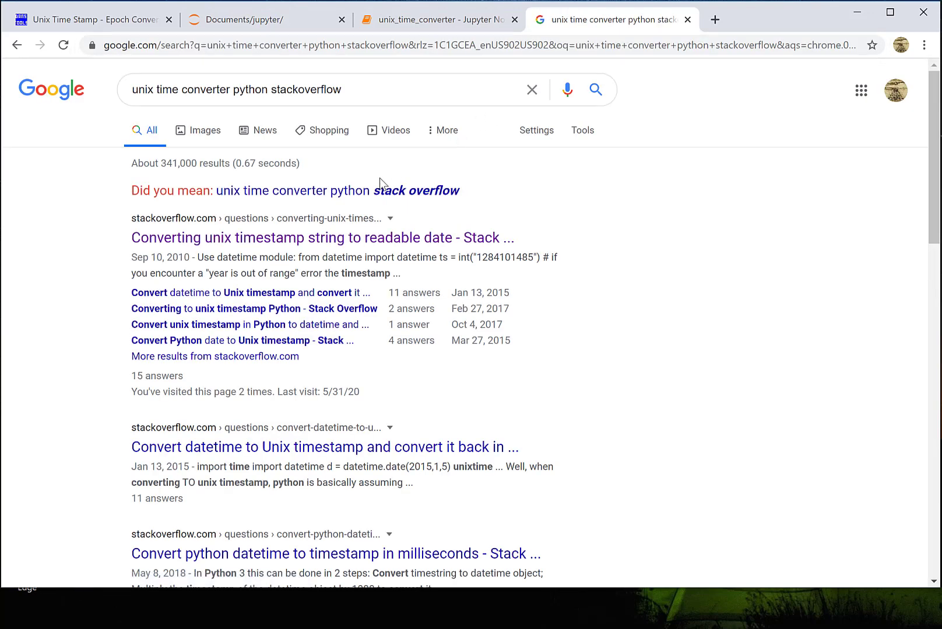
click(321, 237)
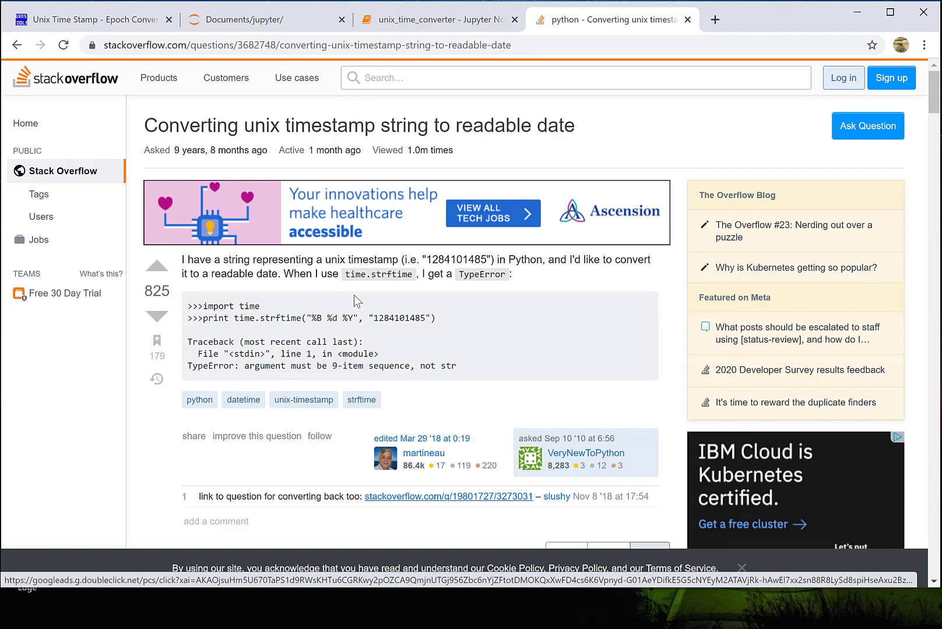
Step: Copy the top answer's datetime.utcfromtimestamp code and return to the unix_time_converter notebook
scroll(down, 3)
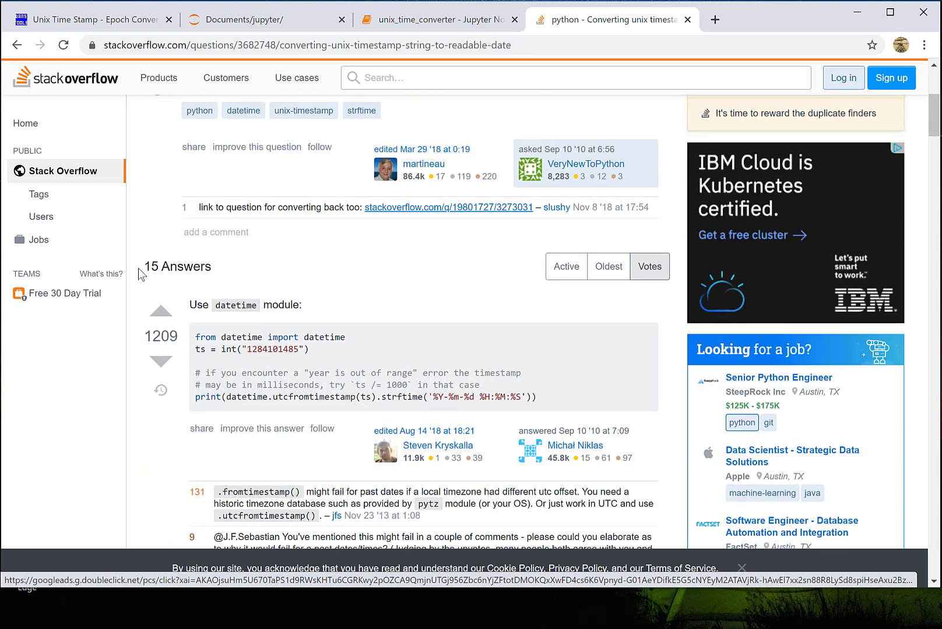
mouse_move(170, 335)
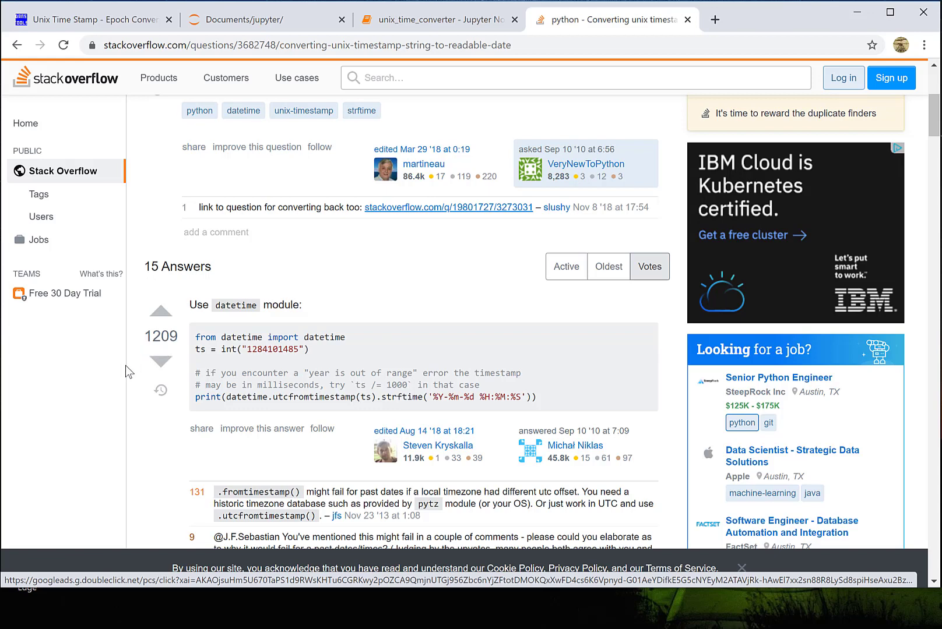
scroll(down, 3)
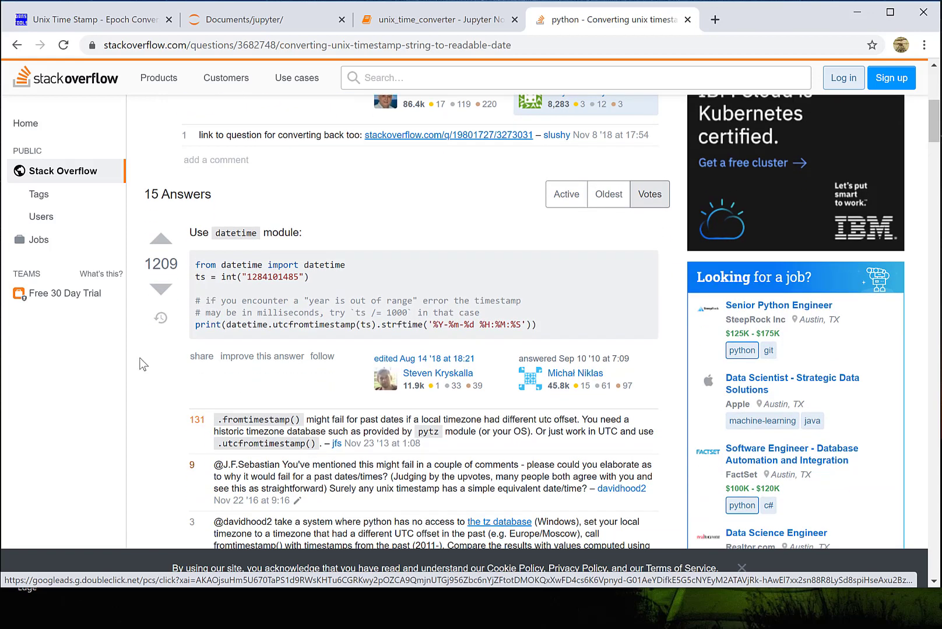
drag(216, 264, 540, 326)
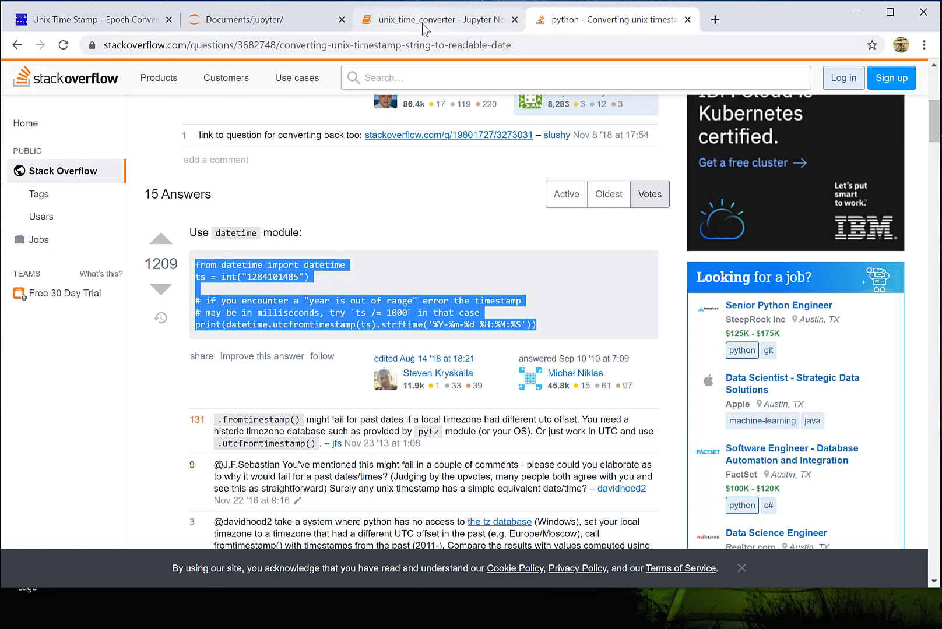
click(438, 20)
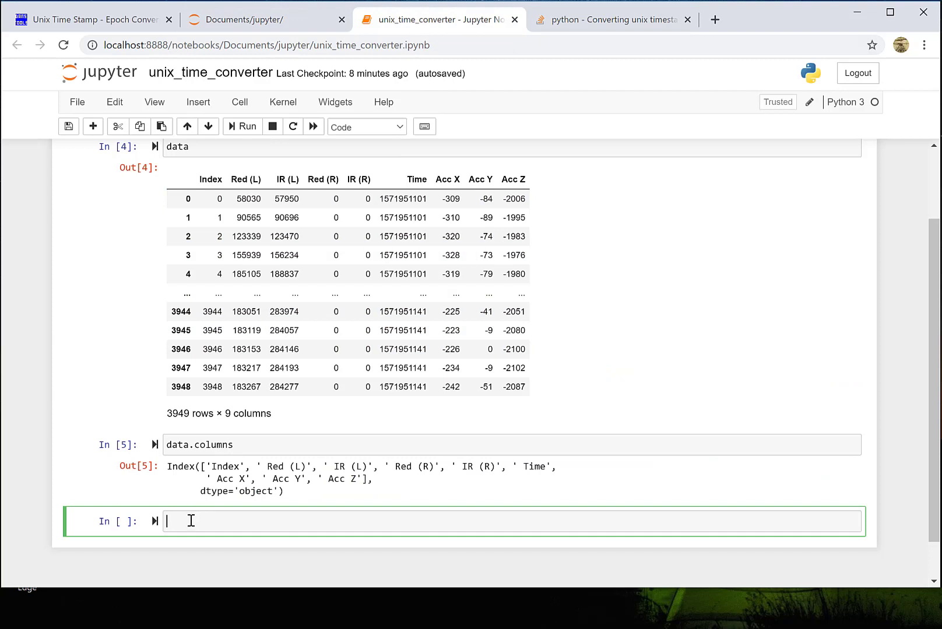
text(from datetime import datetime)
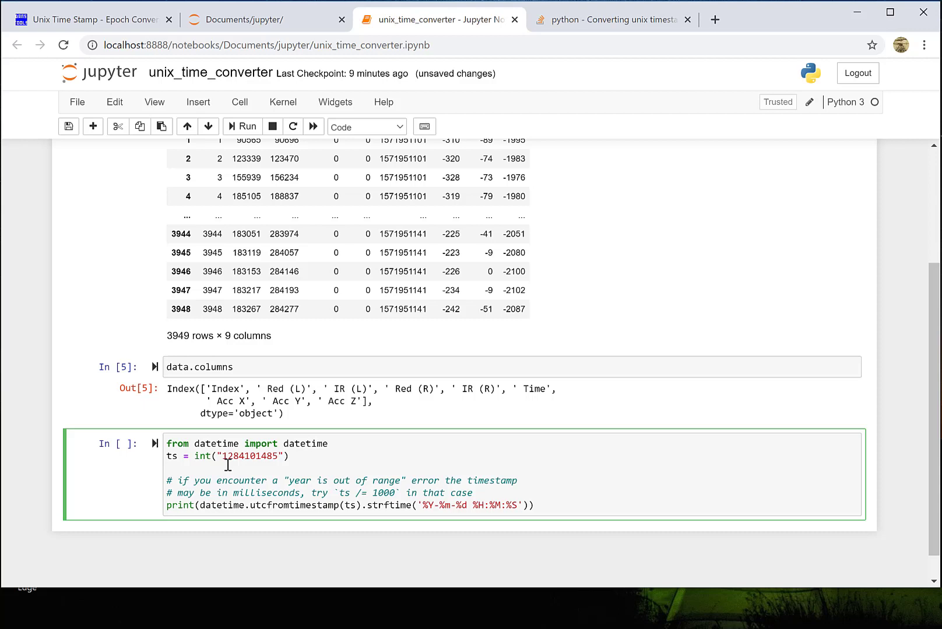
click(241, 126)
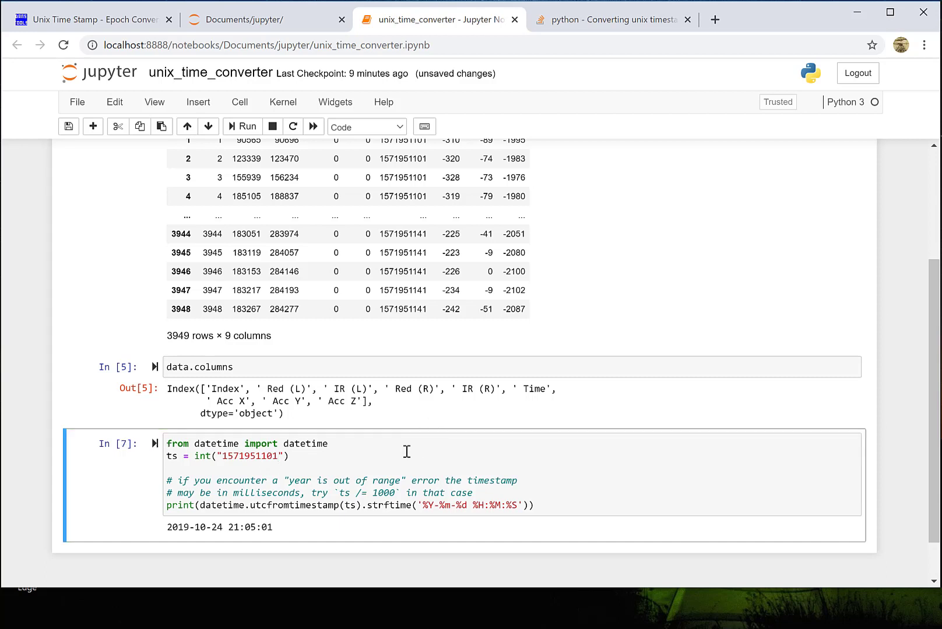
click(348, 505)
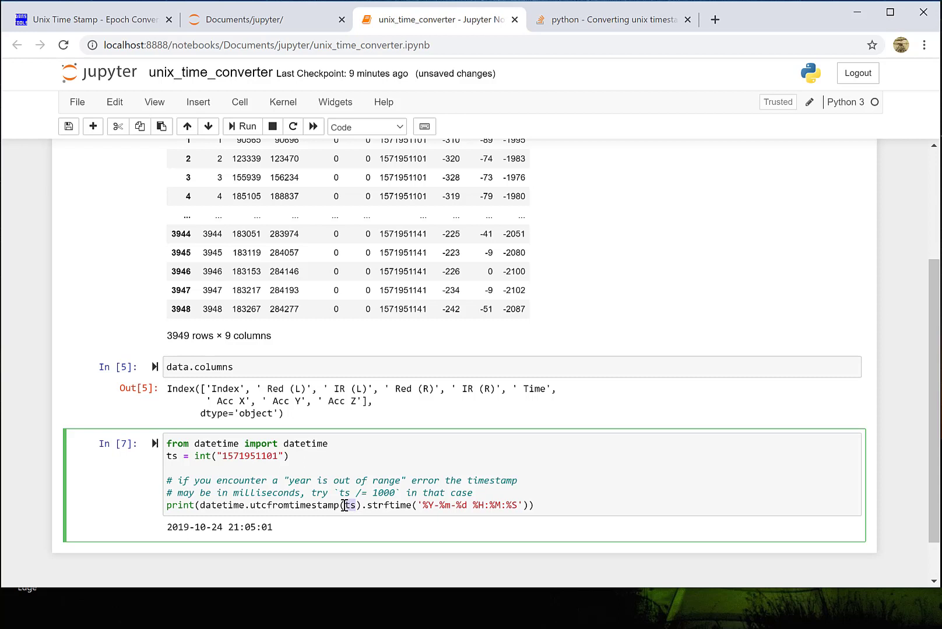
double_click(249, 456)
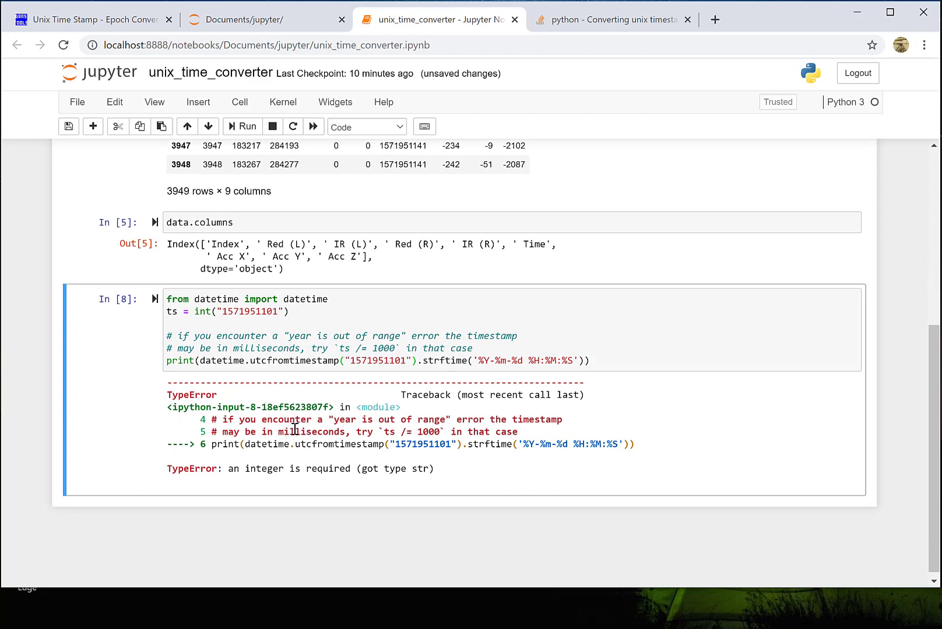
mouse_move(334, 444)
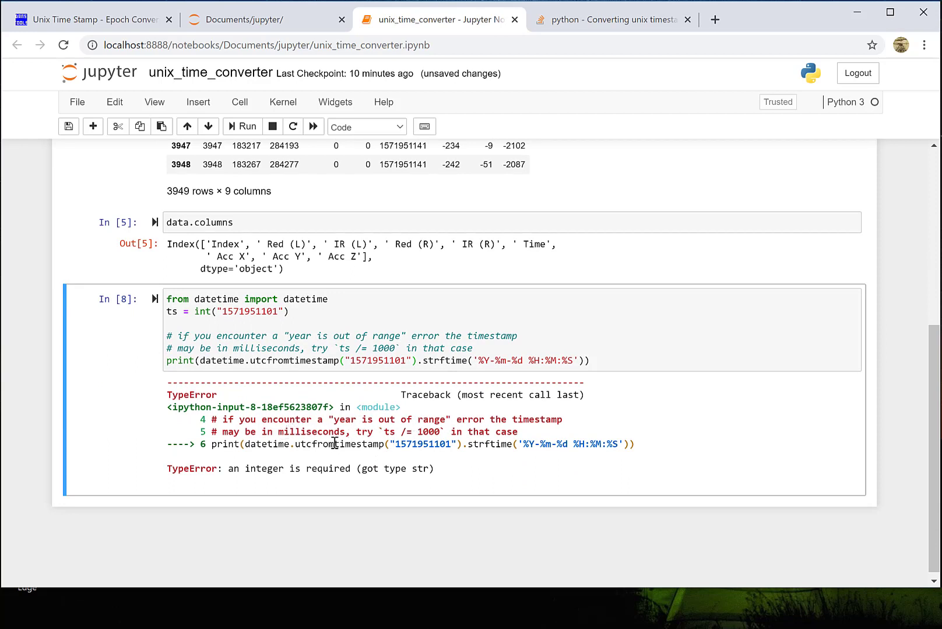
mouse_move(411, 468)
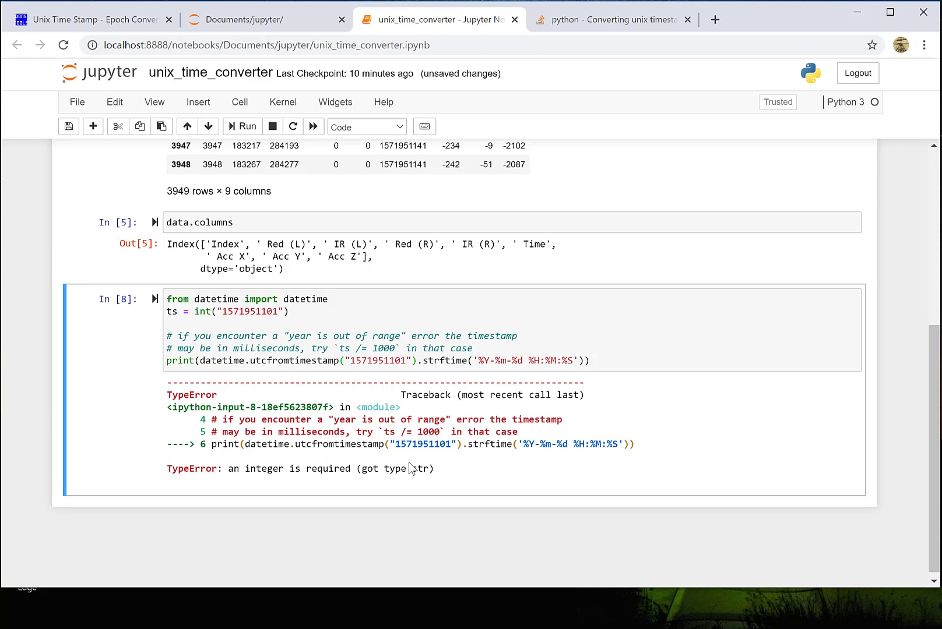
mouse_move(319, 474)
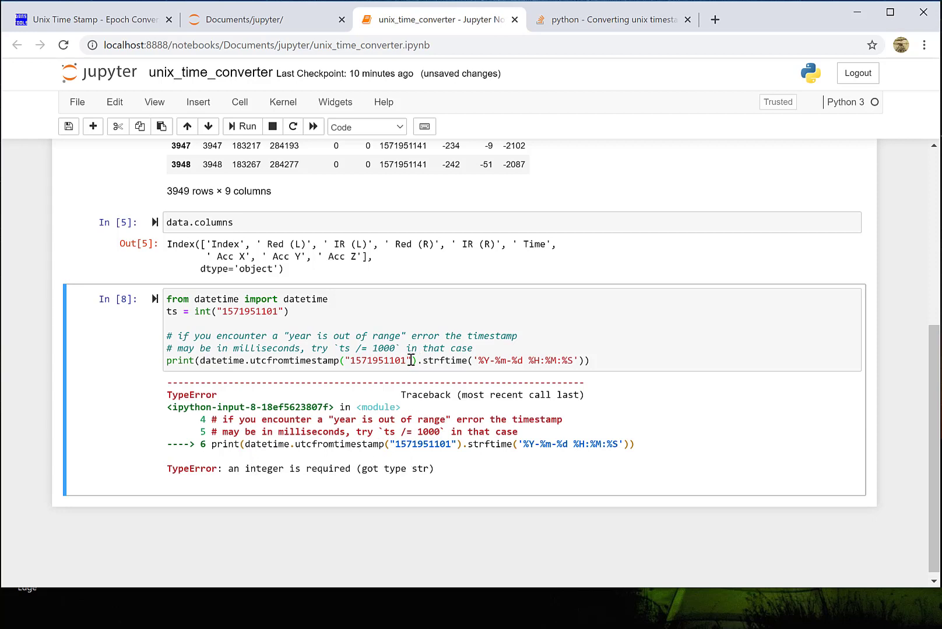
text(ts)
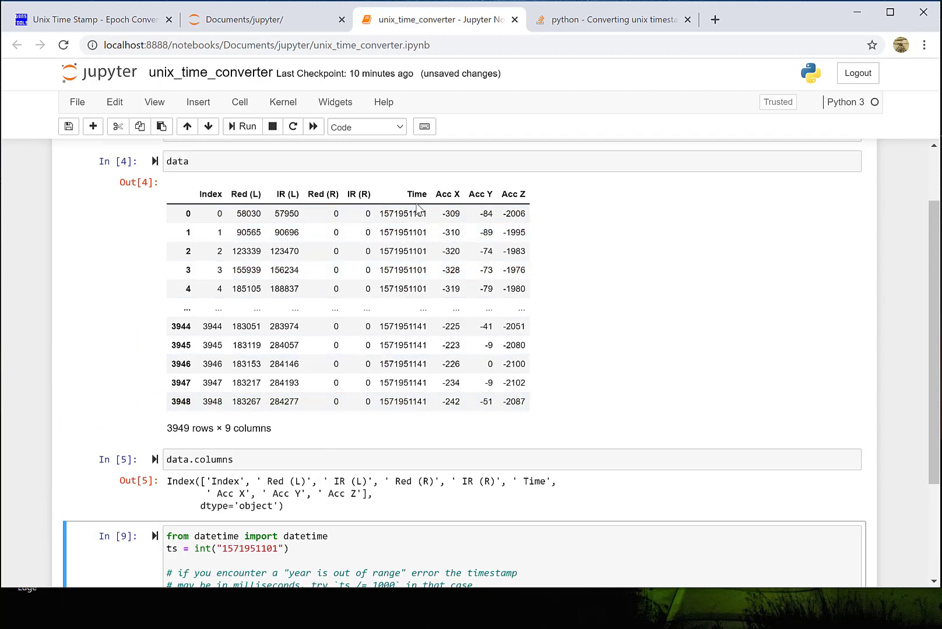
click(411, 213)
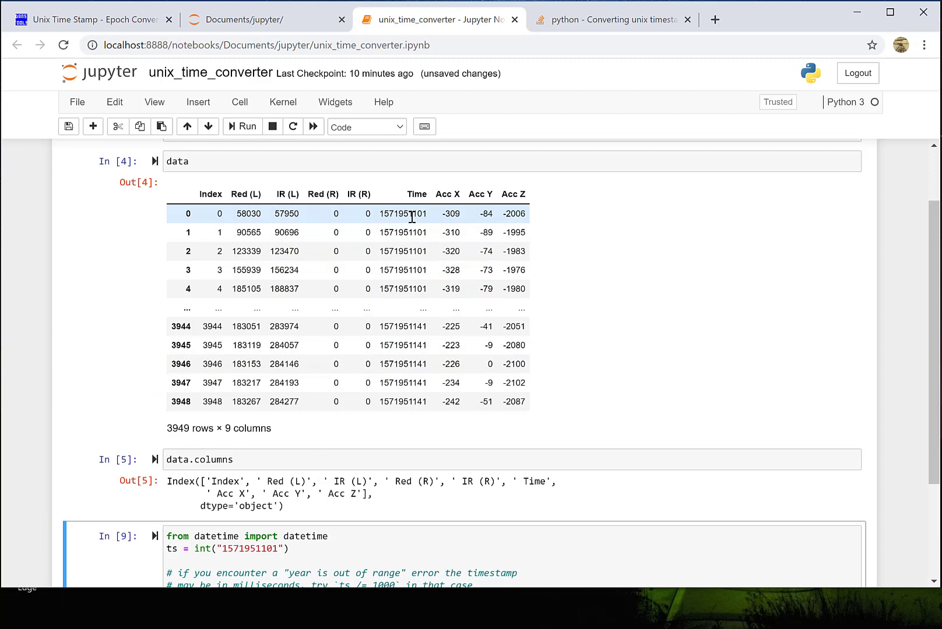
scroll(down, 3)
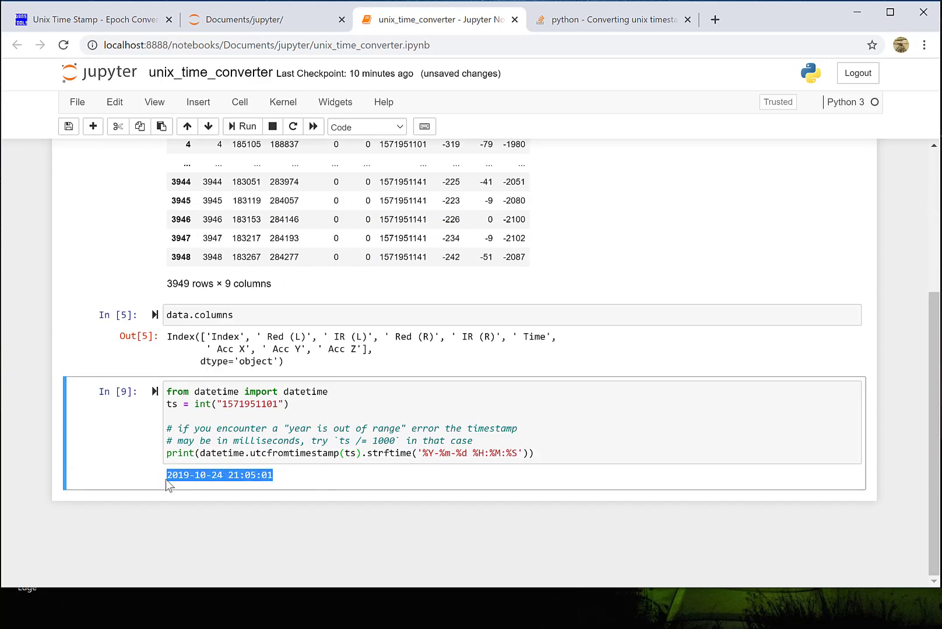
mouse_move(361, 410)
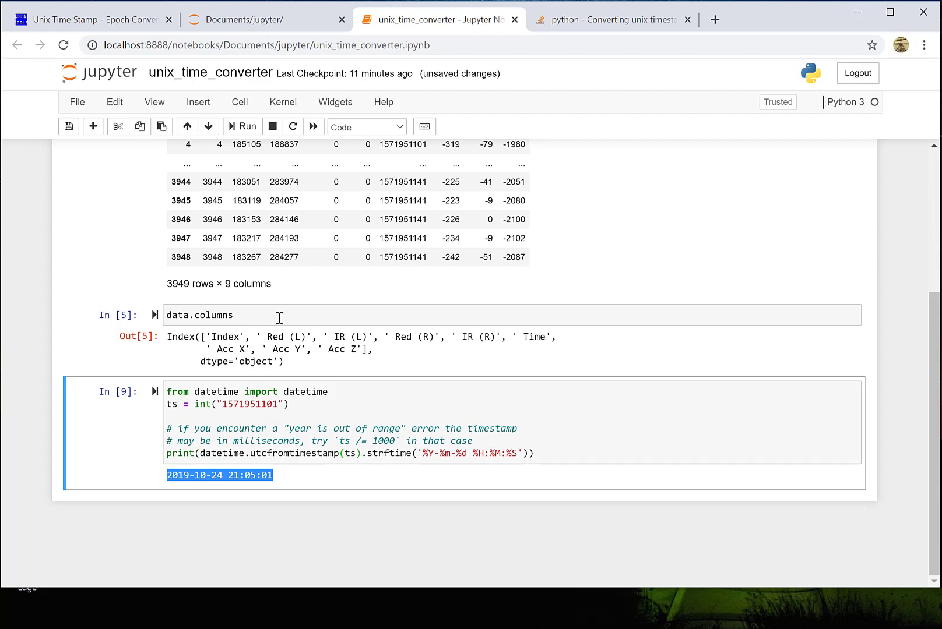
mouse_move(93, 126)
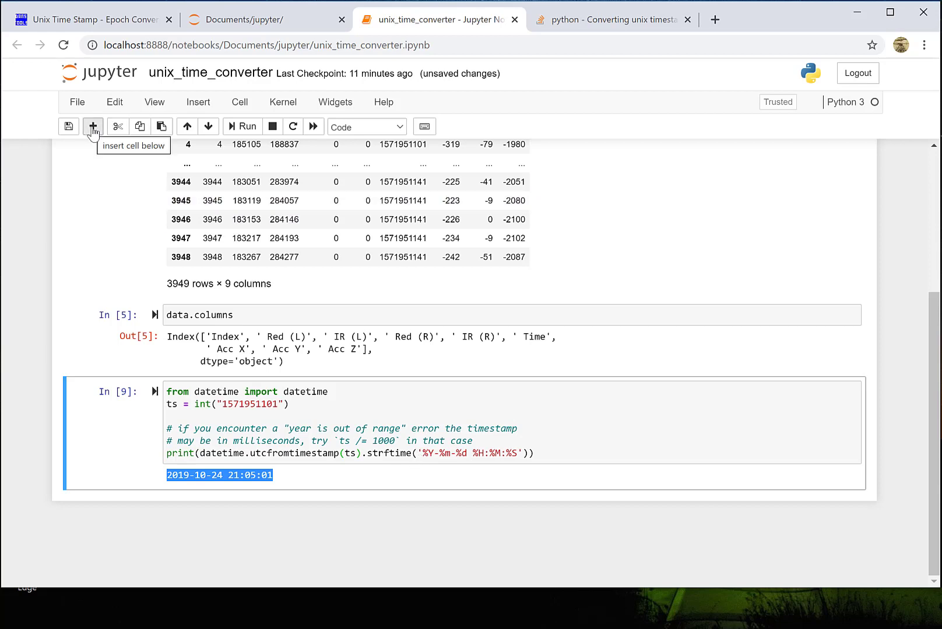
click(92, 126)
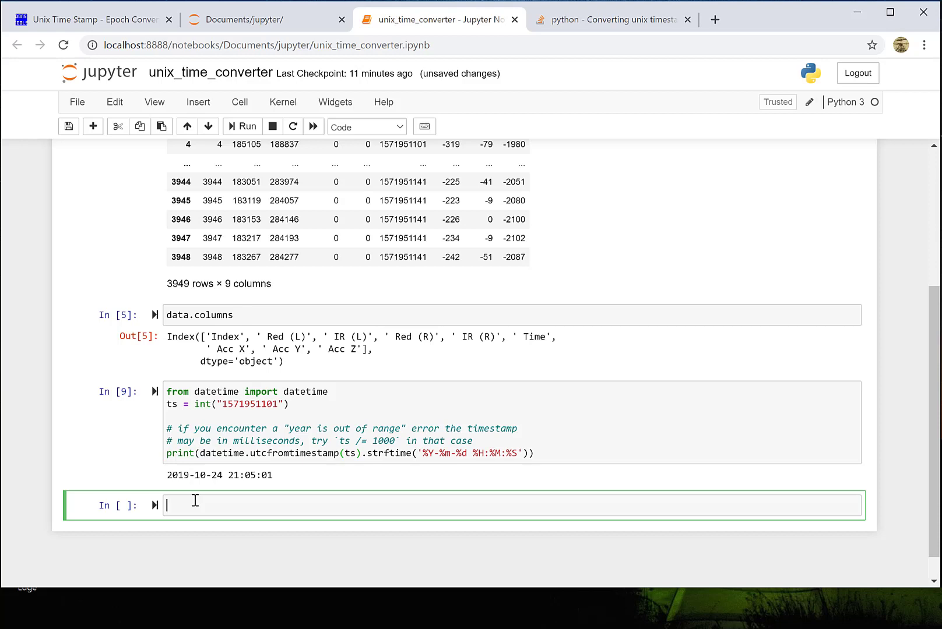
text(data)
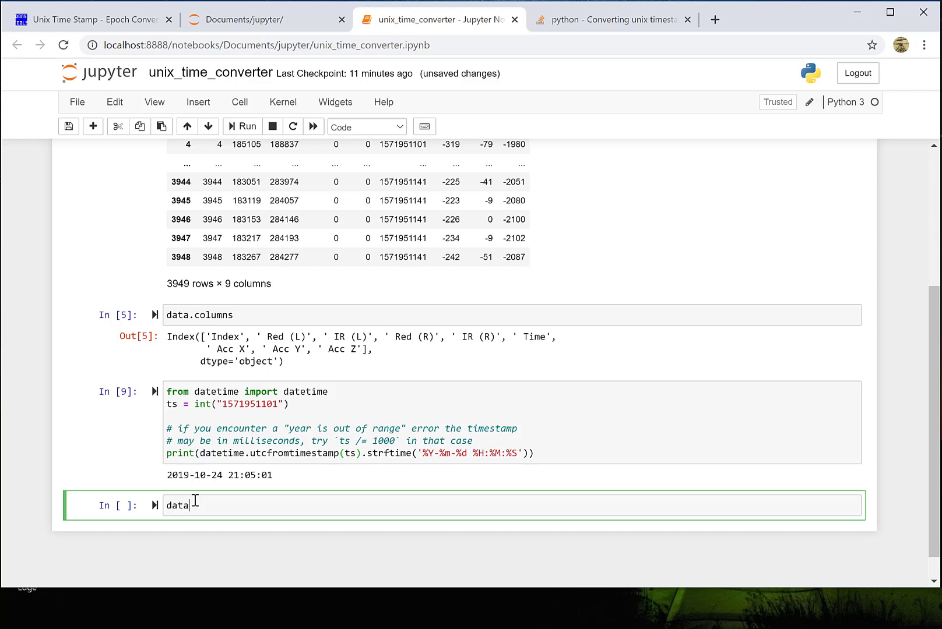
text([])
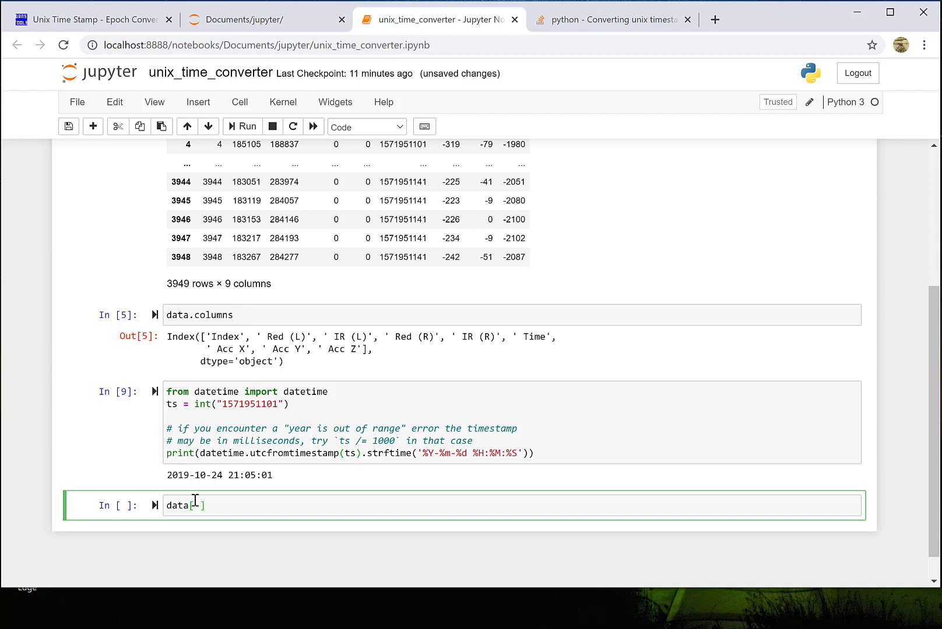
text('')
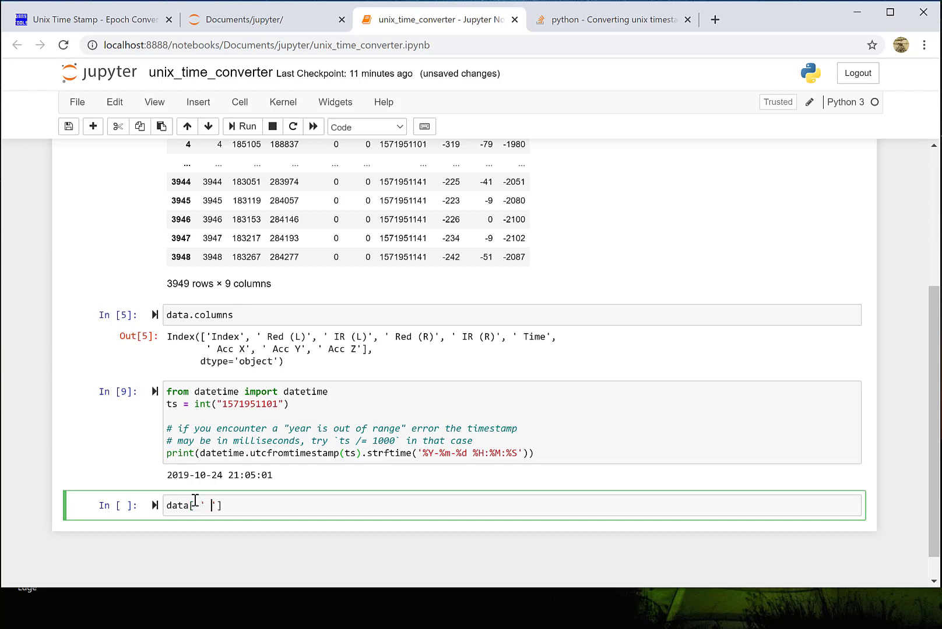
text(Time)
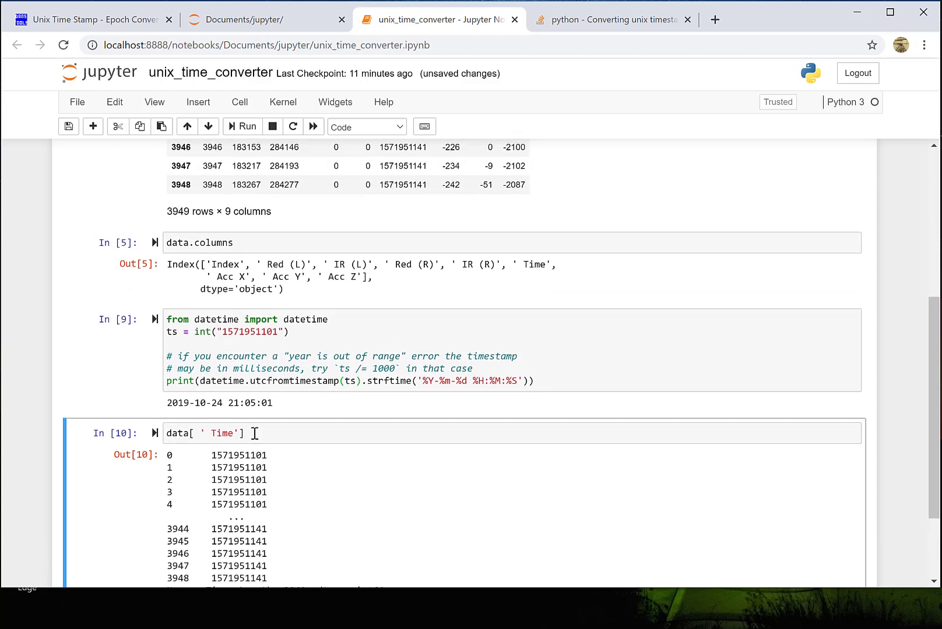
text([0])
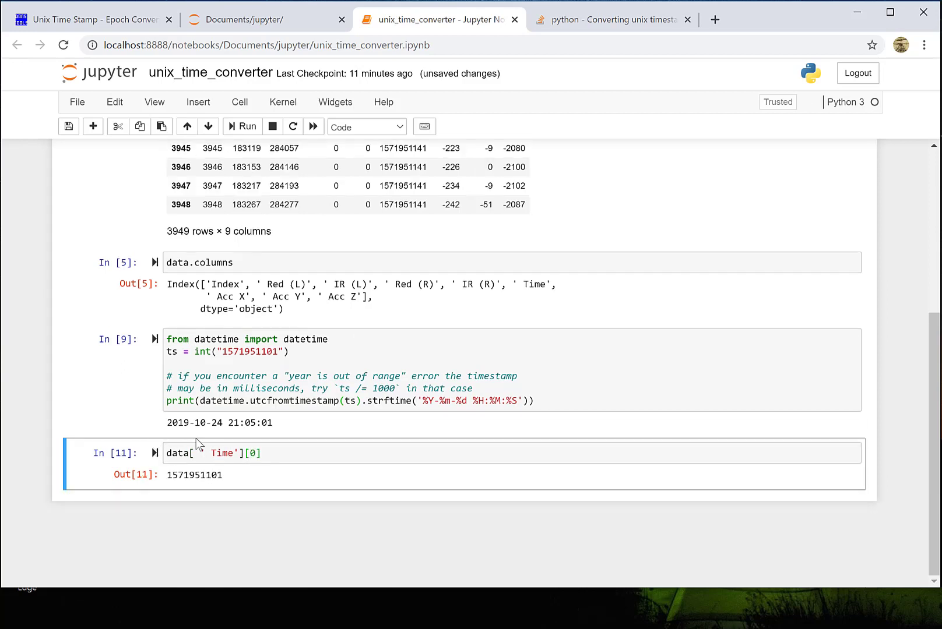
click(271, 452)
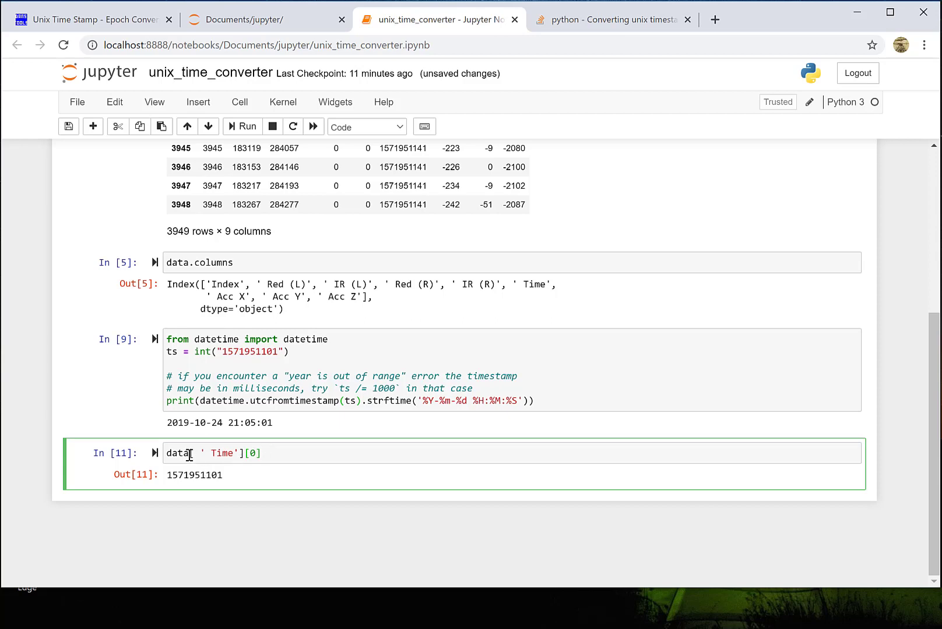
mouse_move(256, 491)
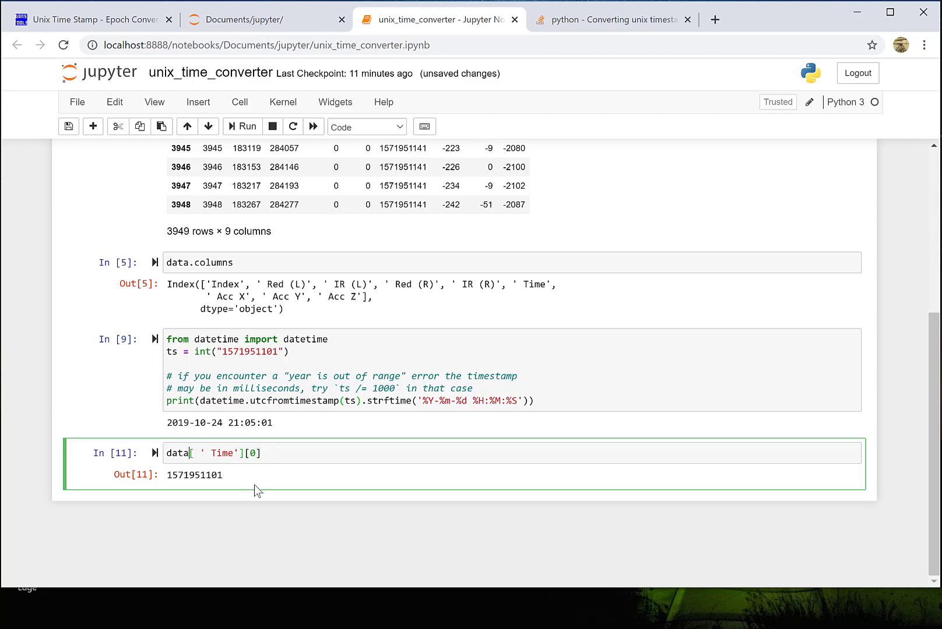
text(.loc[0)
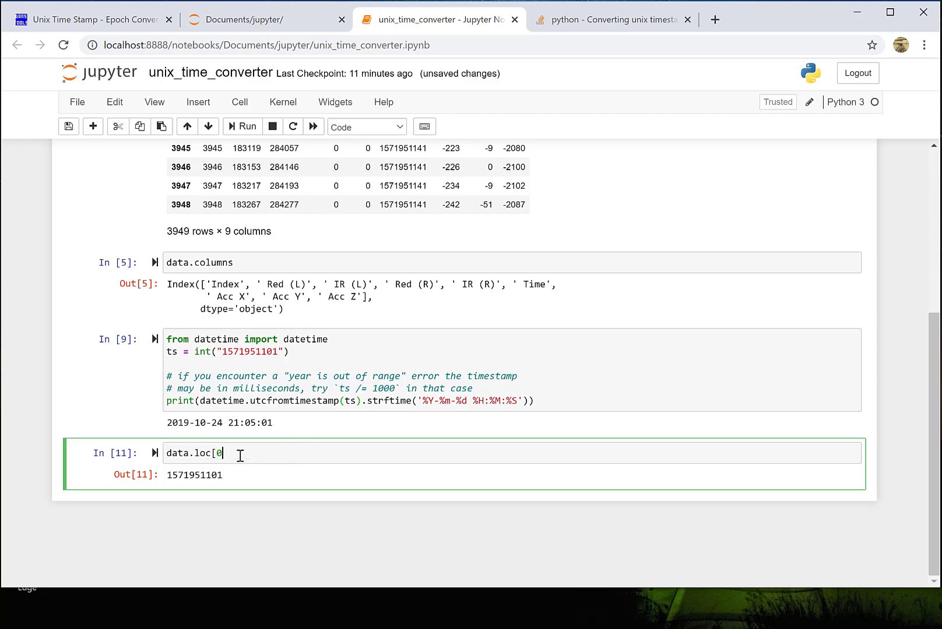
text(,)
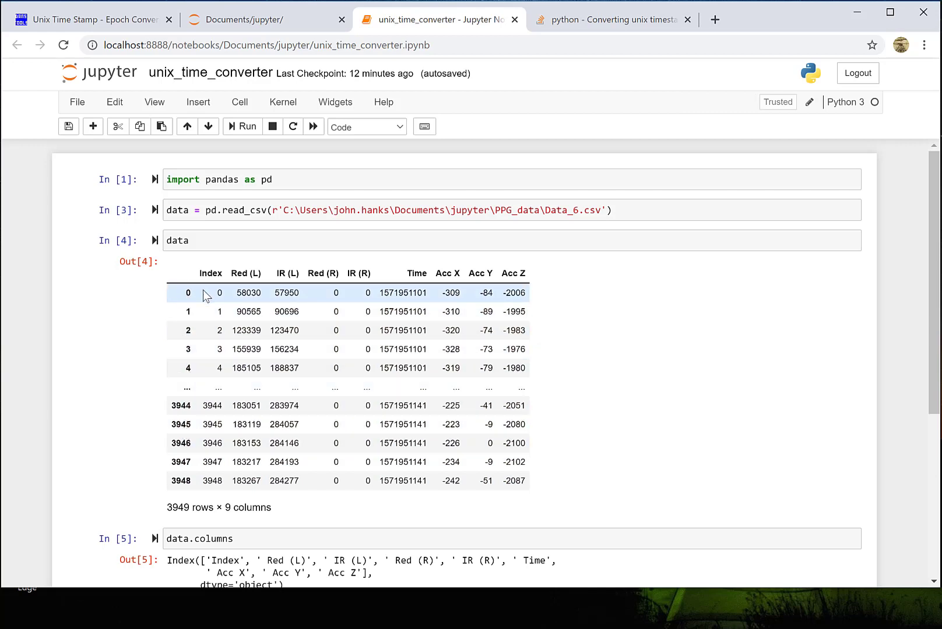
mouse_move(220, 349)
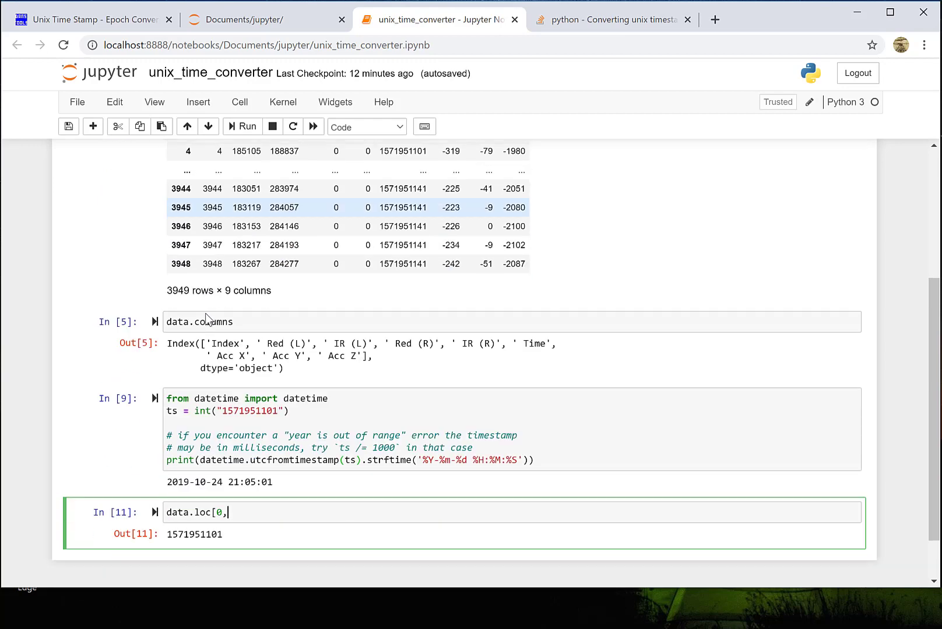
scroll(down, 3)
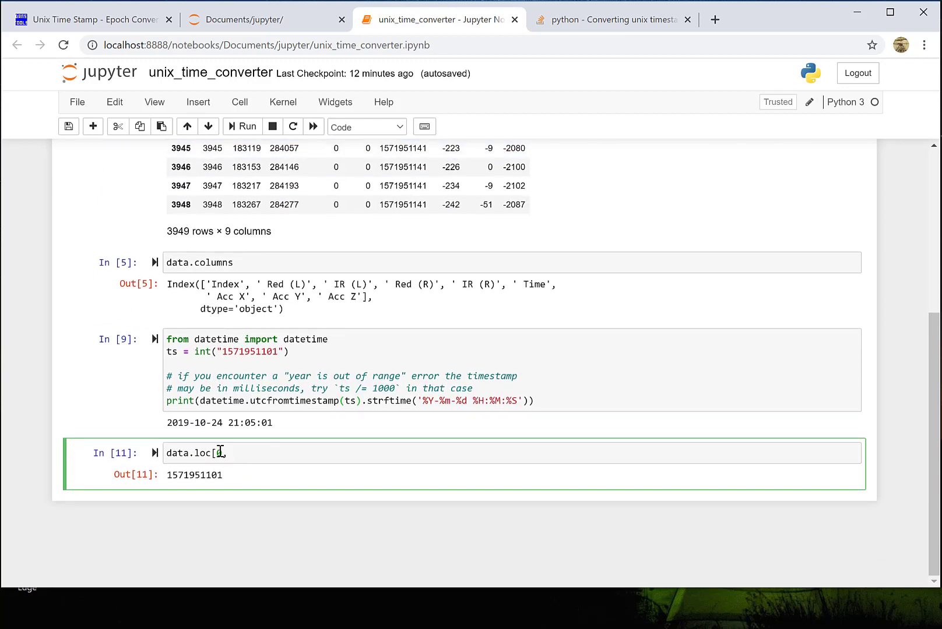
text(0,)
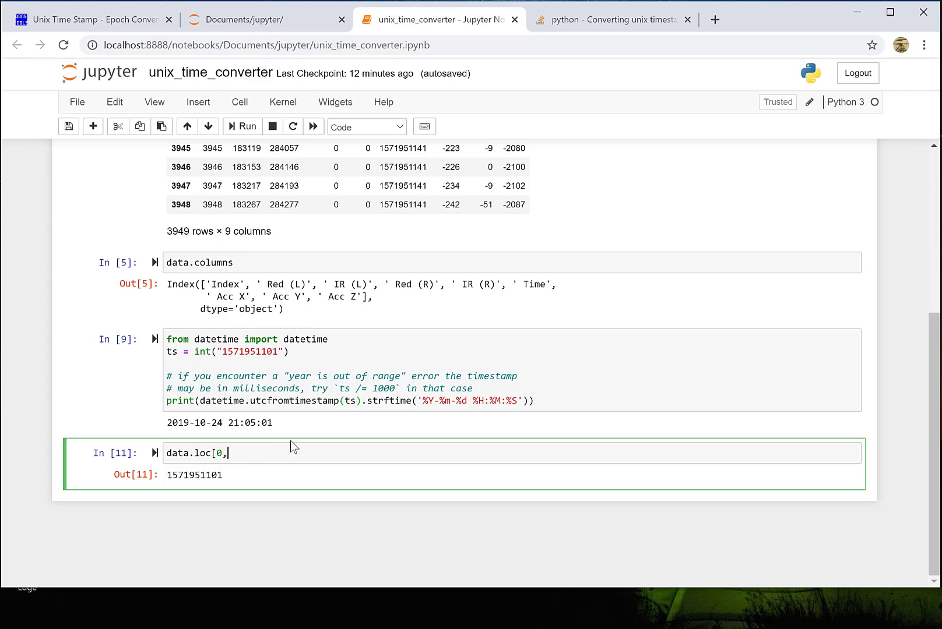
text(' Ti)
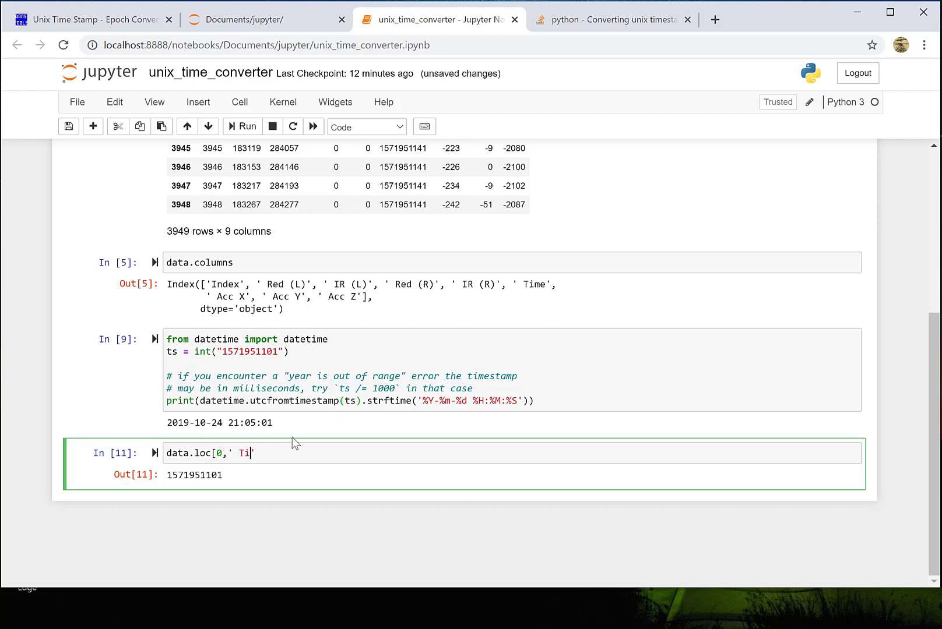
text(me'])
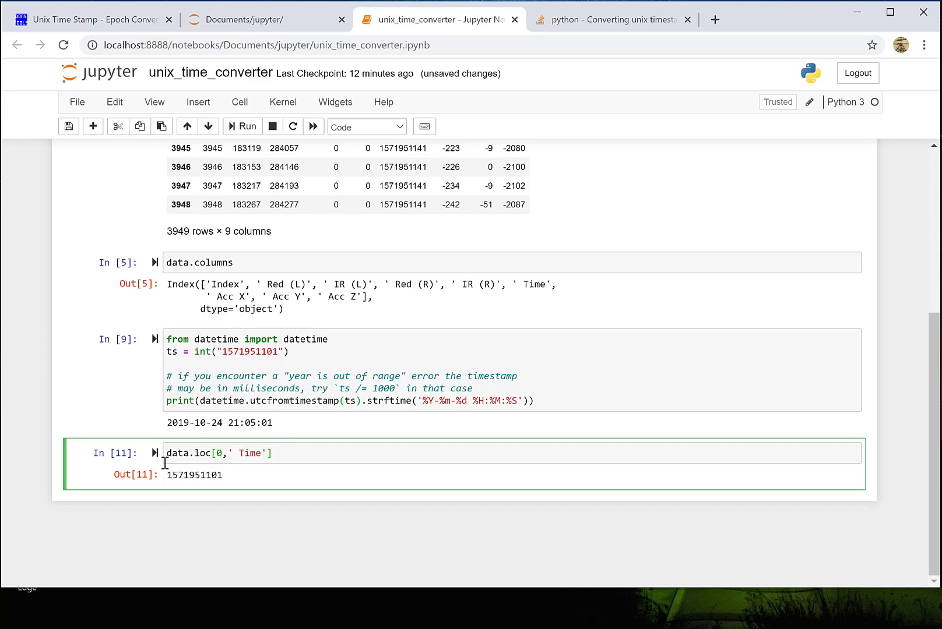
click(242, 126)
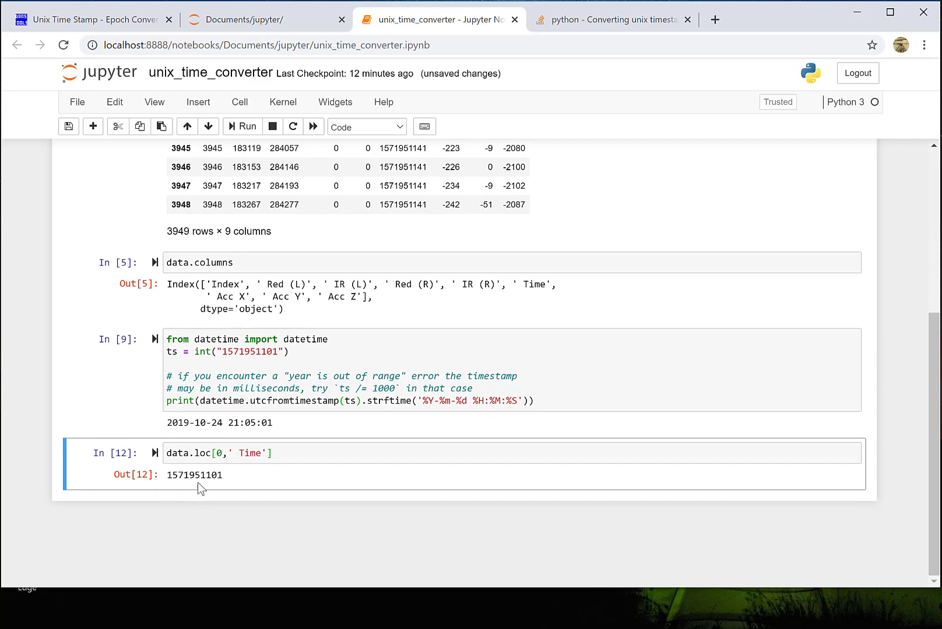
mouse_move(94, 126)
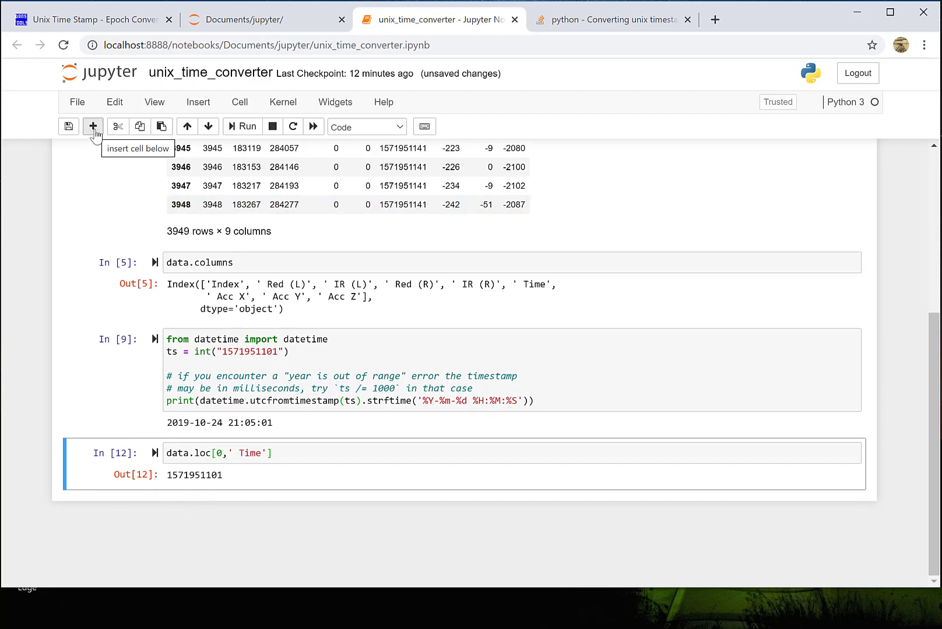
Step: Add a cell with dat.iloc[0,5] to get the Time value by position, which raises a NameError
click(93, 126)
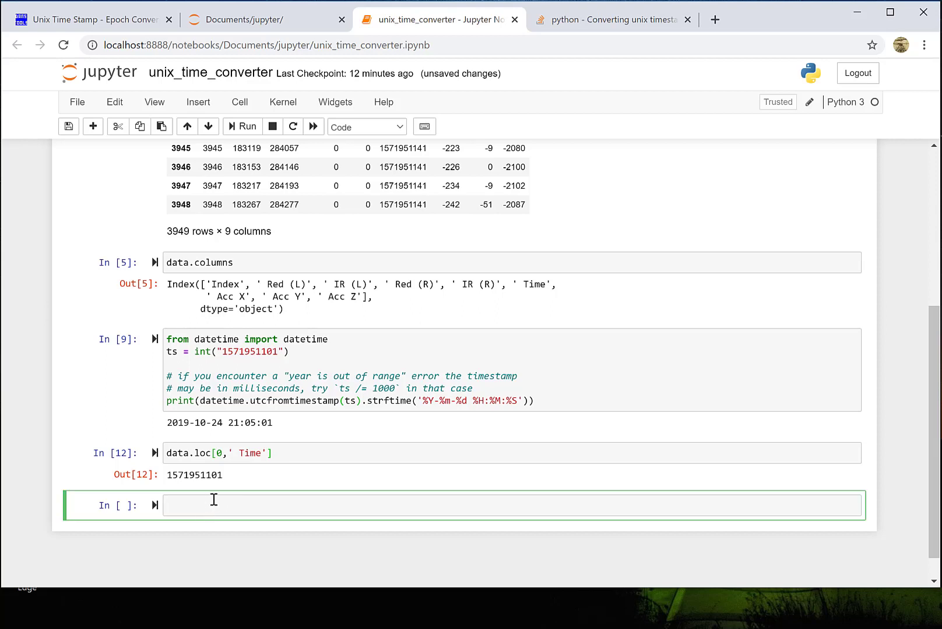
text(dat.)
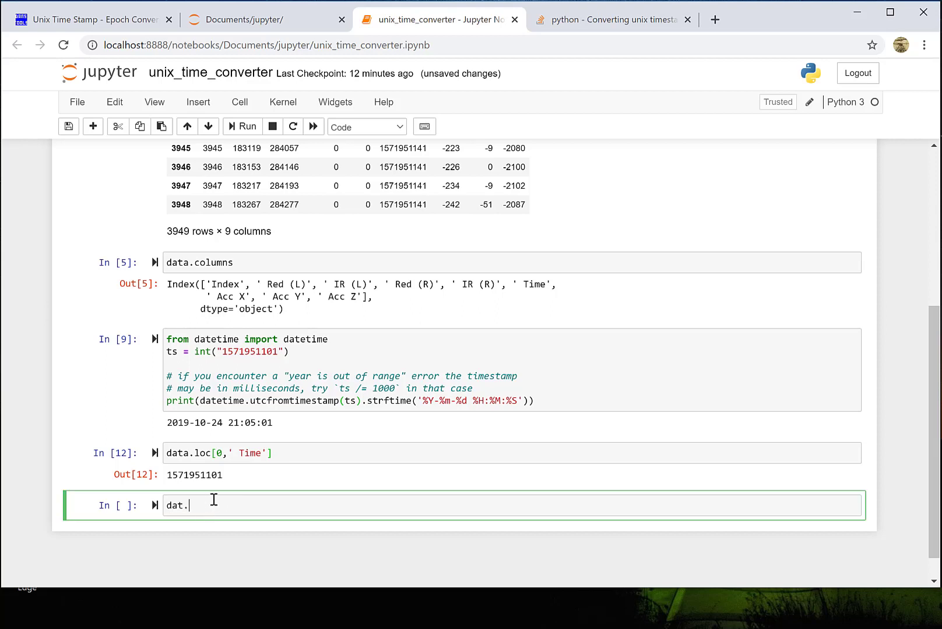
text(iloc)
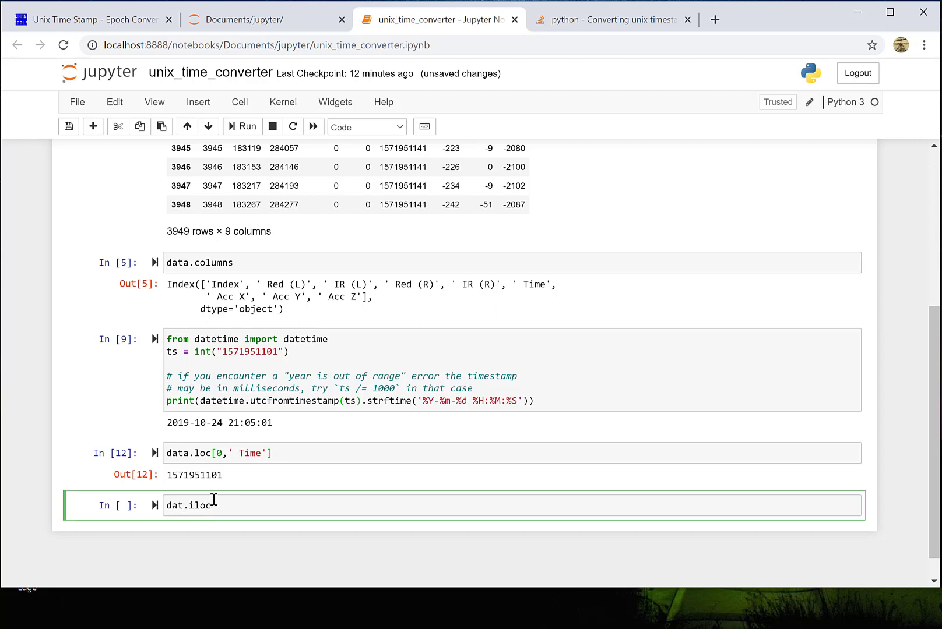
text([])
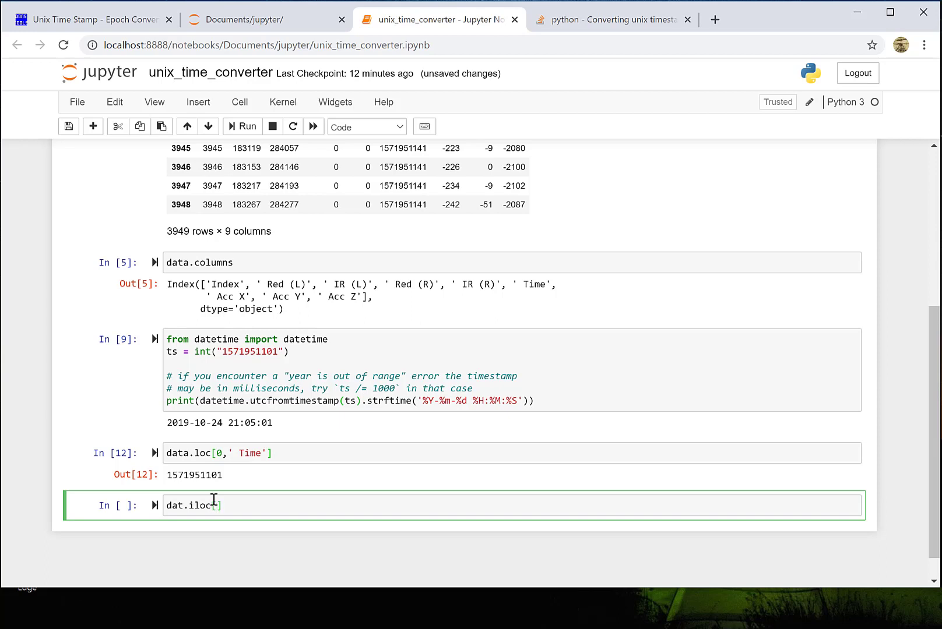
text(0,)
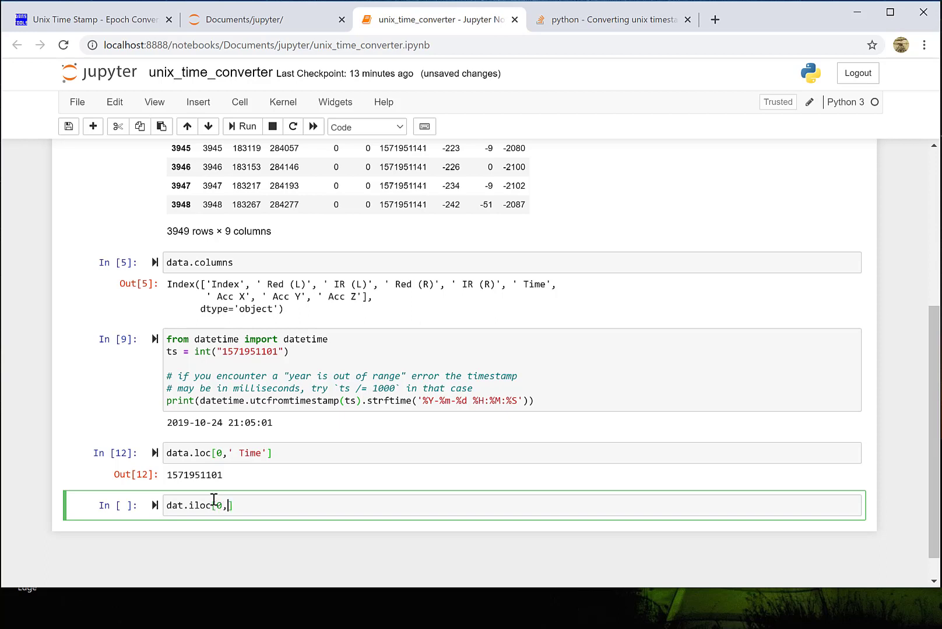
text(5)
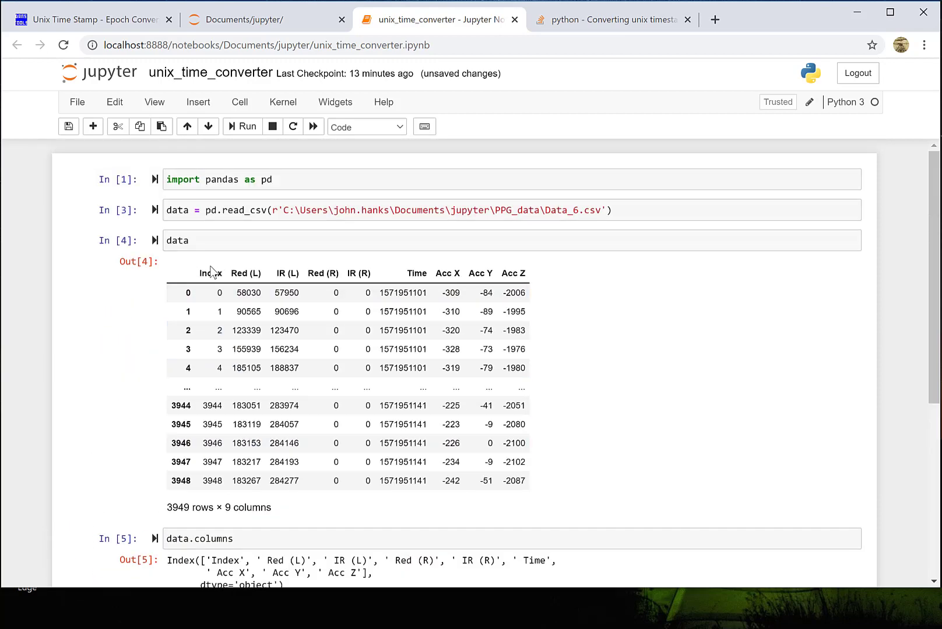
mouse_move(242, 277)
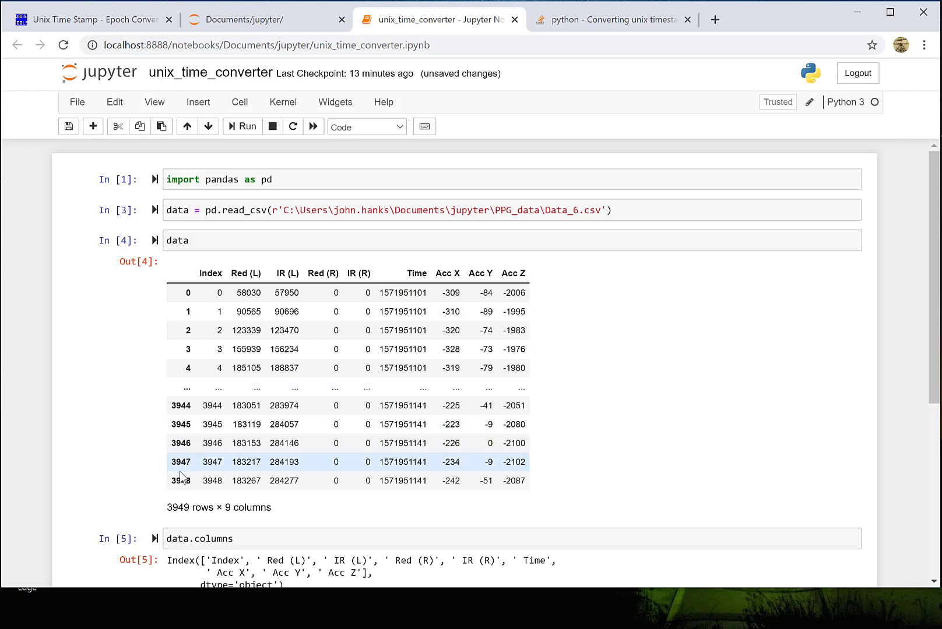
mouse_move(175, 461)
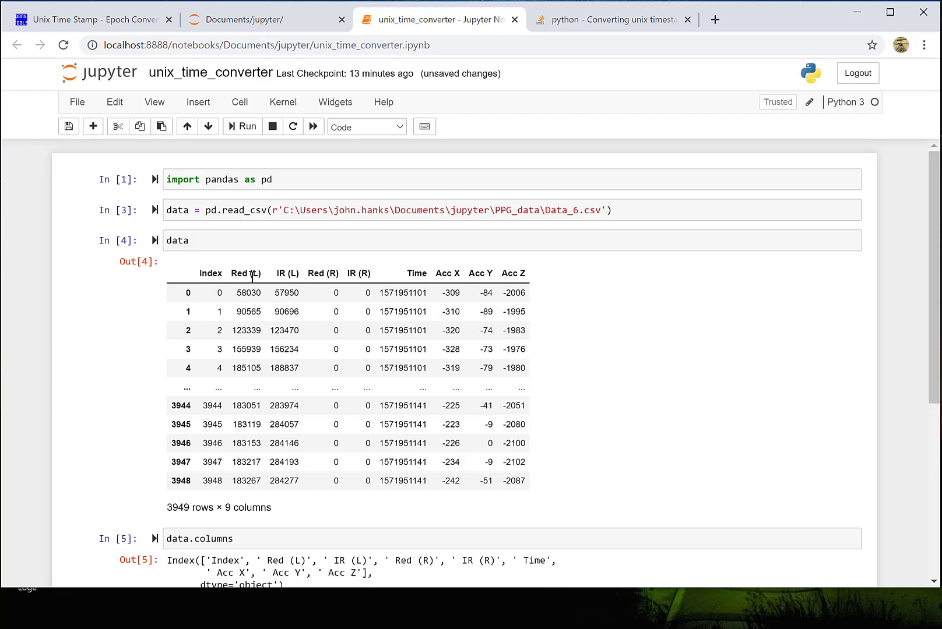
mouse_move(520, 271)
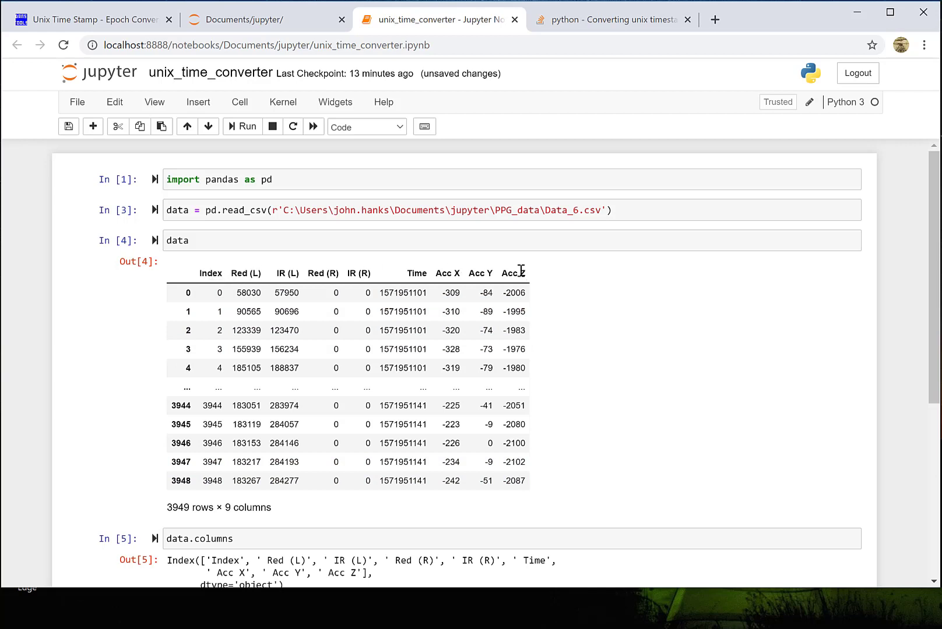
mouse_move(246, 274)
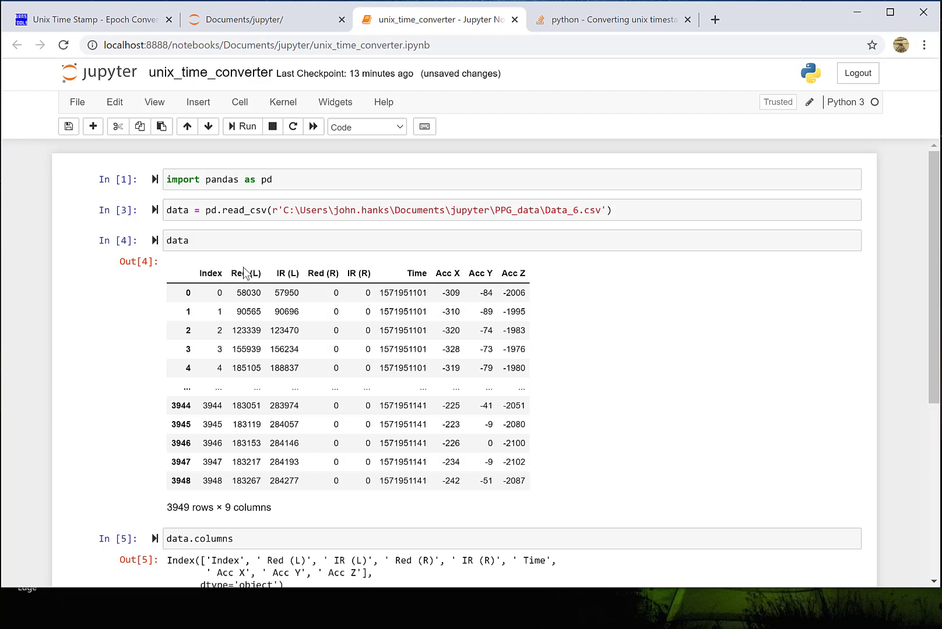
mouse_move(329, 273)
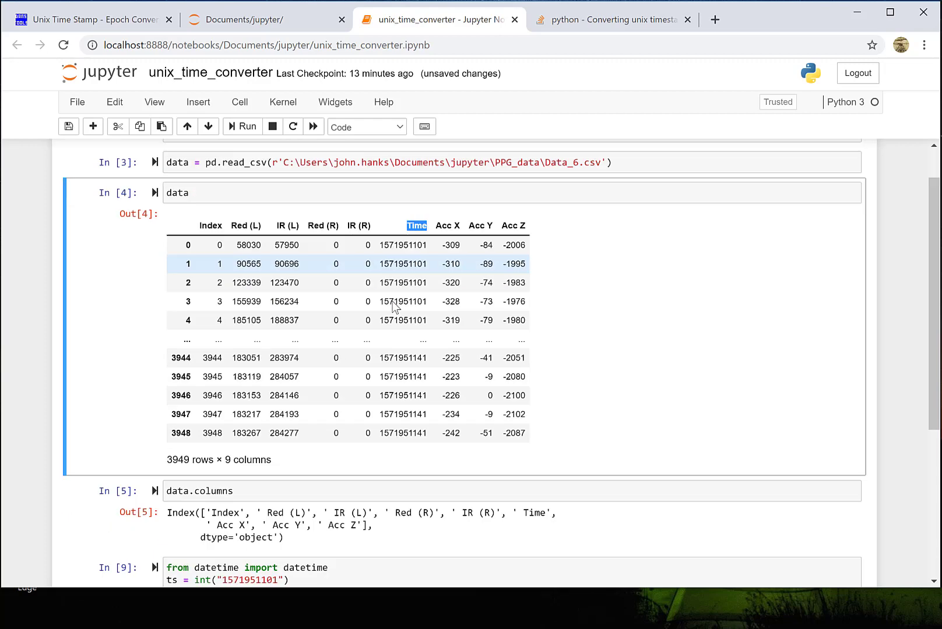
scroll(down, 3)
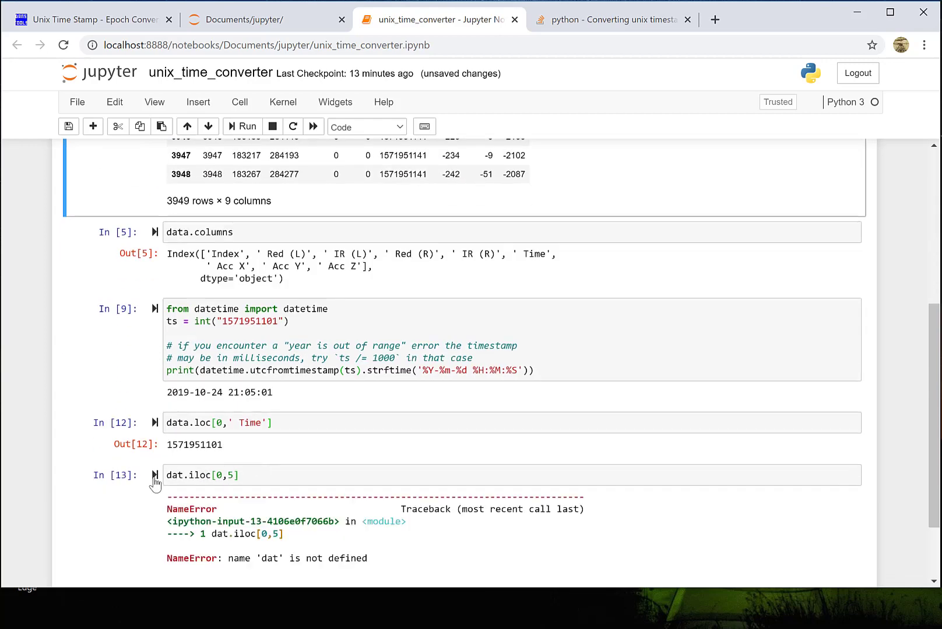
mouse_move(260, 470)
text(a)
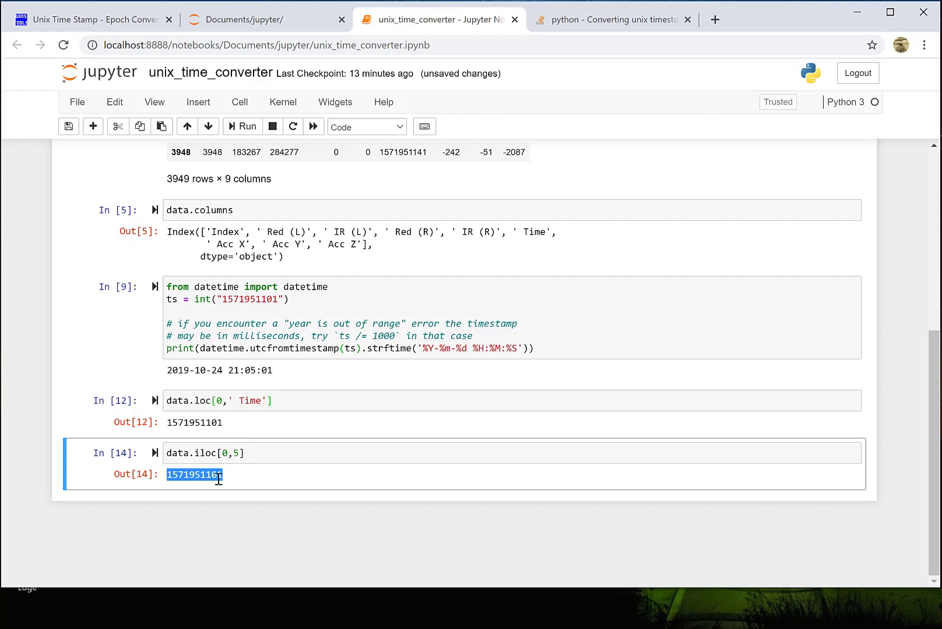
click(538, 348)
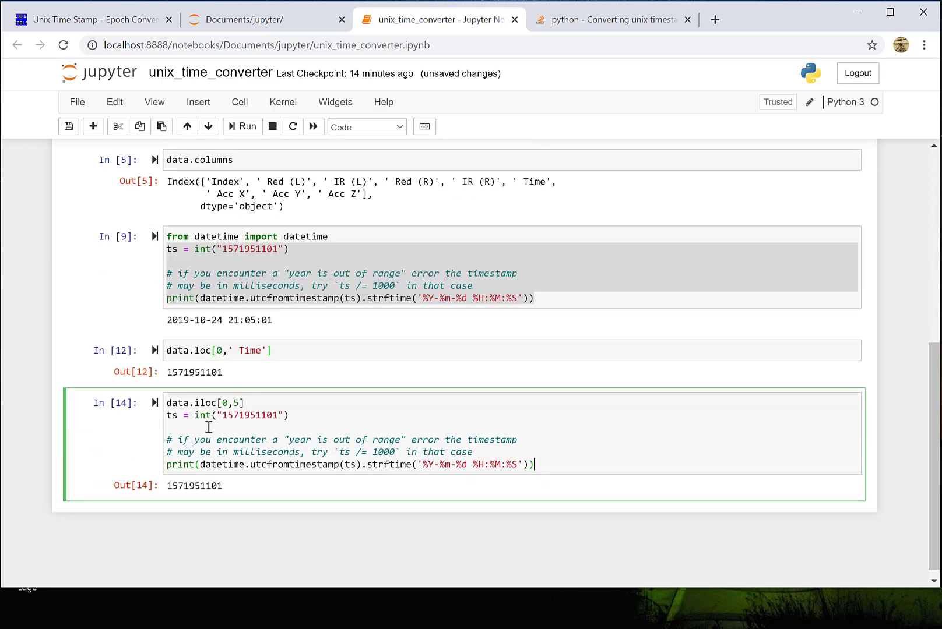
text(ts =)
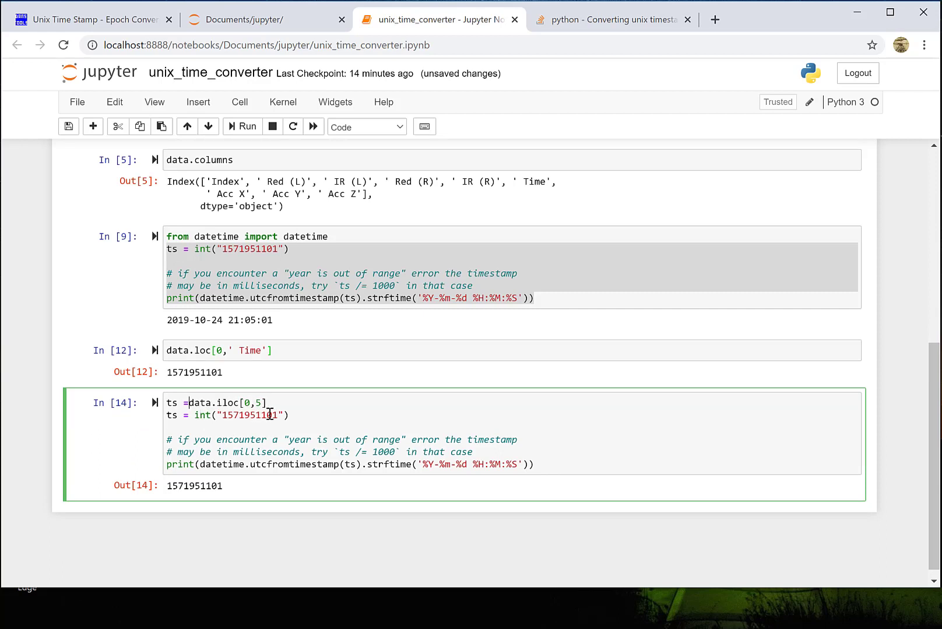
double_click(249, 415)
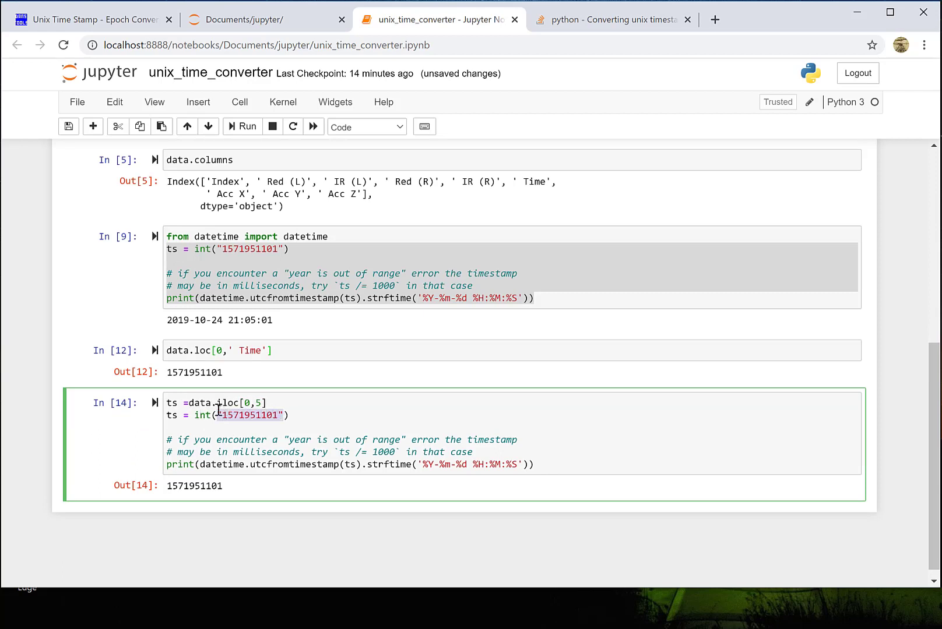
text(ts = int(ts)
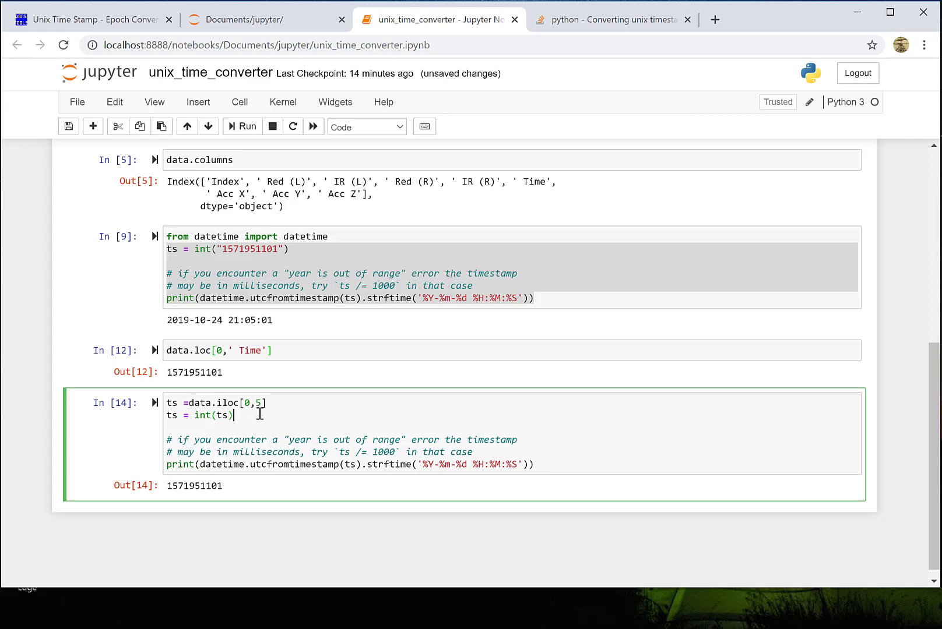
mouse_move(178, 408)
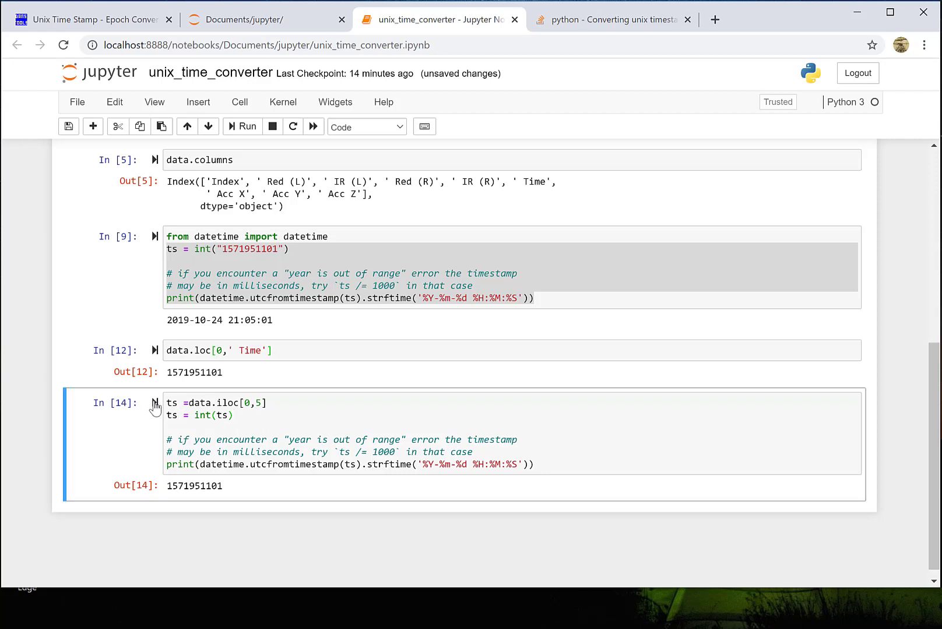
click(242, 125)
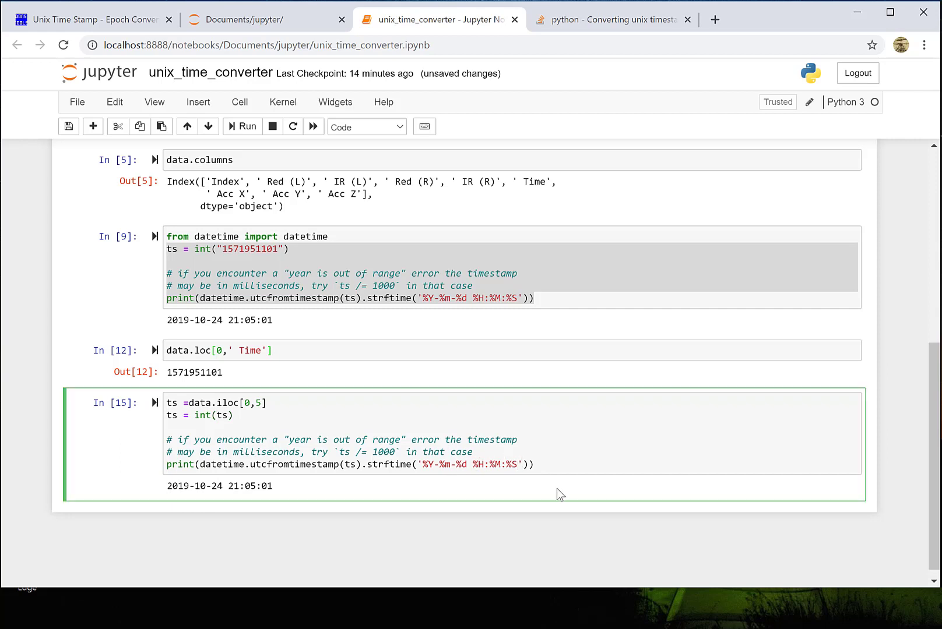
text(:%MS)
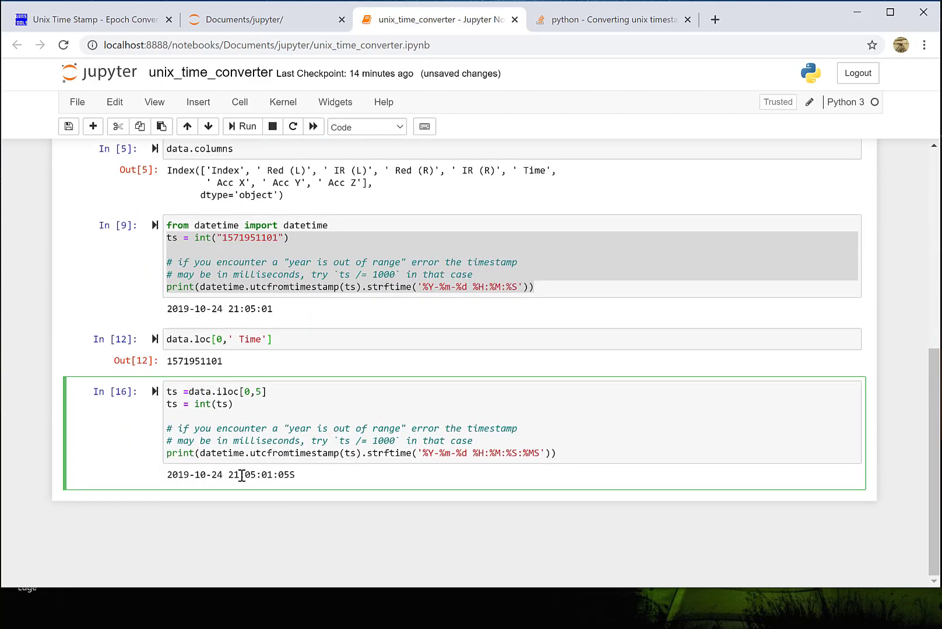
double_click(233, 475)
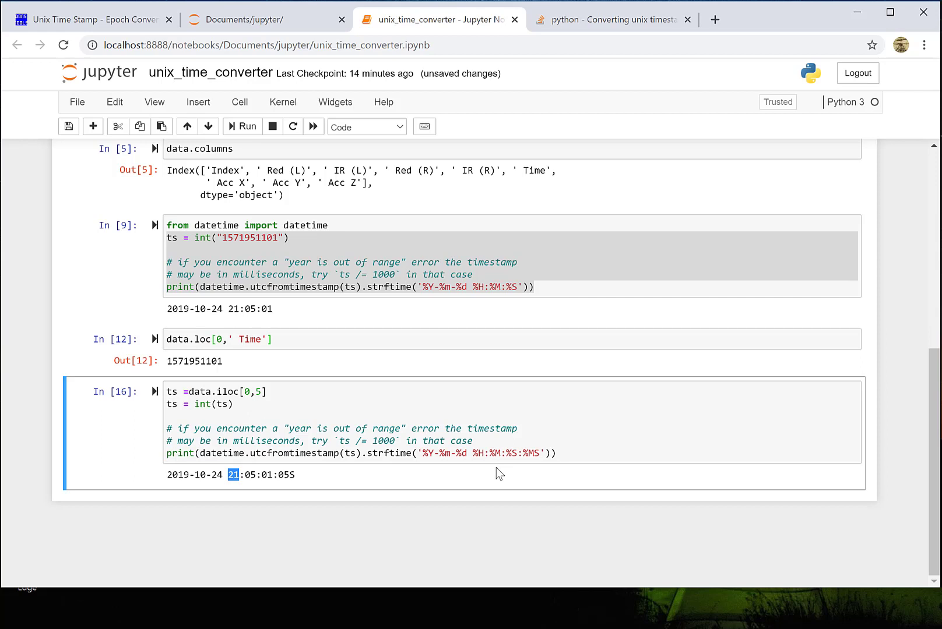
mouse_move(517, 391)
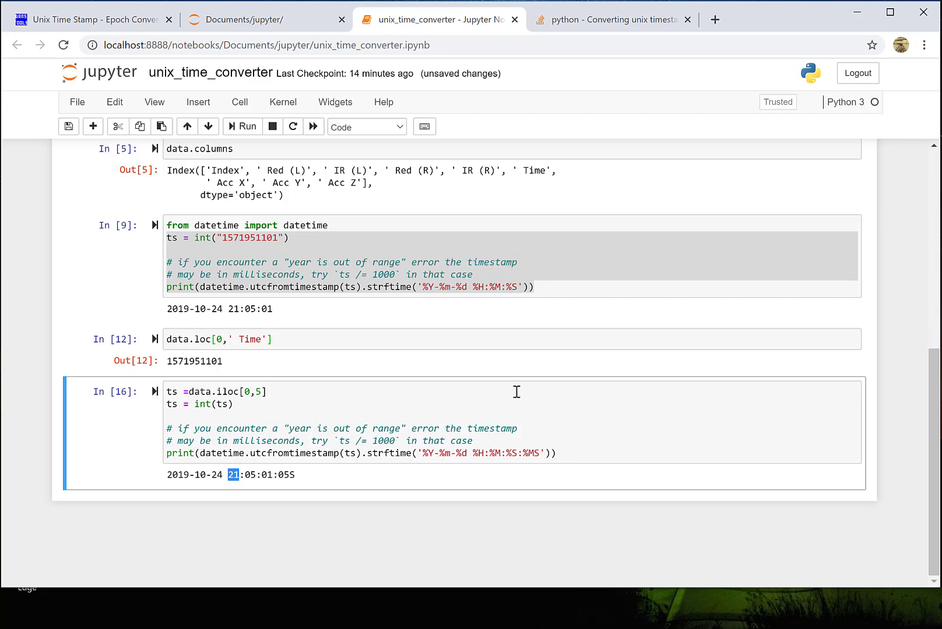